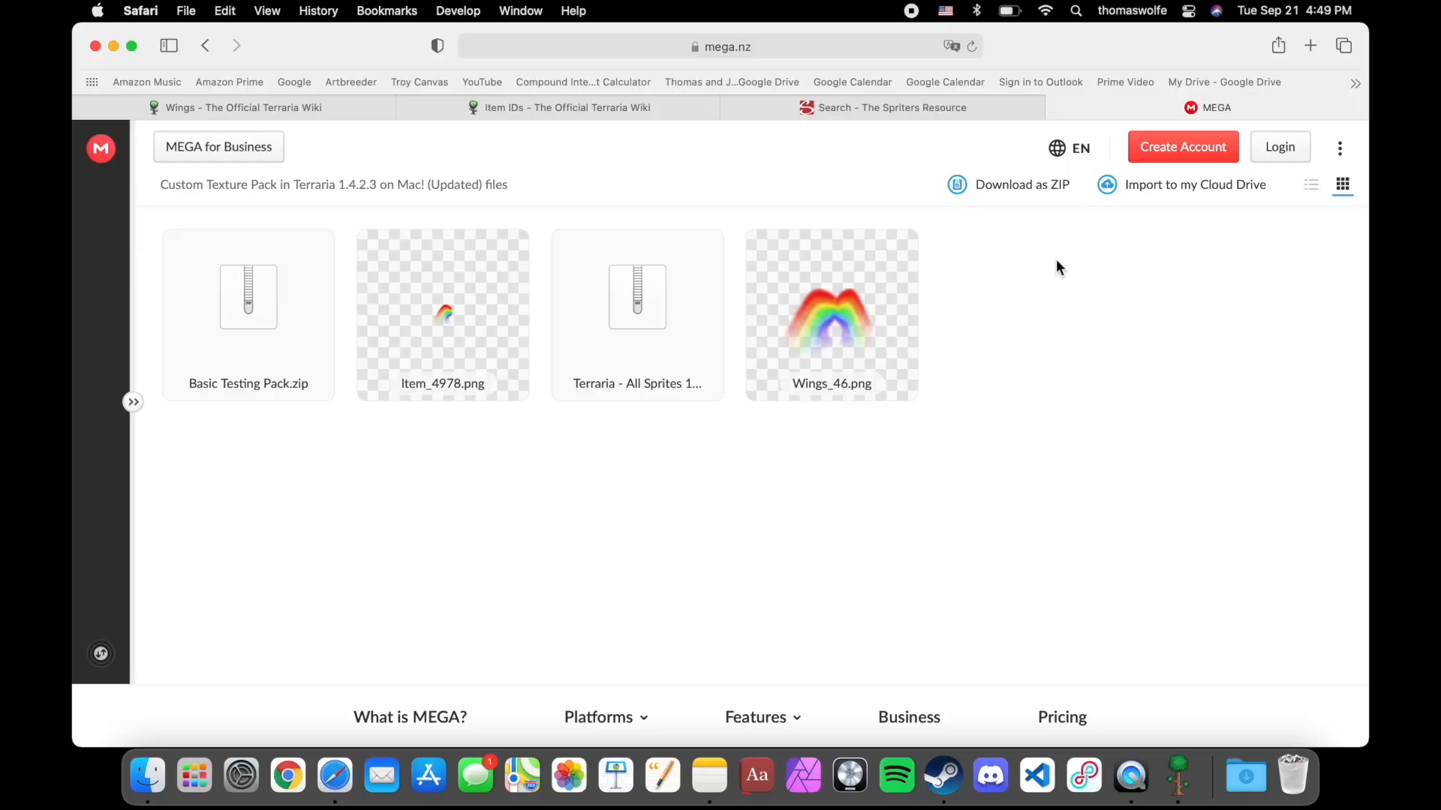
{"action": "mouse_move", "coordinate": [1053, 312]}
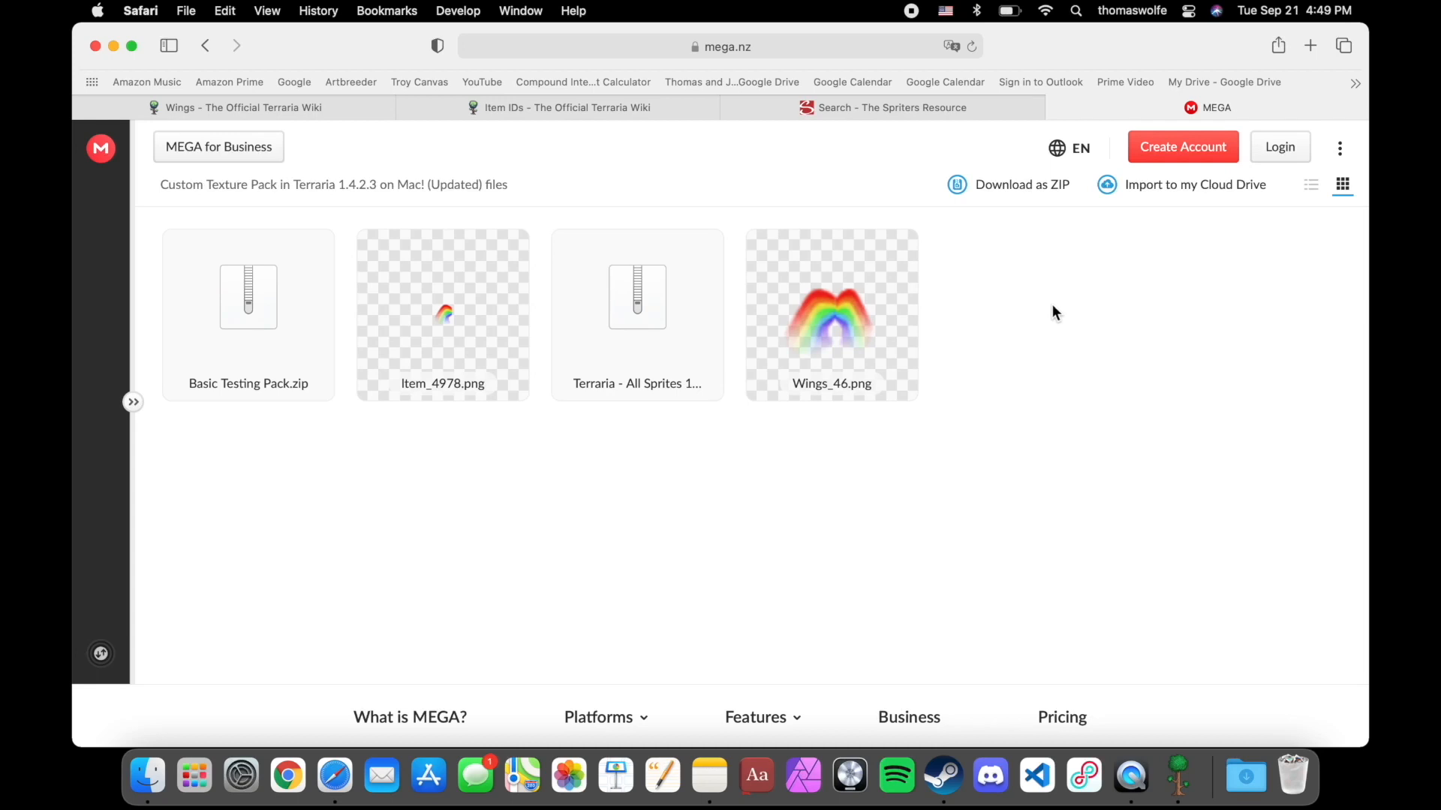
{"action": "mouse_move", "coordinate": [1041, 333]}
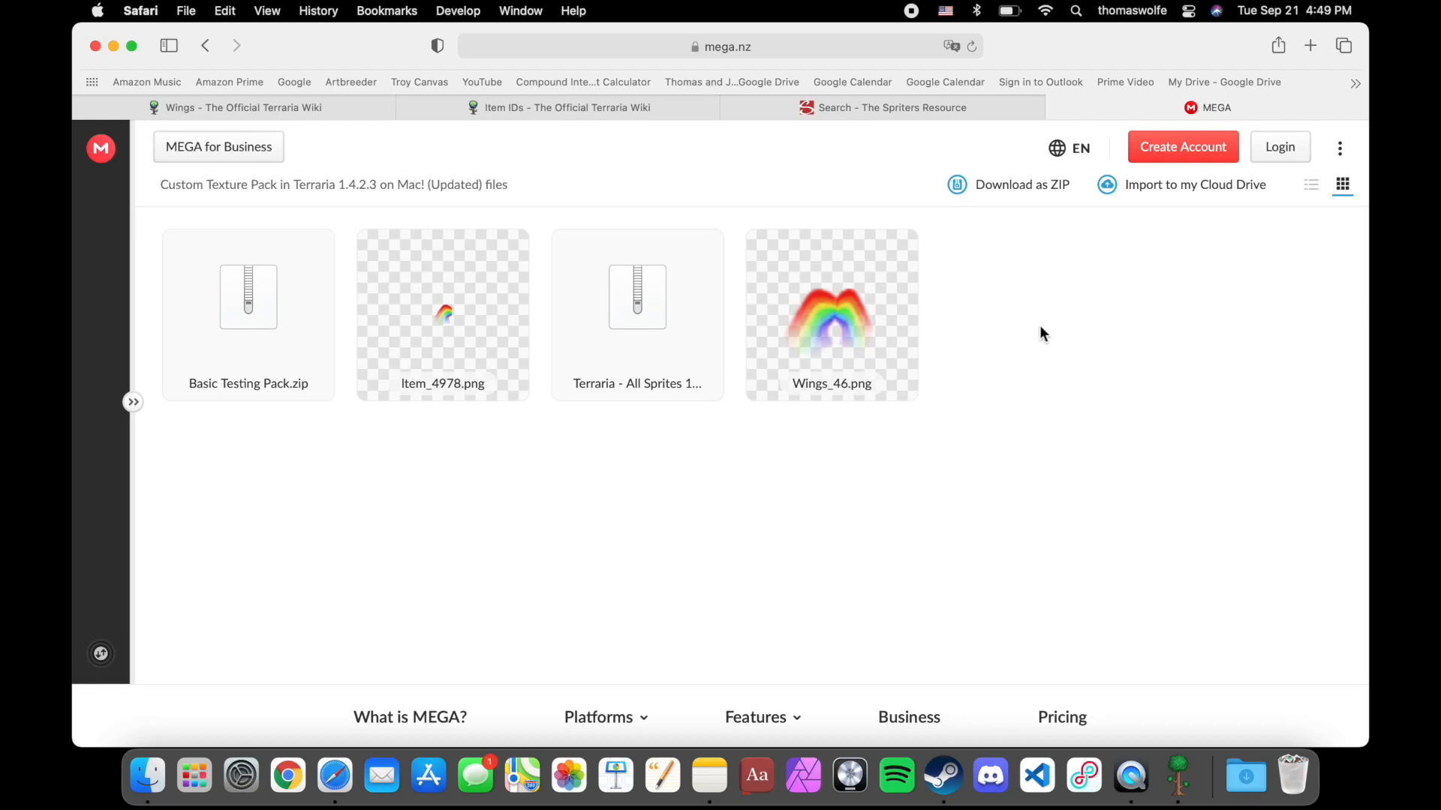
{"action": "mouse_move", "coordinate": [1029, 335]}
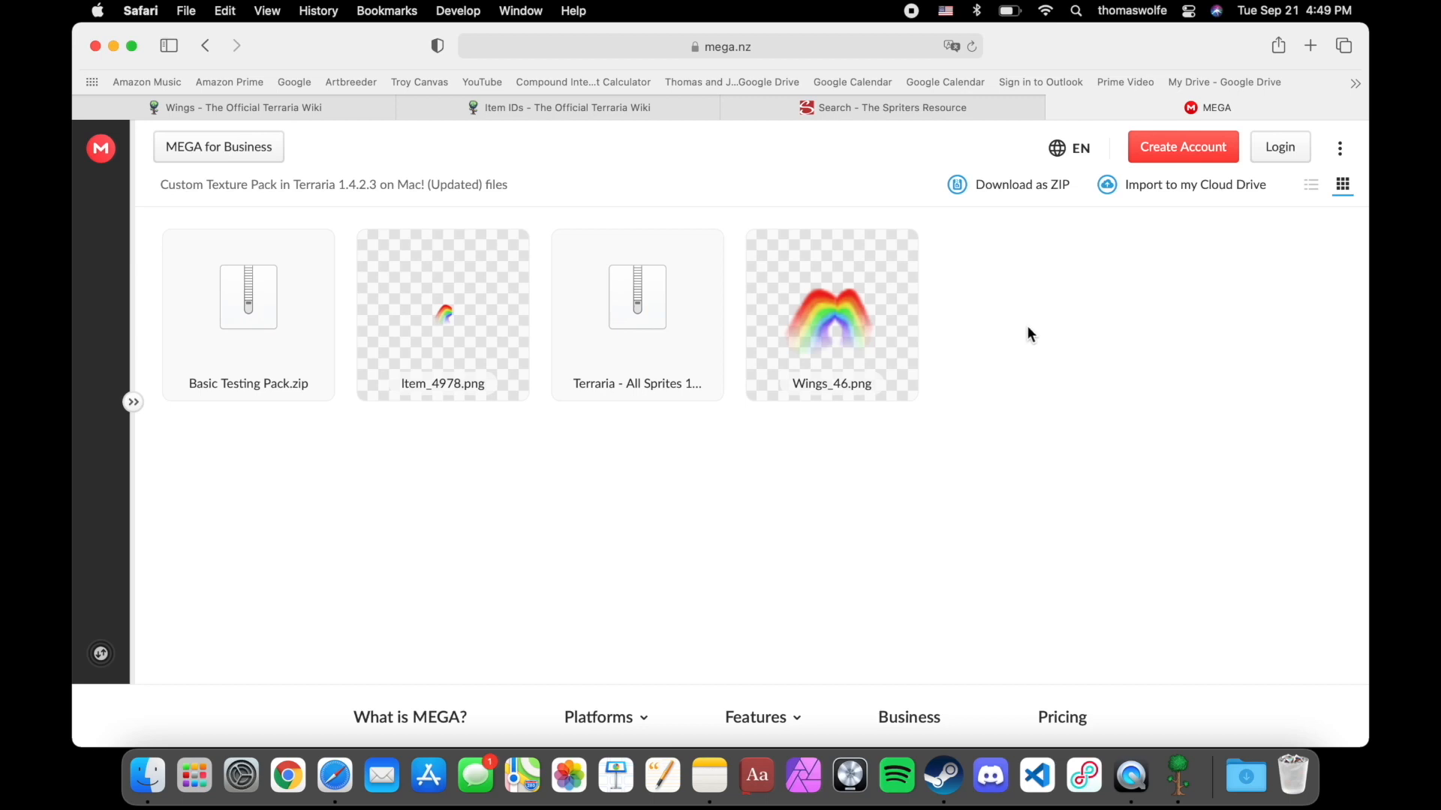
{"action": "mouse_move", "coordinate": [1024, 342]}
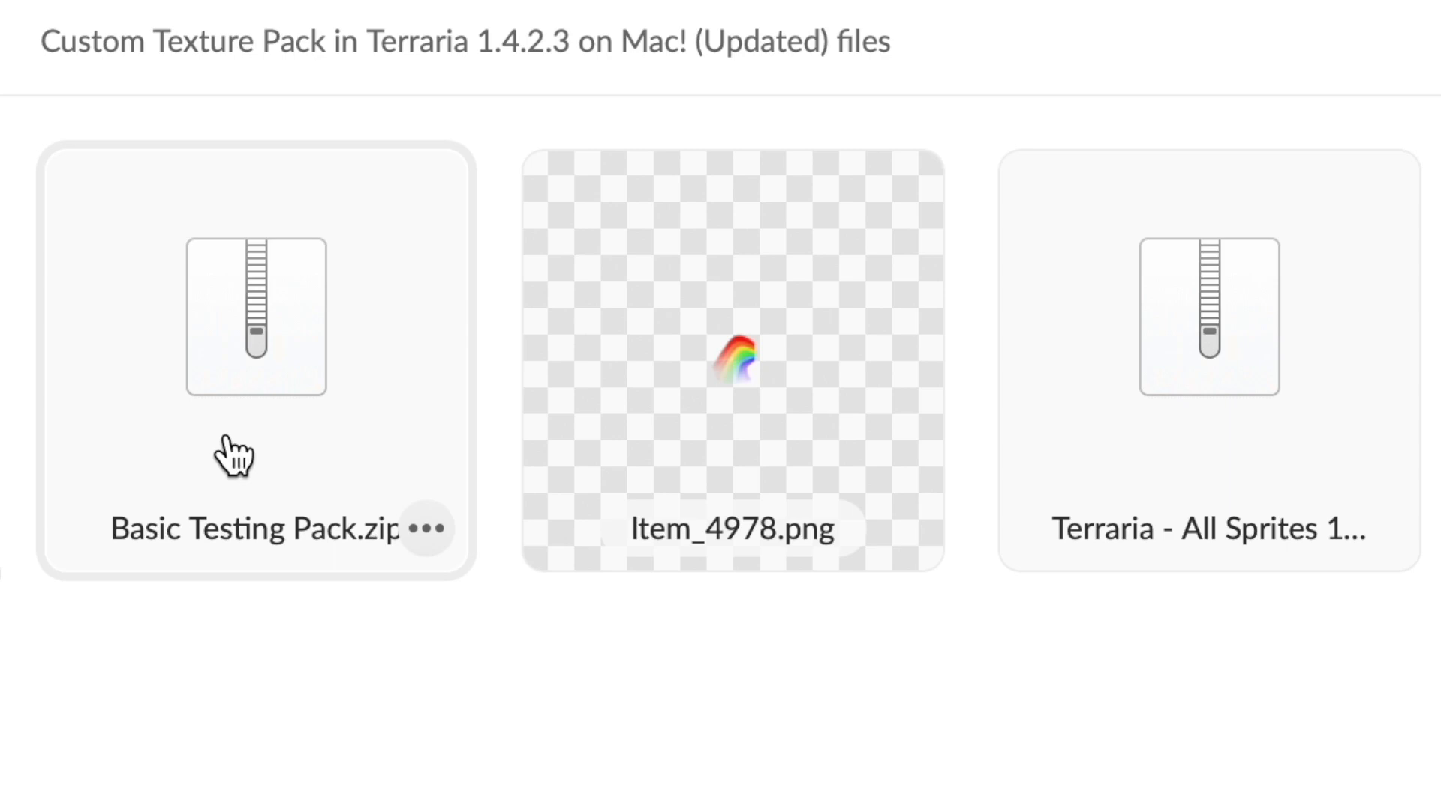
{"action": "mouse_move", "coordinate": [301, 459]}
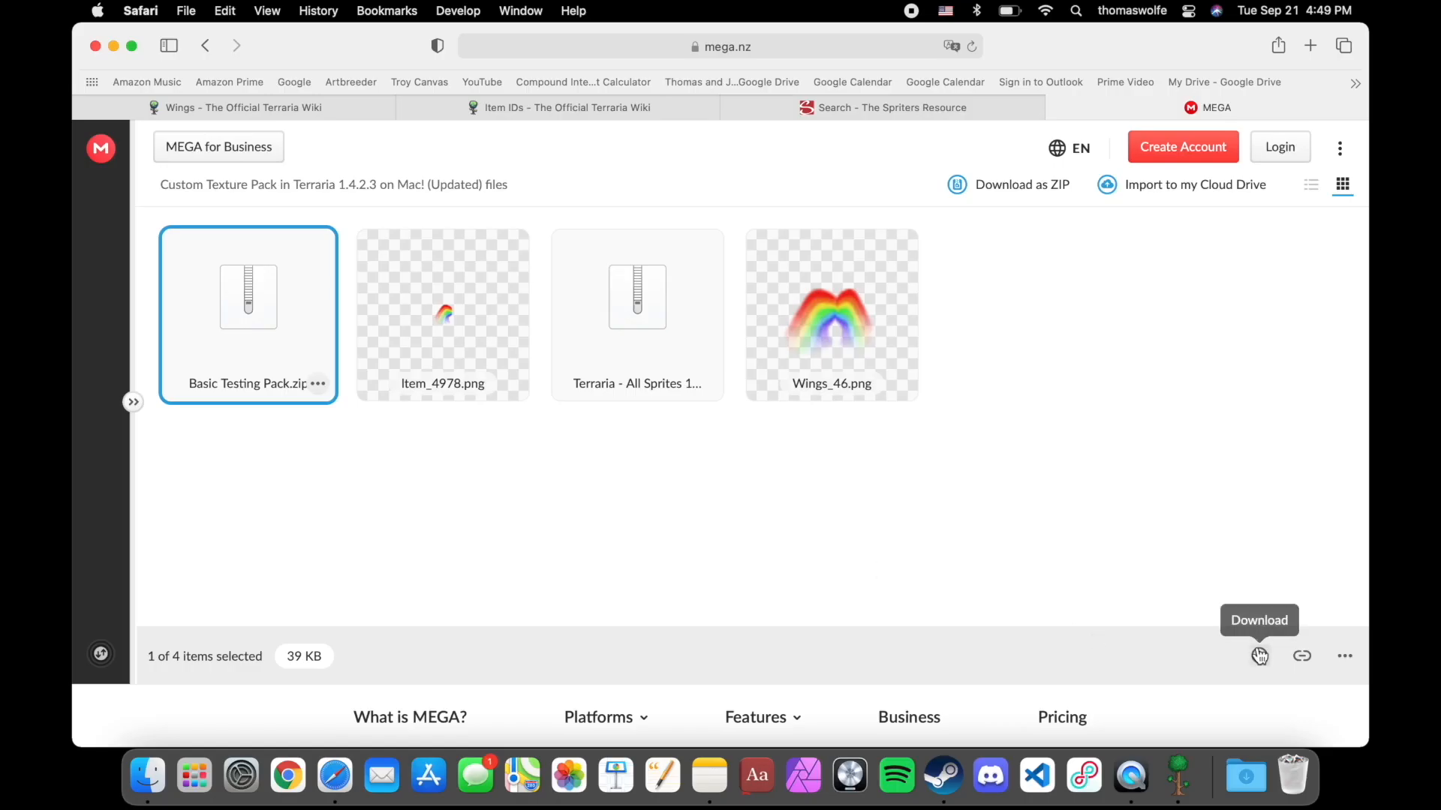
Step: Download and extract the Basic Testing Pack zip, then select pack.json in the extracted folder
{"action": "left_click", "coordinate": [1259, 656]}
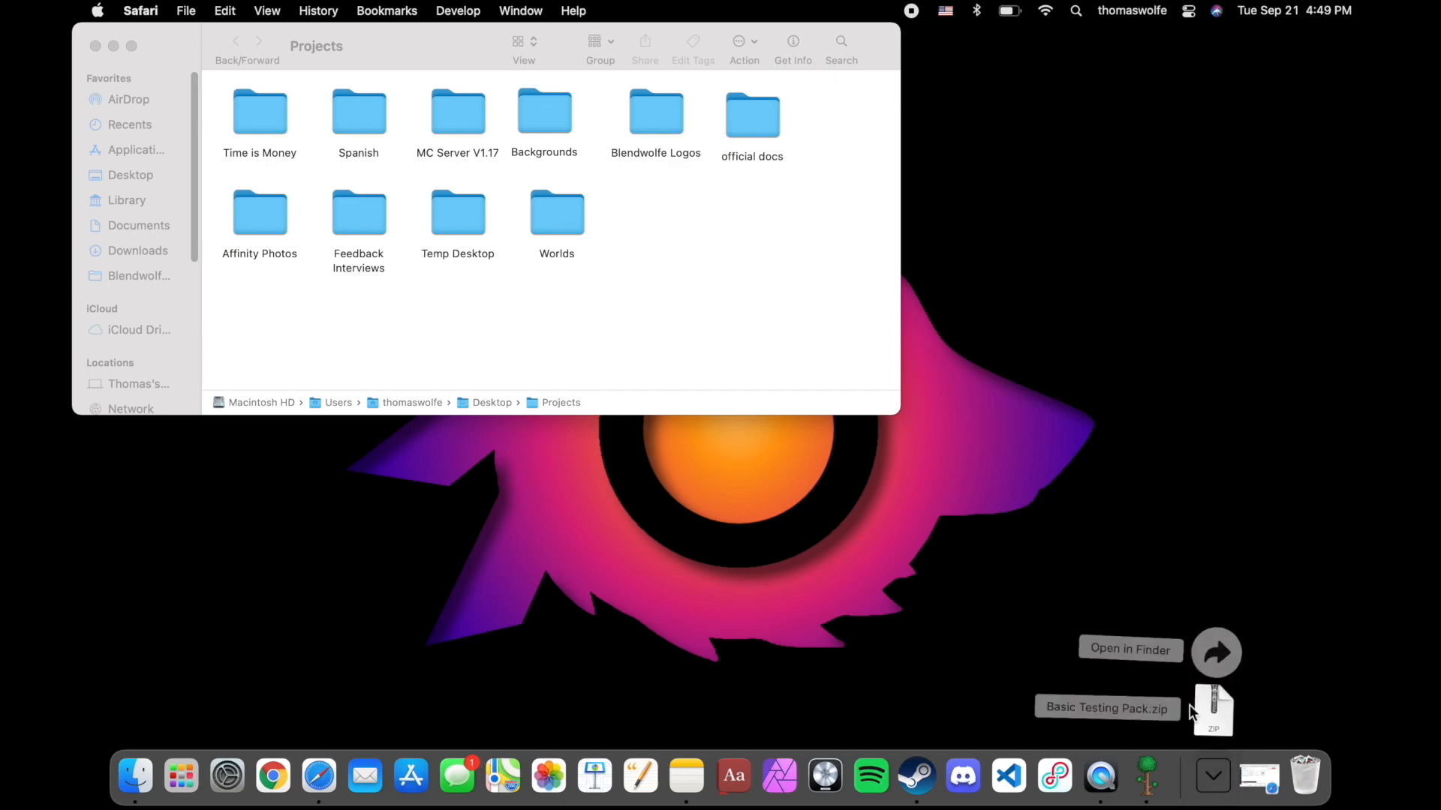
{"action": "left_click", "coordinate": [1128, 650]}
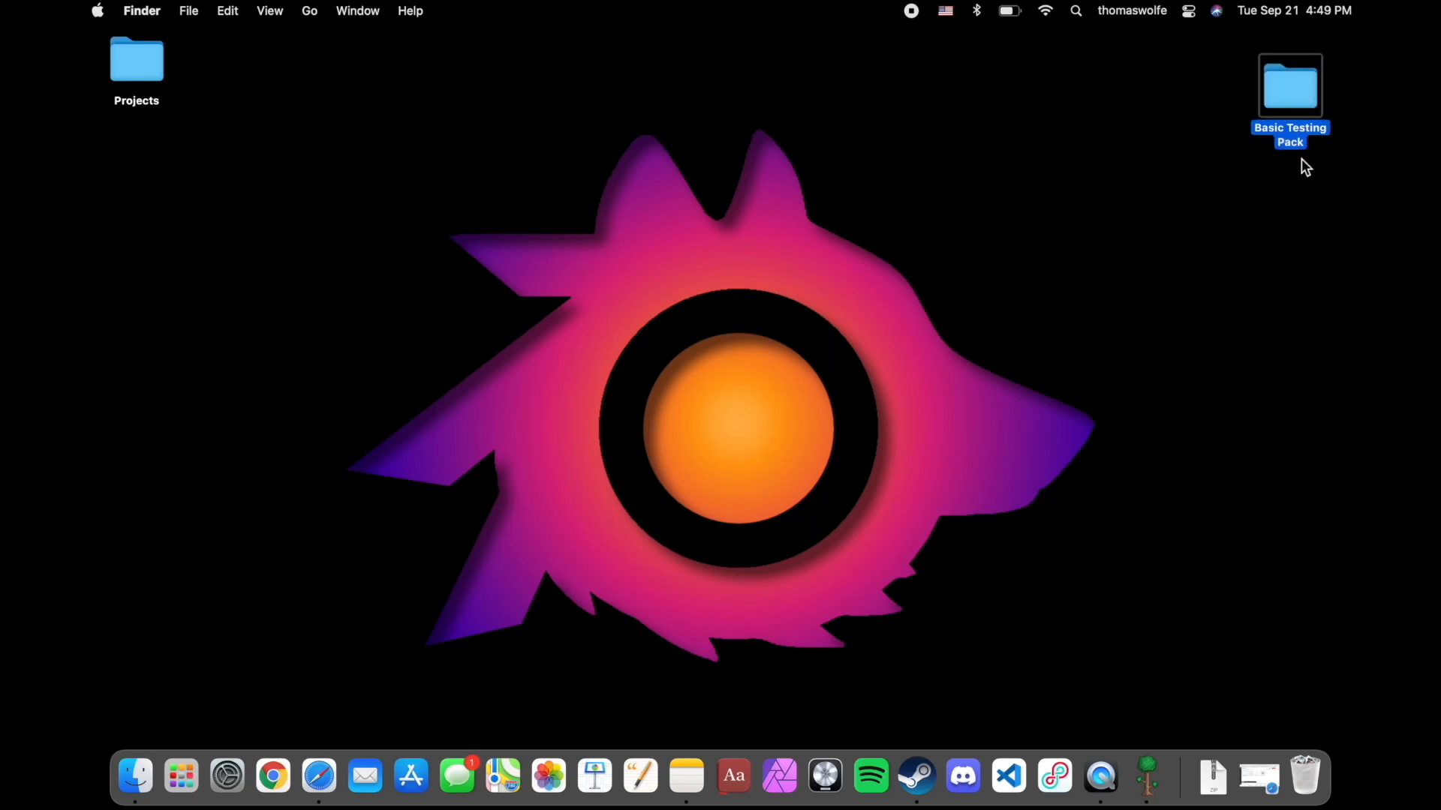
{"action": "double_click", "coordinate": [1290, 87]}
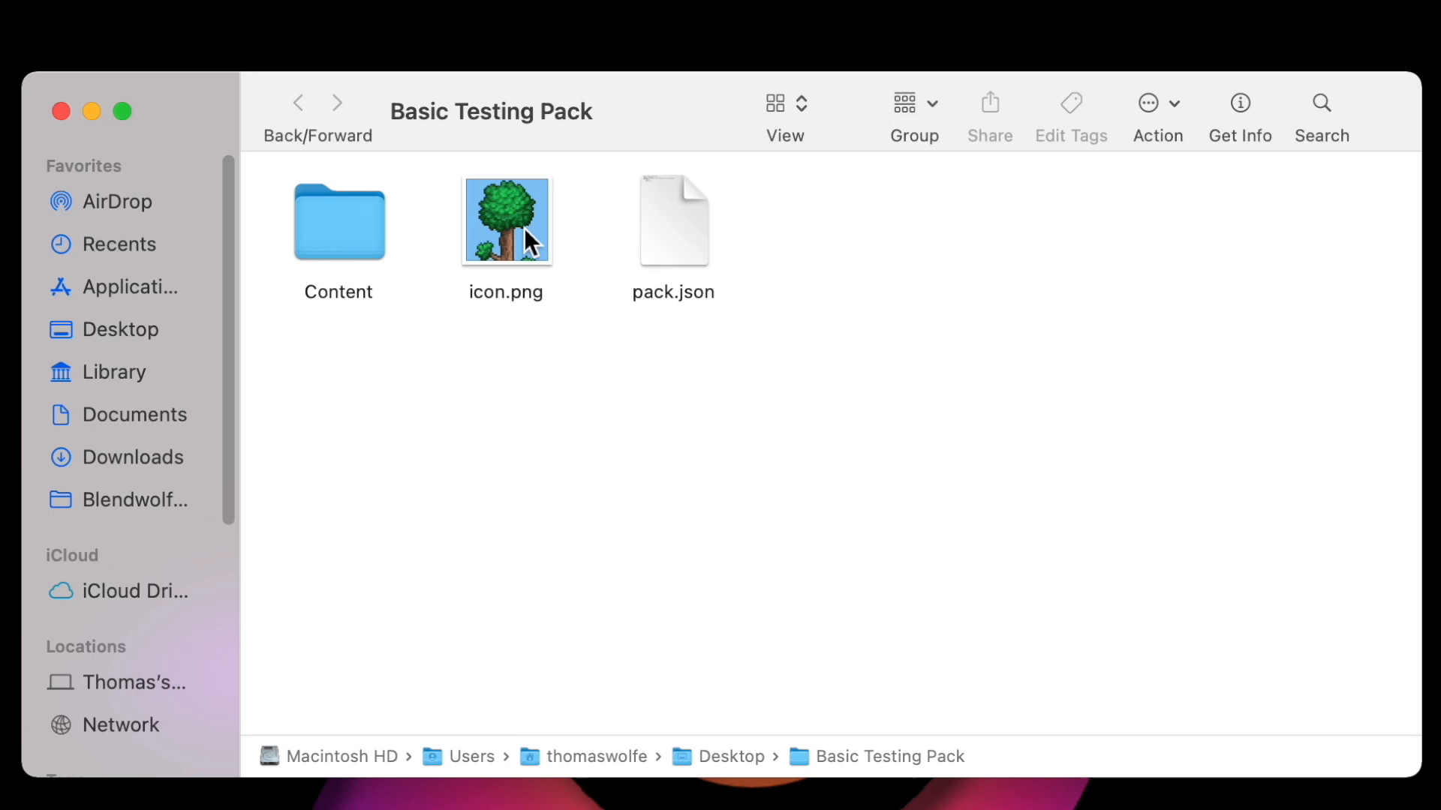
{"action": "mouse_move", "coordinate": [662, 225]}
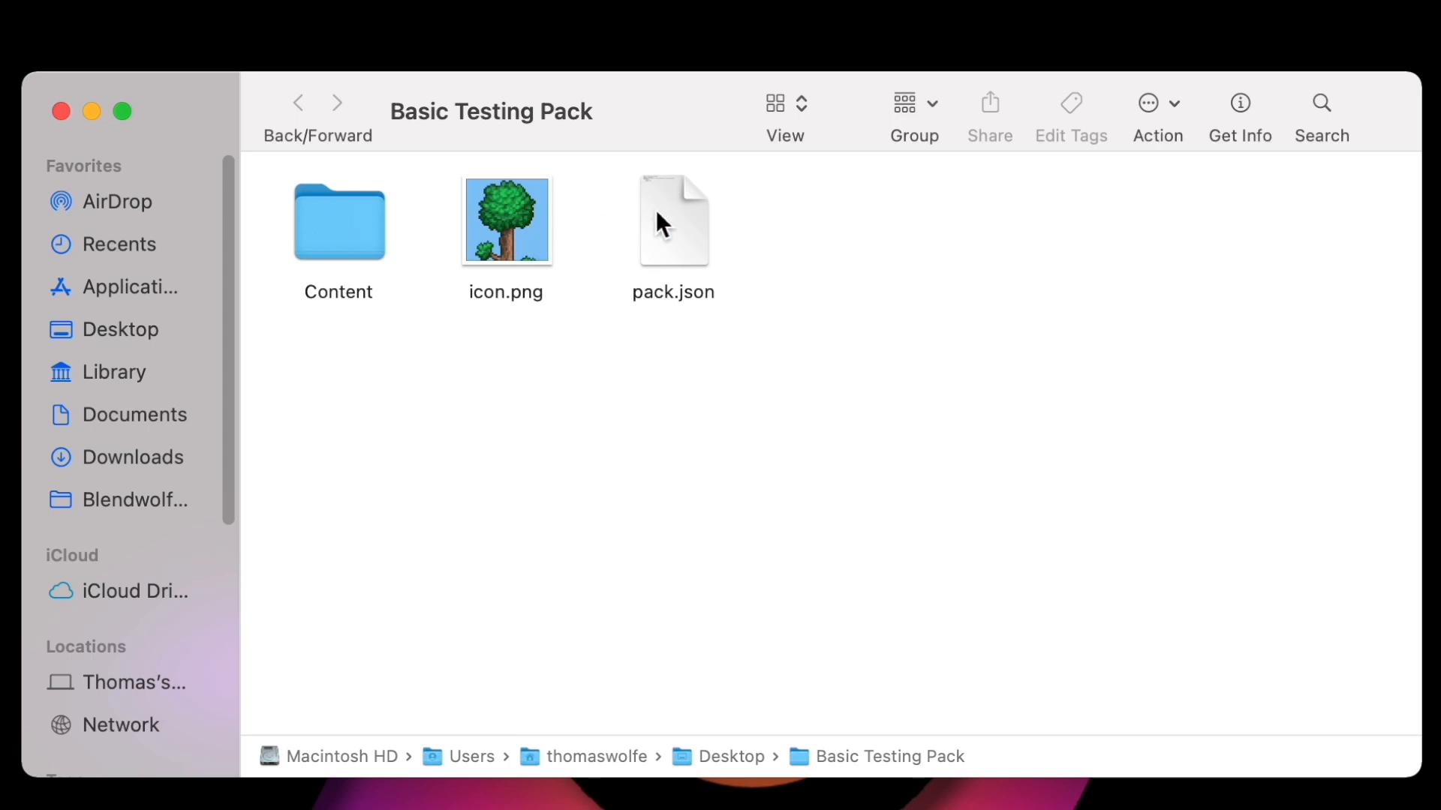
{"action": "left_click", "coordinate": [672, 221]}
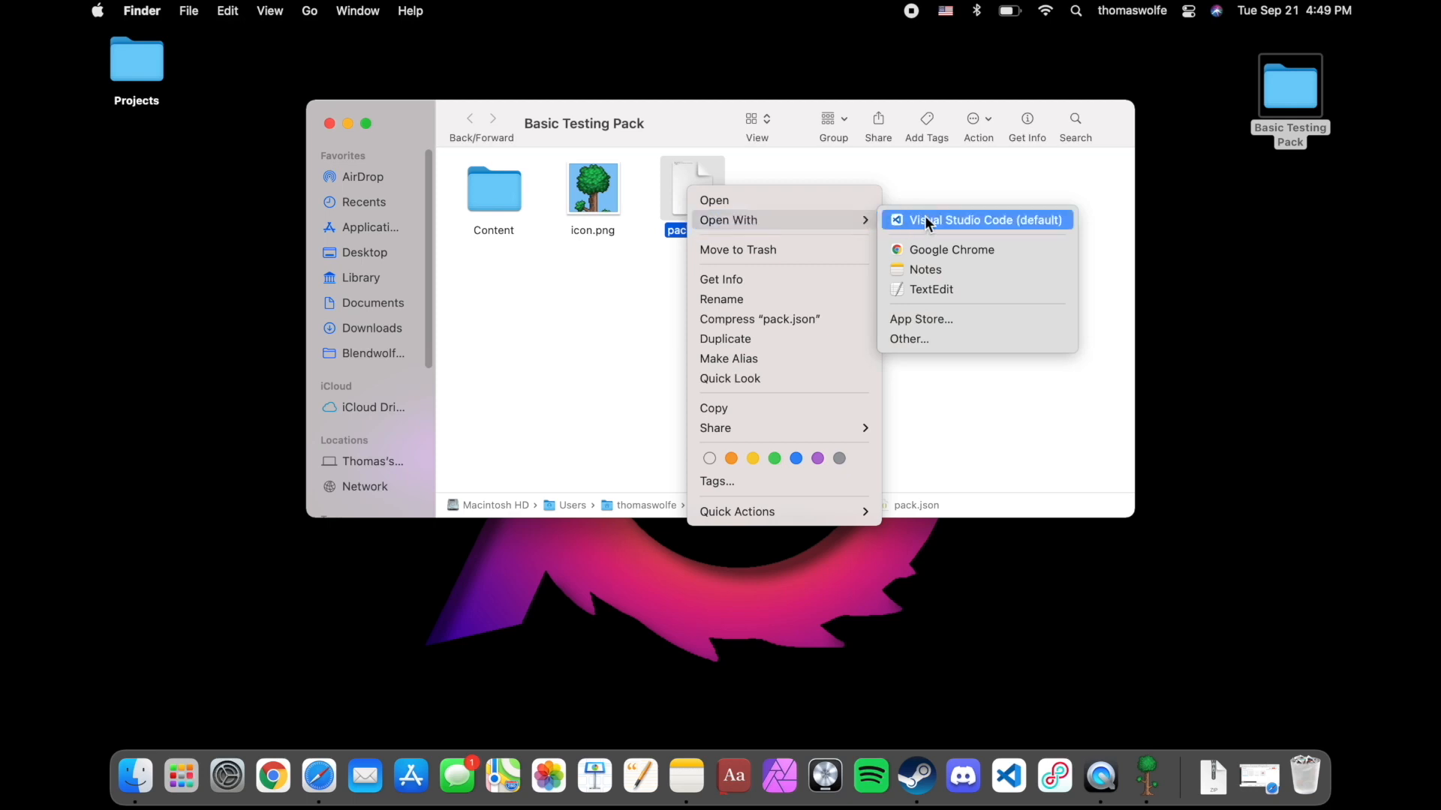
{"action": "mouse_move", "coordinate": [930, 289]}
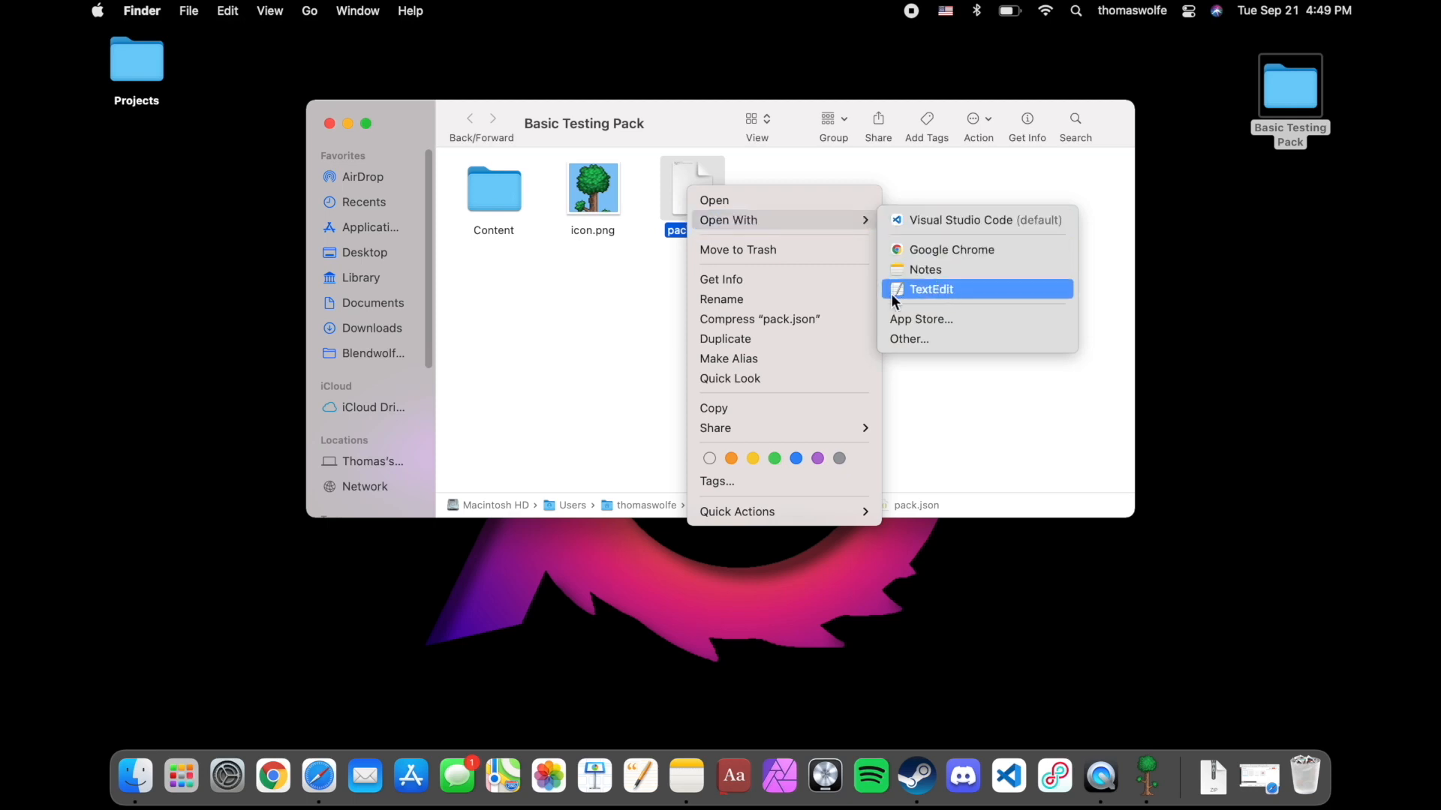
{"action": "mouse_move", "coordinate": [933, 295]}
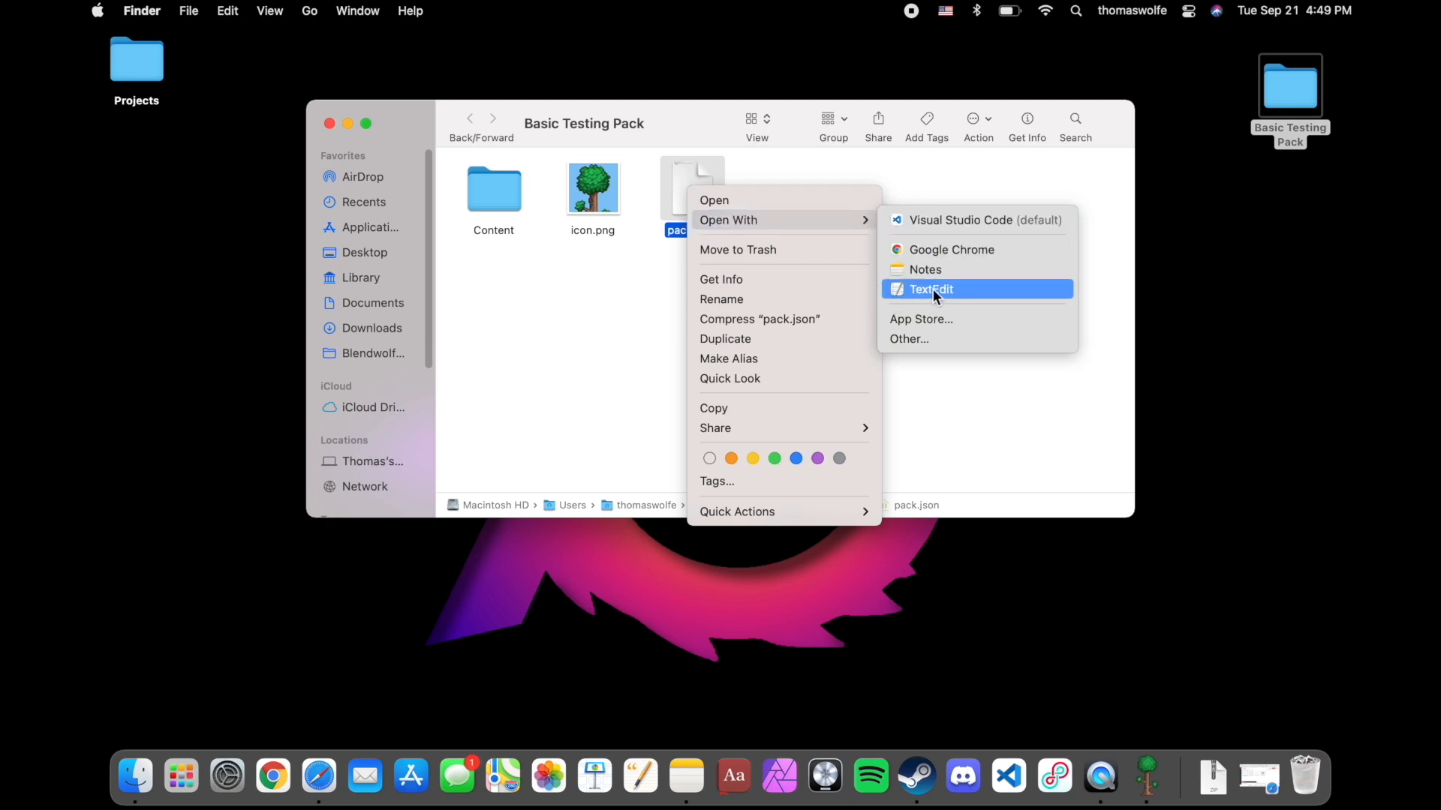
Step: Edit pack.json in TextEdit, renaming the pack to 'Tutorial Texture Pack'
{"action": "left_click", "coordinate": [929, 288]}
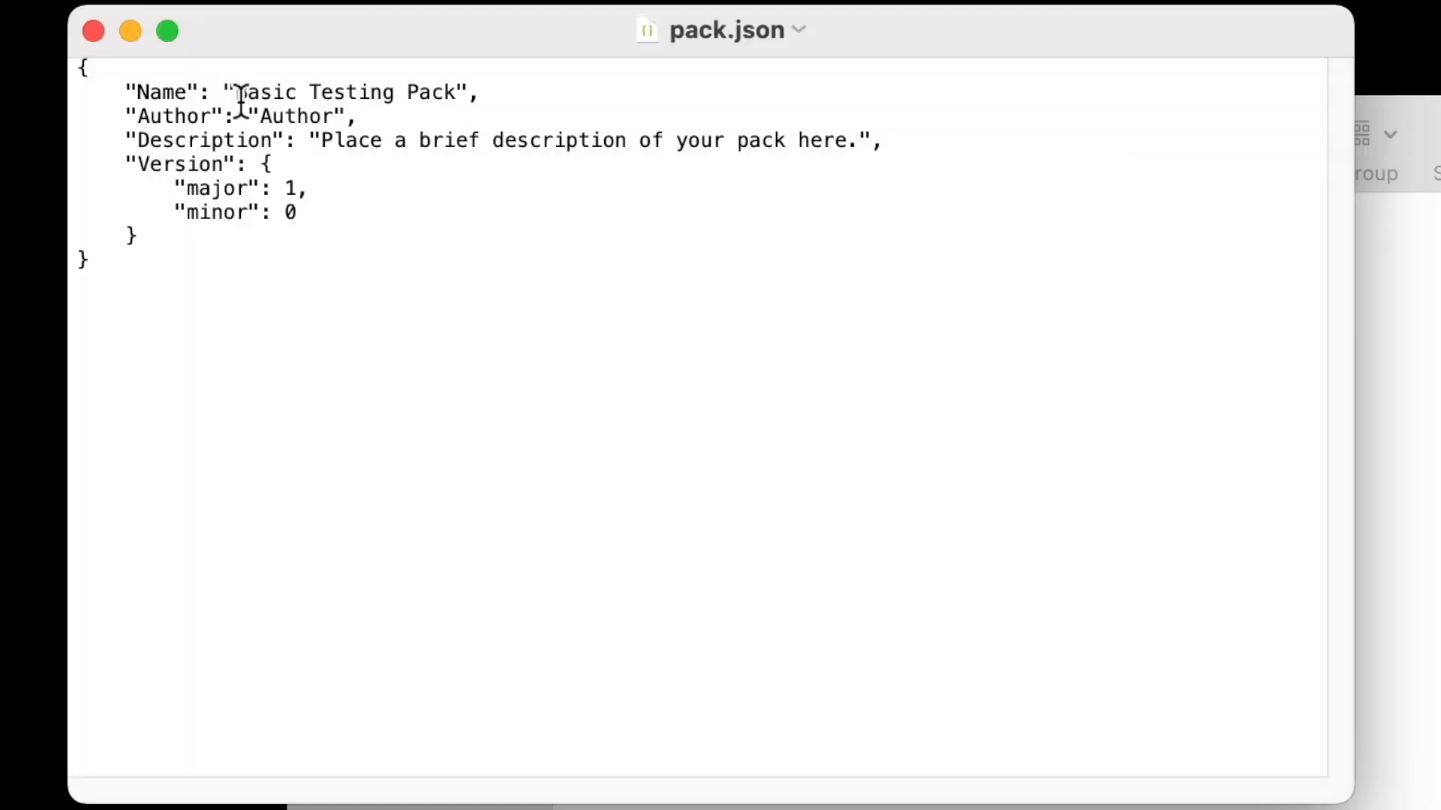
{"action": "type", "text": "Tu\","}
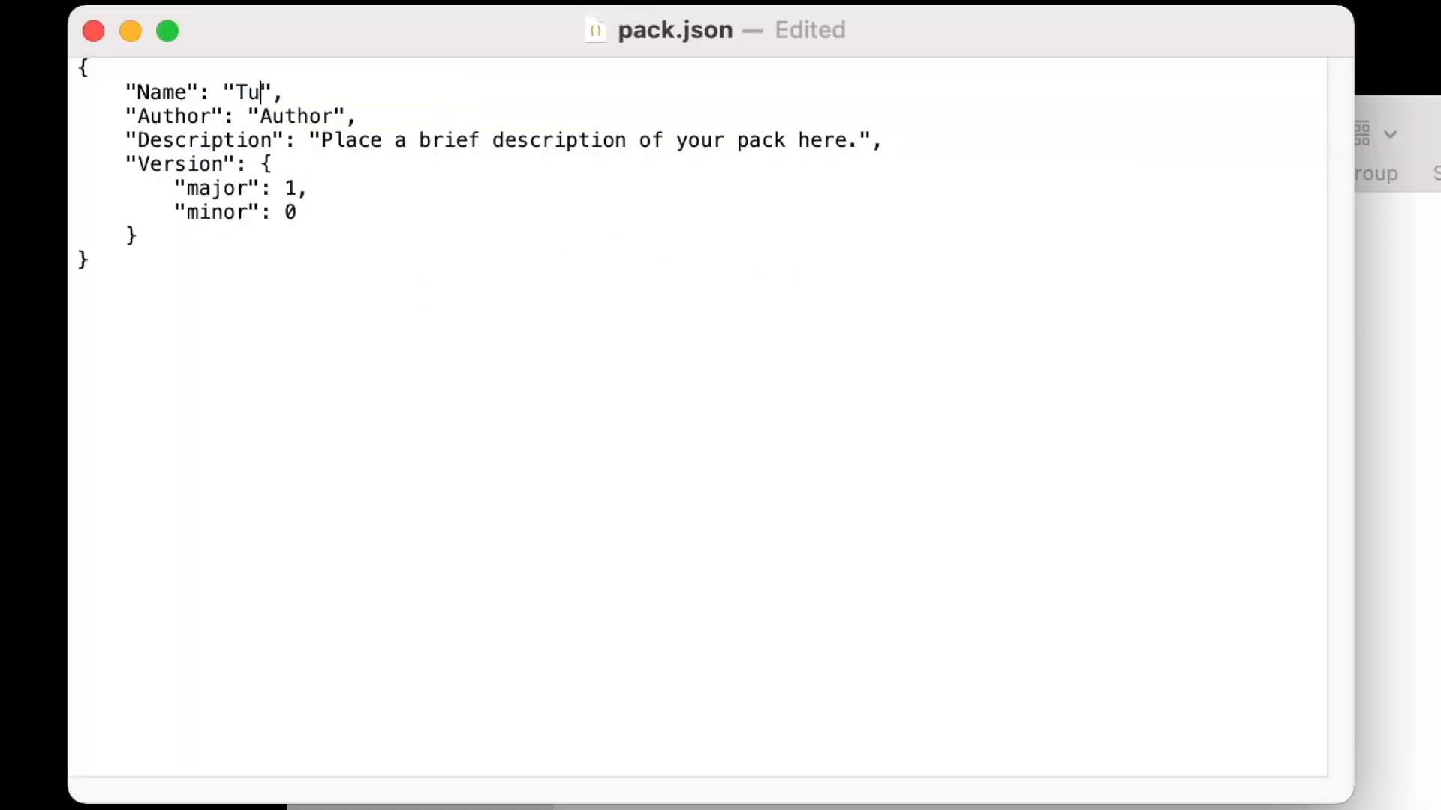
{"action": "type", "text": "torial Te"}
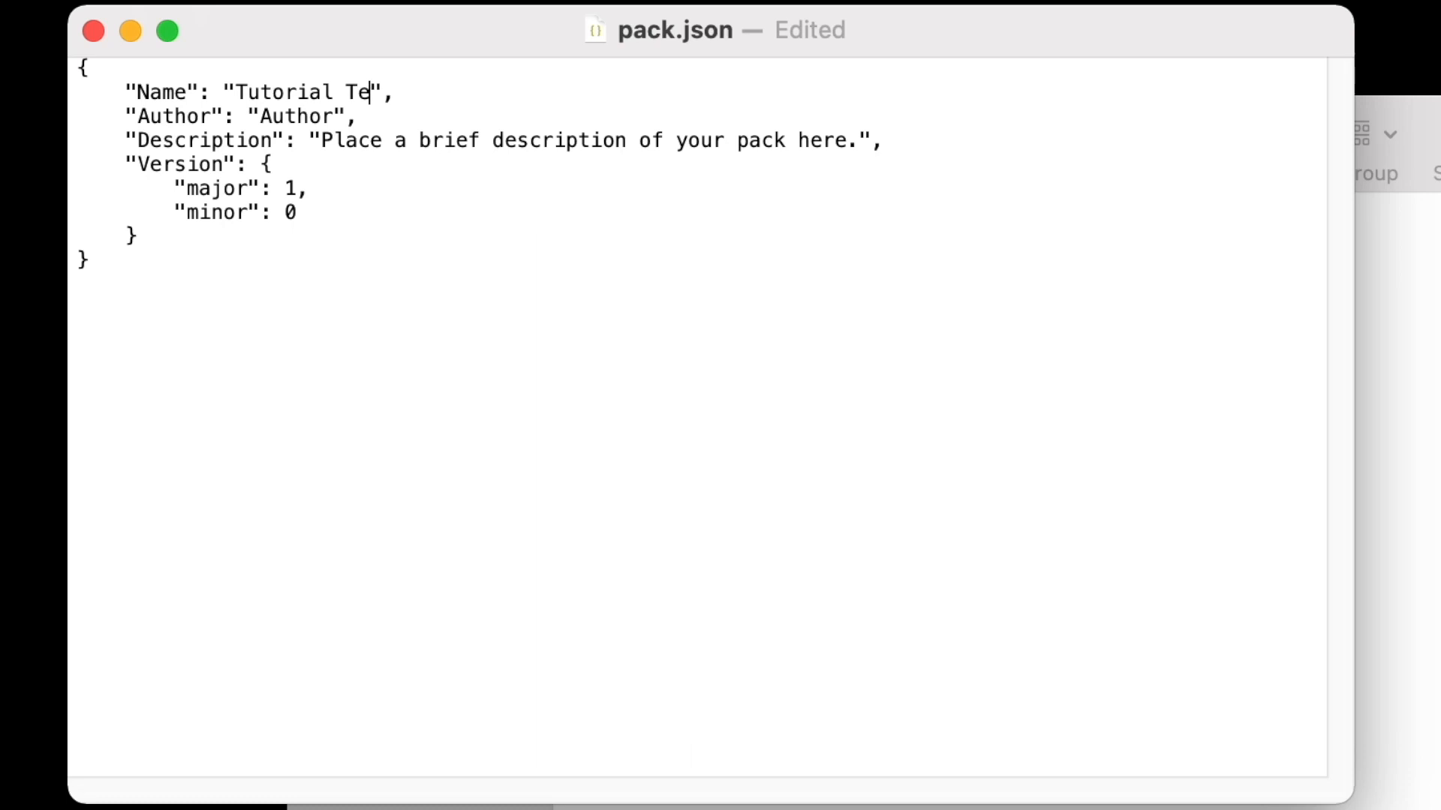
{"action": "type", "text": "xture Pac"}
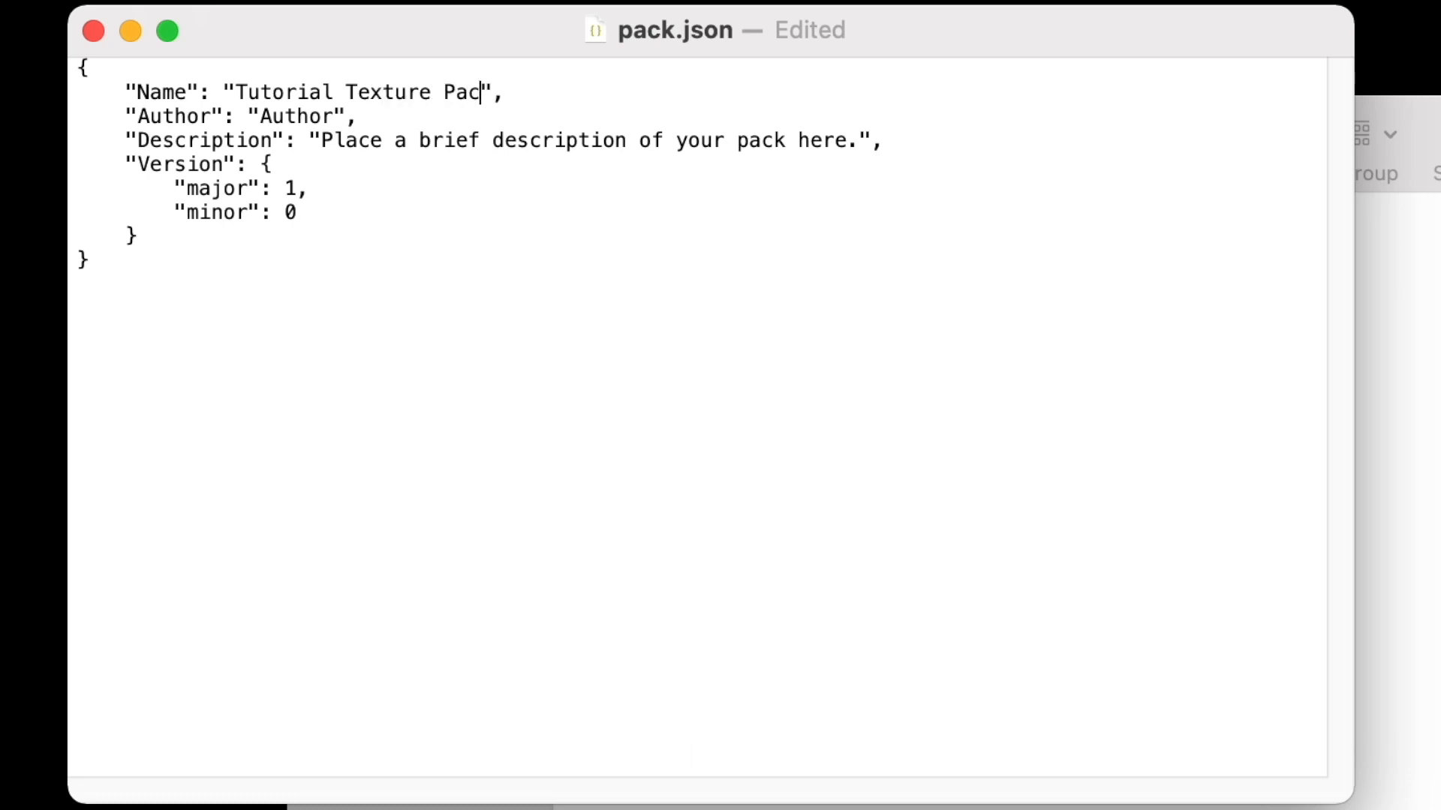
Step: Set the author to Thomas and the description to 'Epic rainbow wings.', then close the file
{"action": "double_click", "coordinate": [293, 117]}
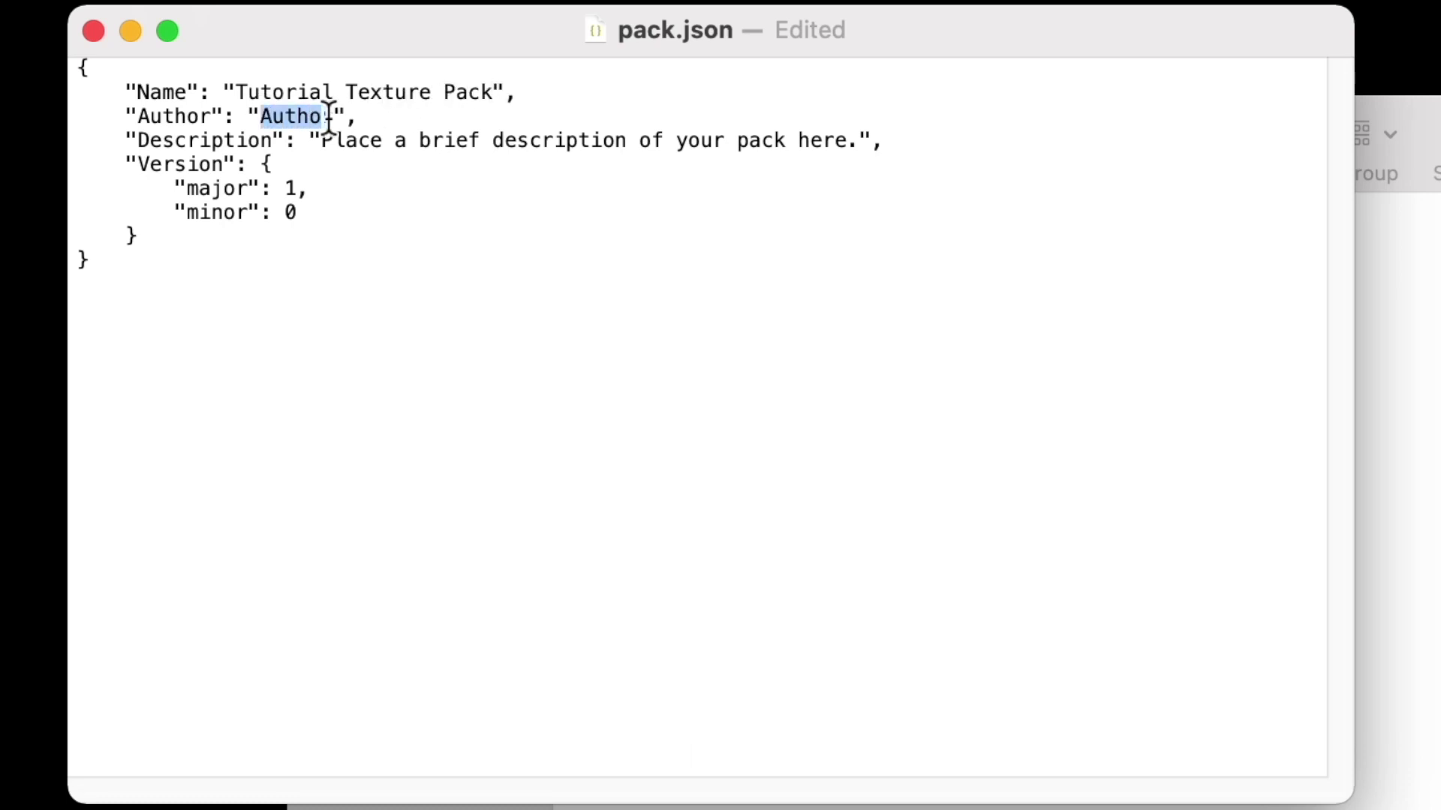
{"action": "type", "text": "Thomas"}
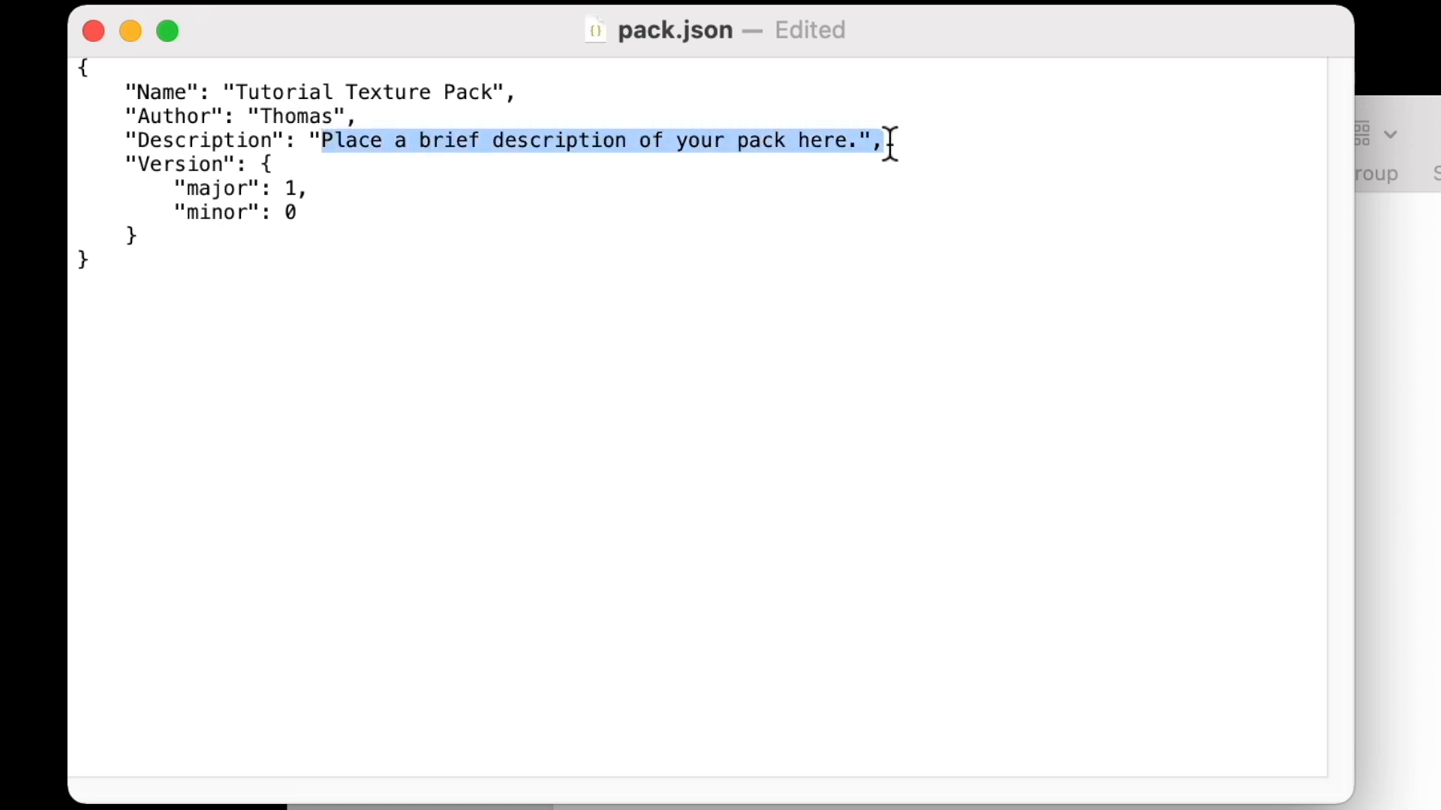
{"action": "type", "text": "Epic .\","}
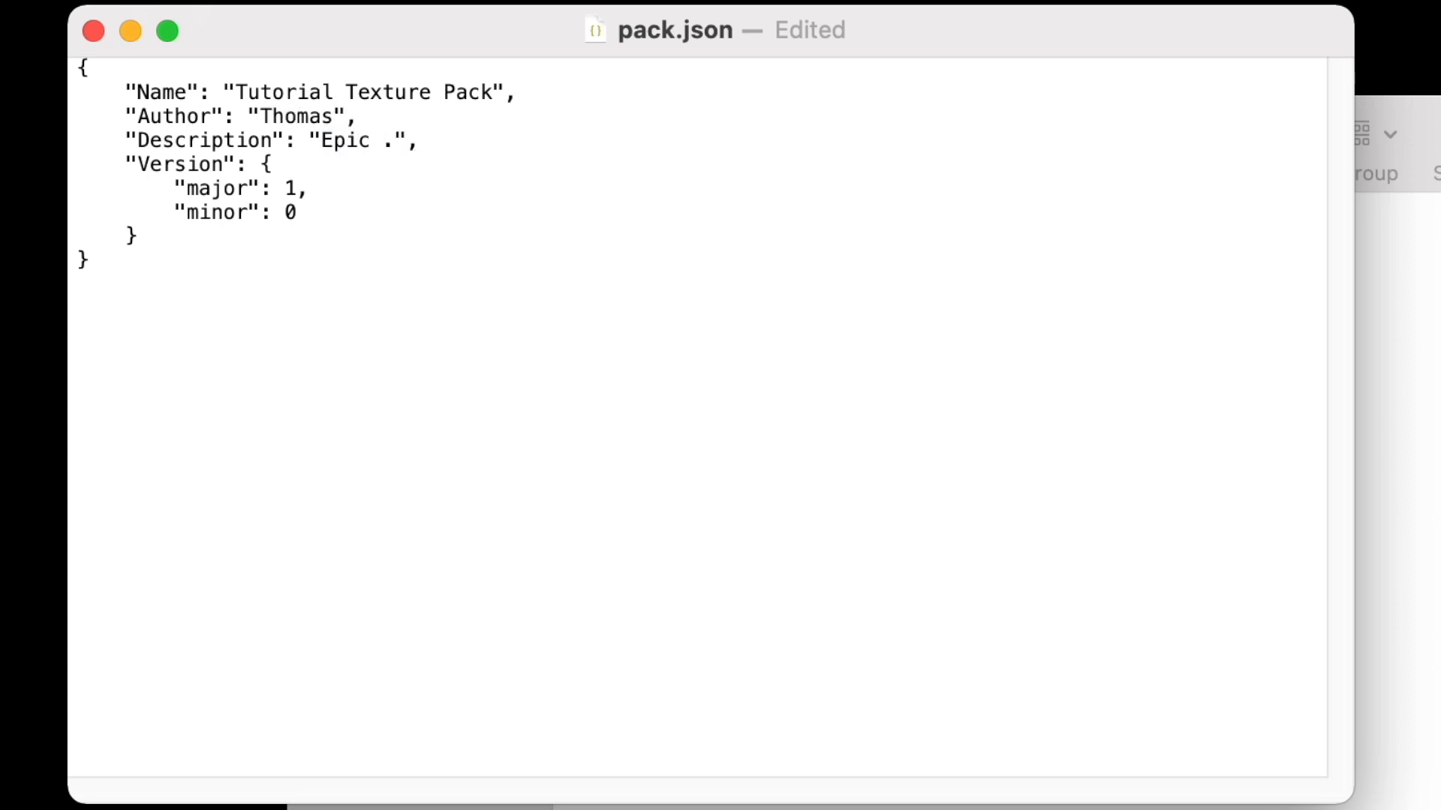
{"action": "type", "text": "rainbow wings"}
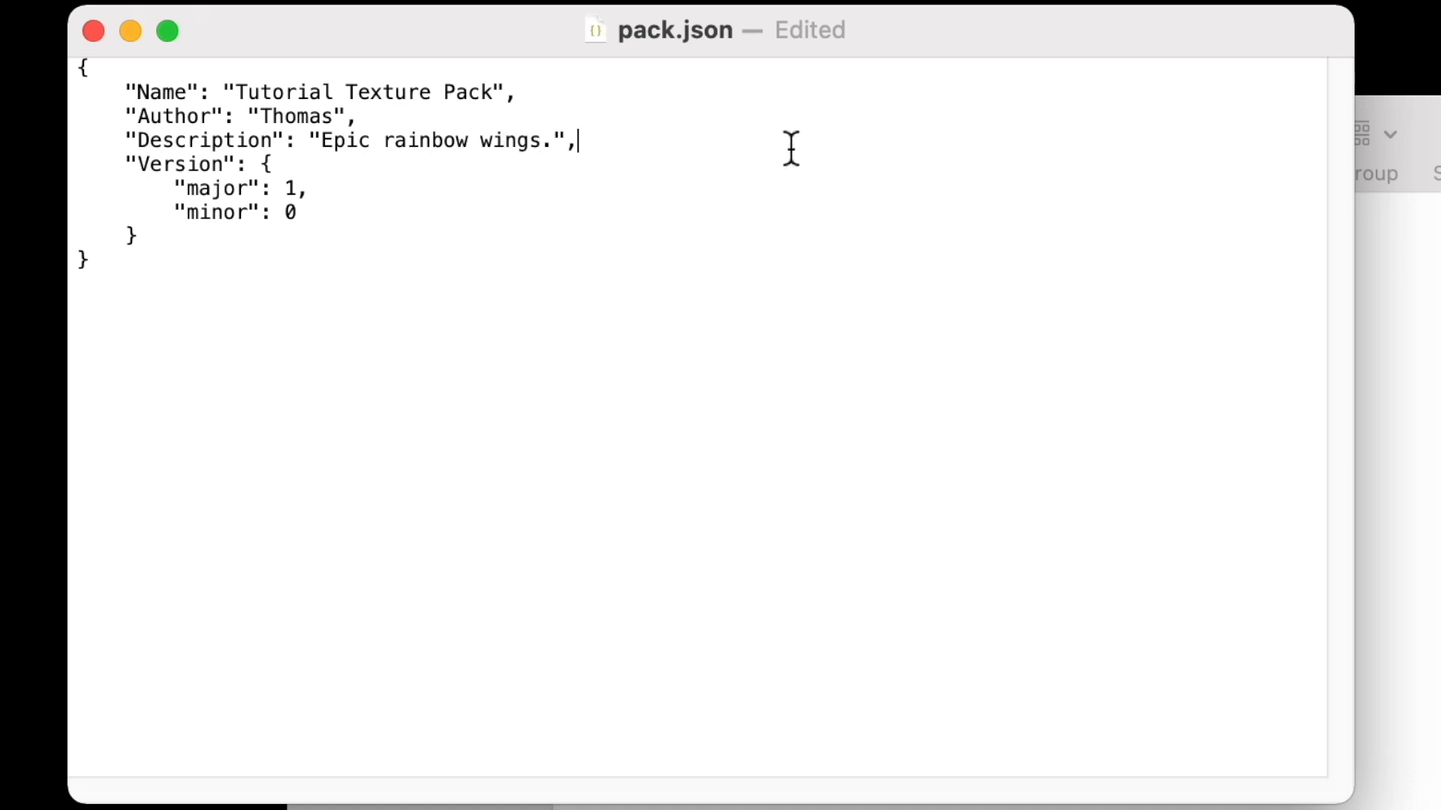
{"action": "mouse_move", "coordinate": [303, 148]}
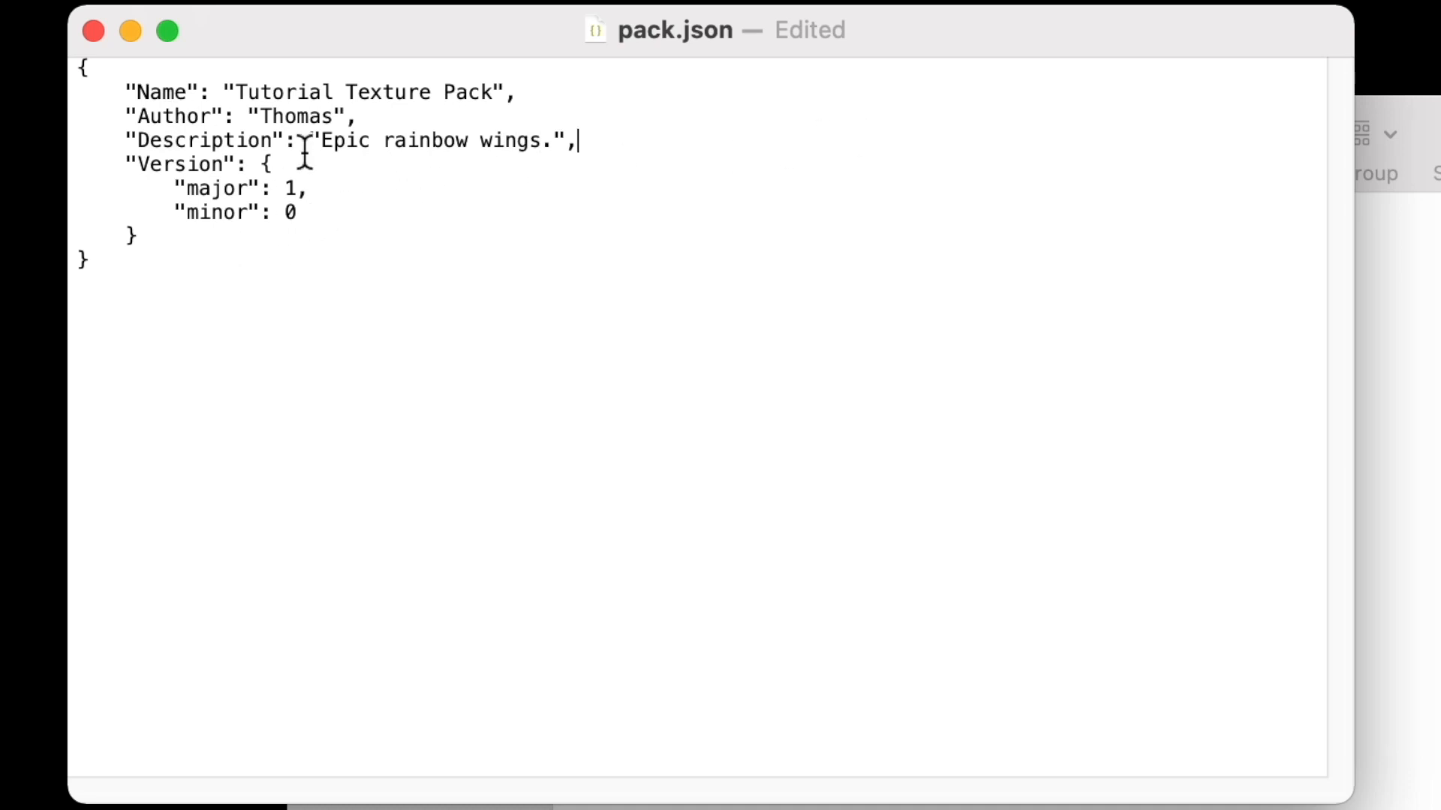
{"action": "left_click", "coordinate": [198, 10]}
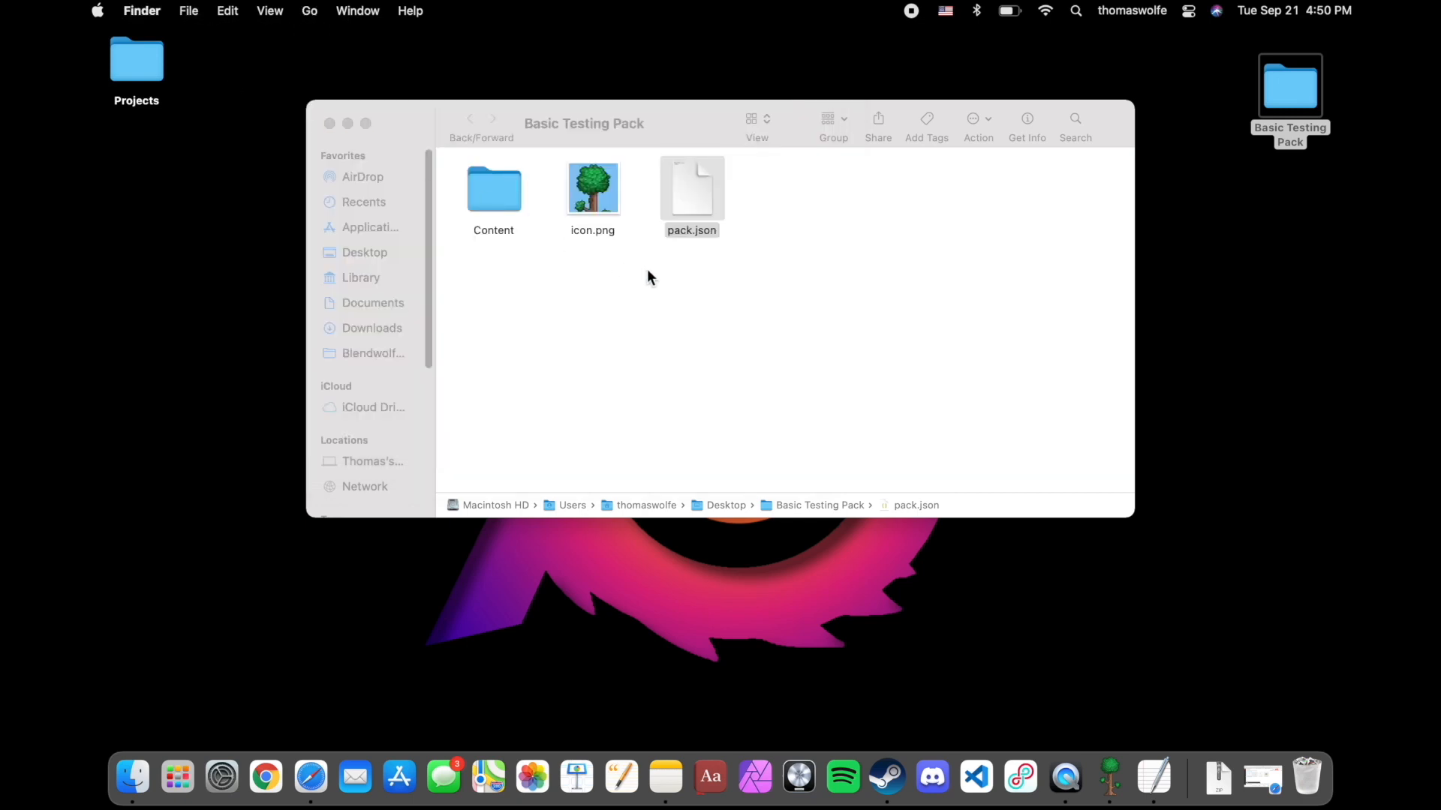
Step: Navigate into the pack's Content folder and then its Images folder
{"action": "double_click", "coordinate": [494, 189]}
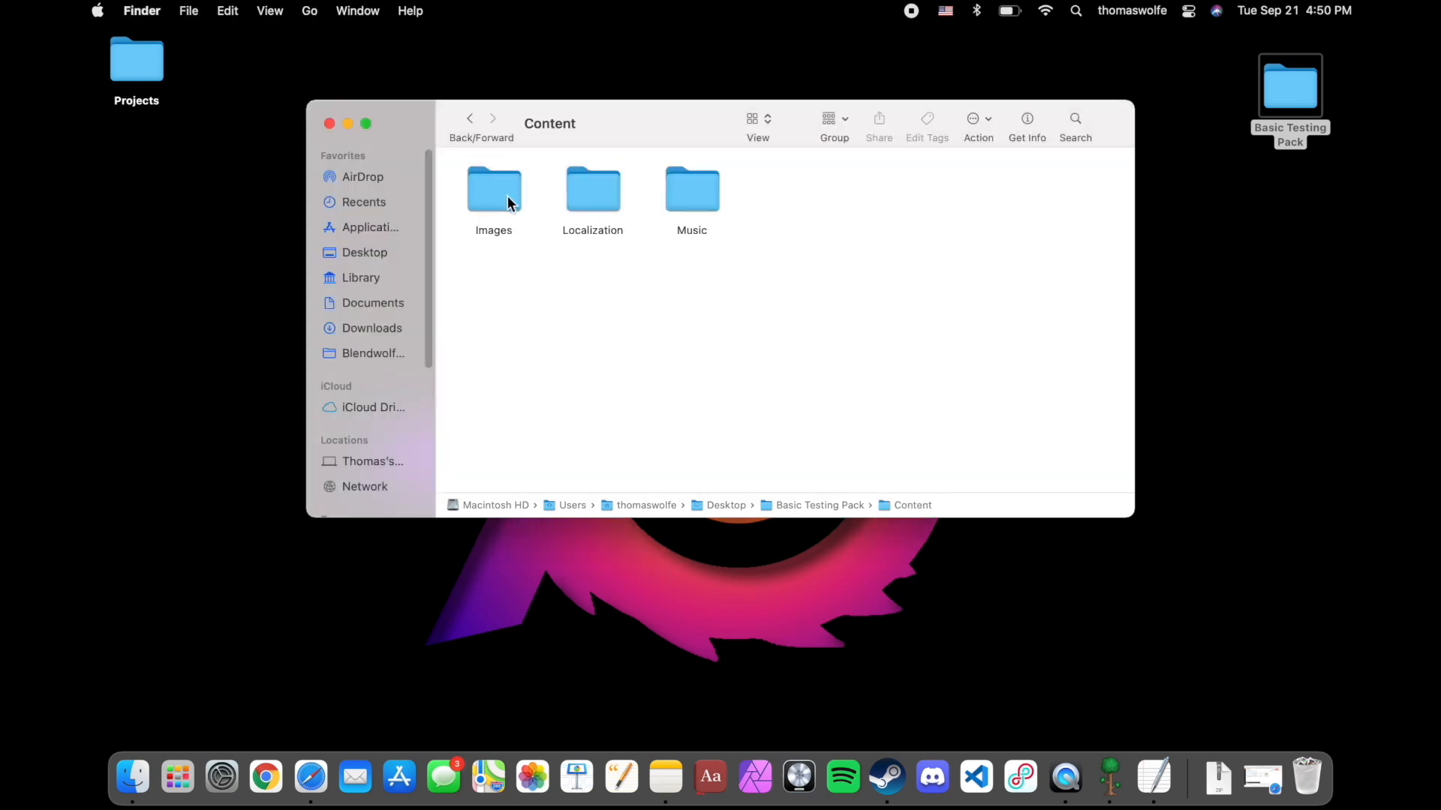
{"action": "double_click", "coordinate": [493, 189]}
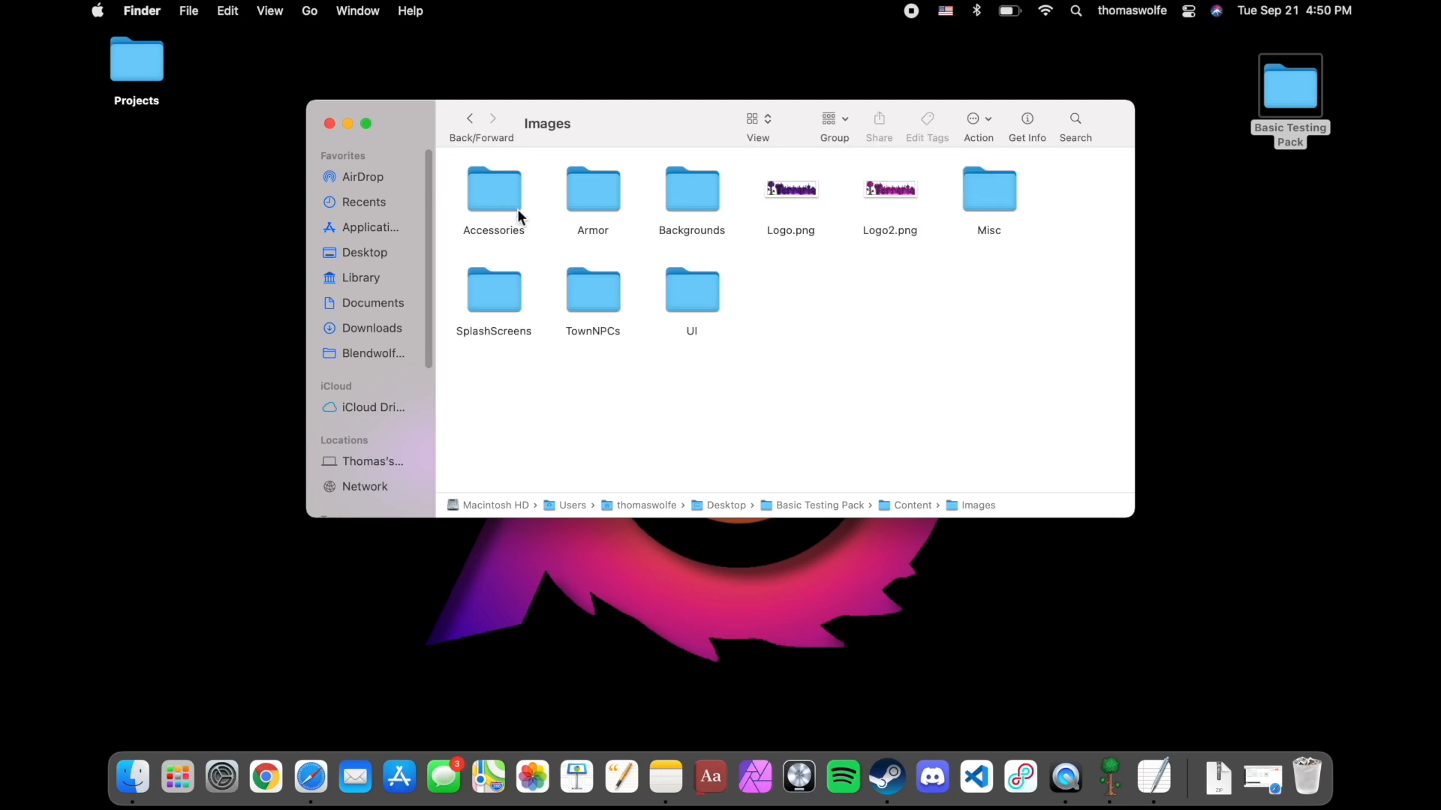
{"action": "mouse_move", "coordinate": [785, 222]}
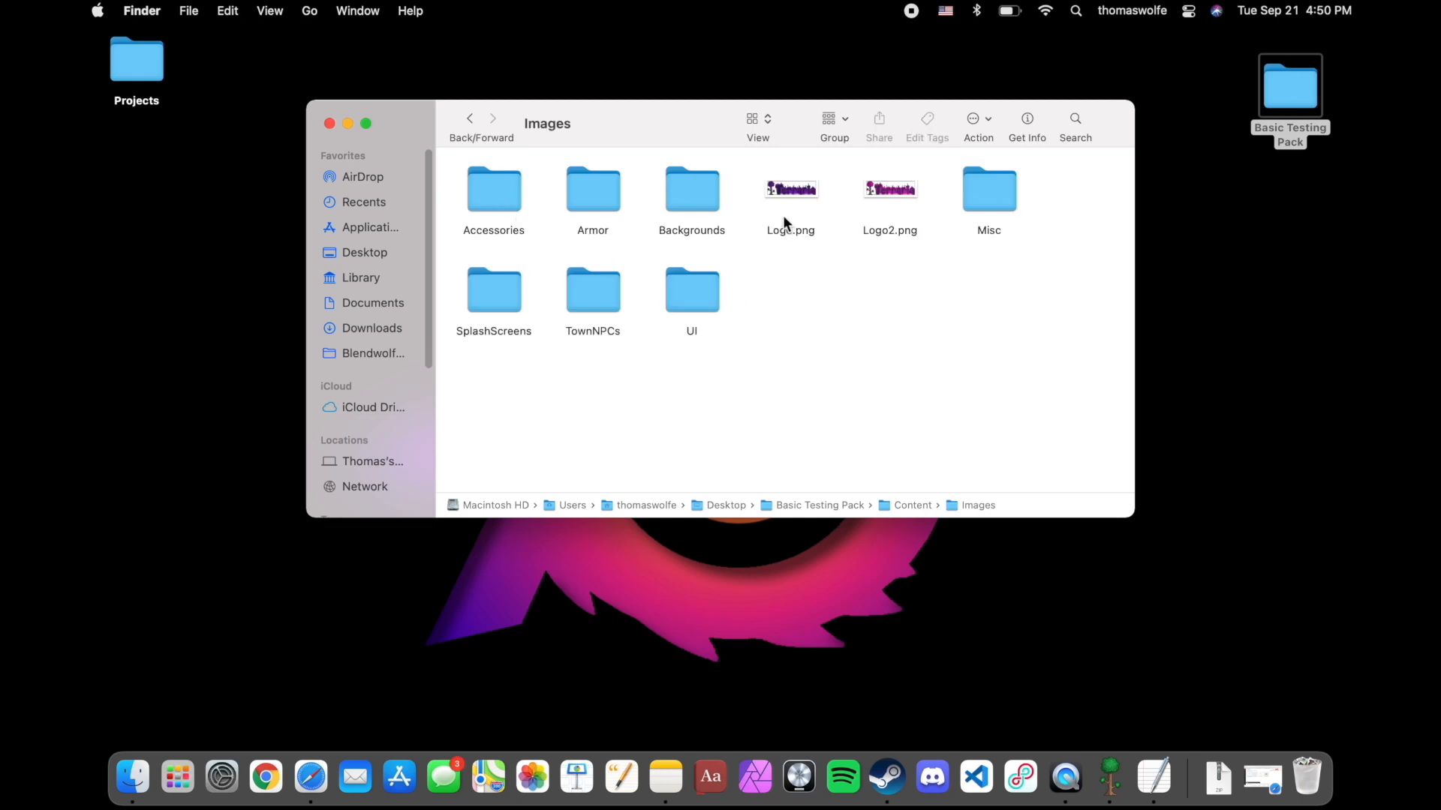
{"action": "mouse_move", "coordinate": [784, 189]}
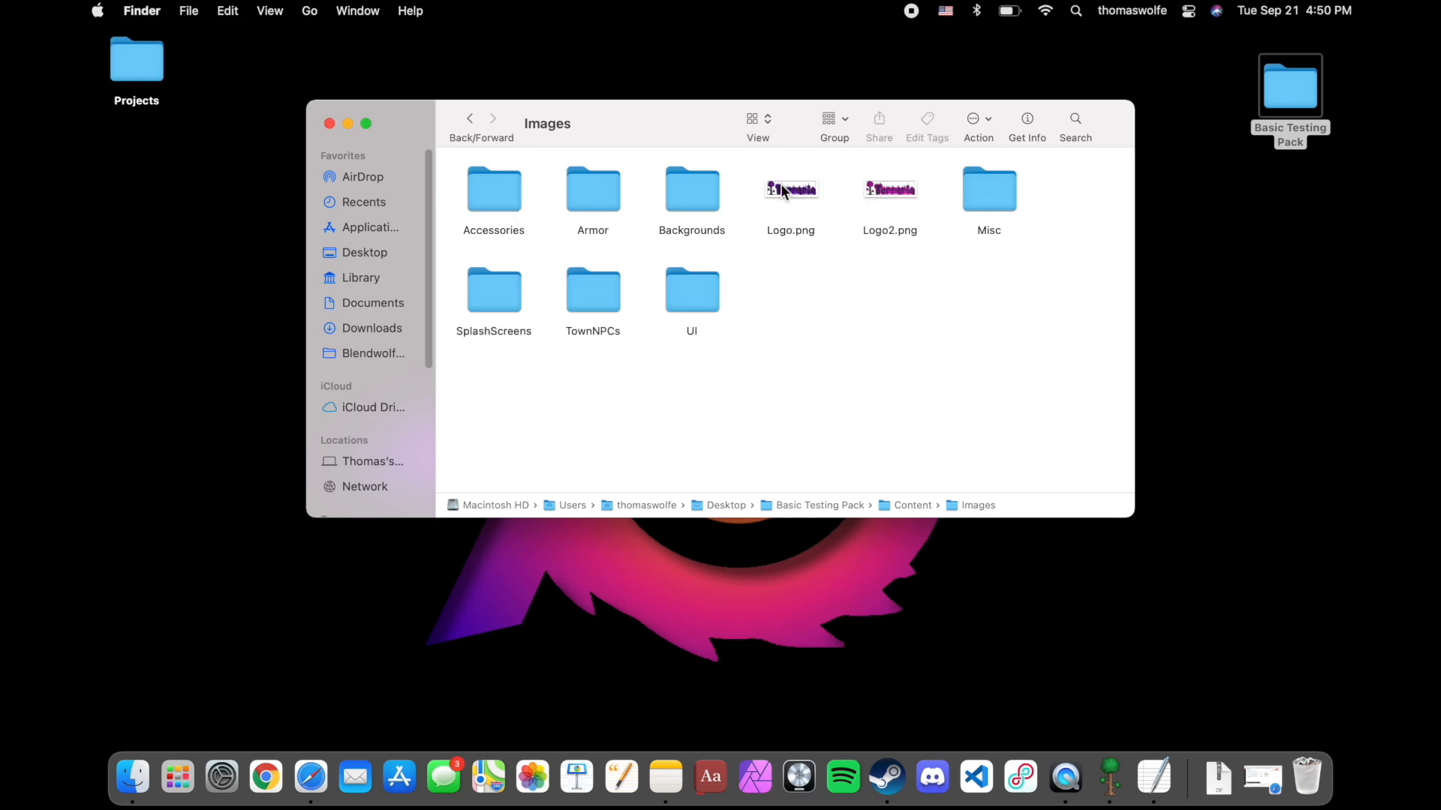
{"action": "mouse_move", "coordinate": [873, 268]}
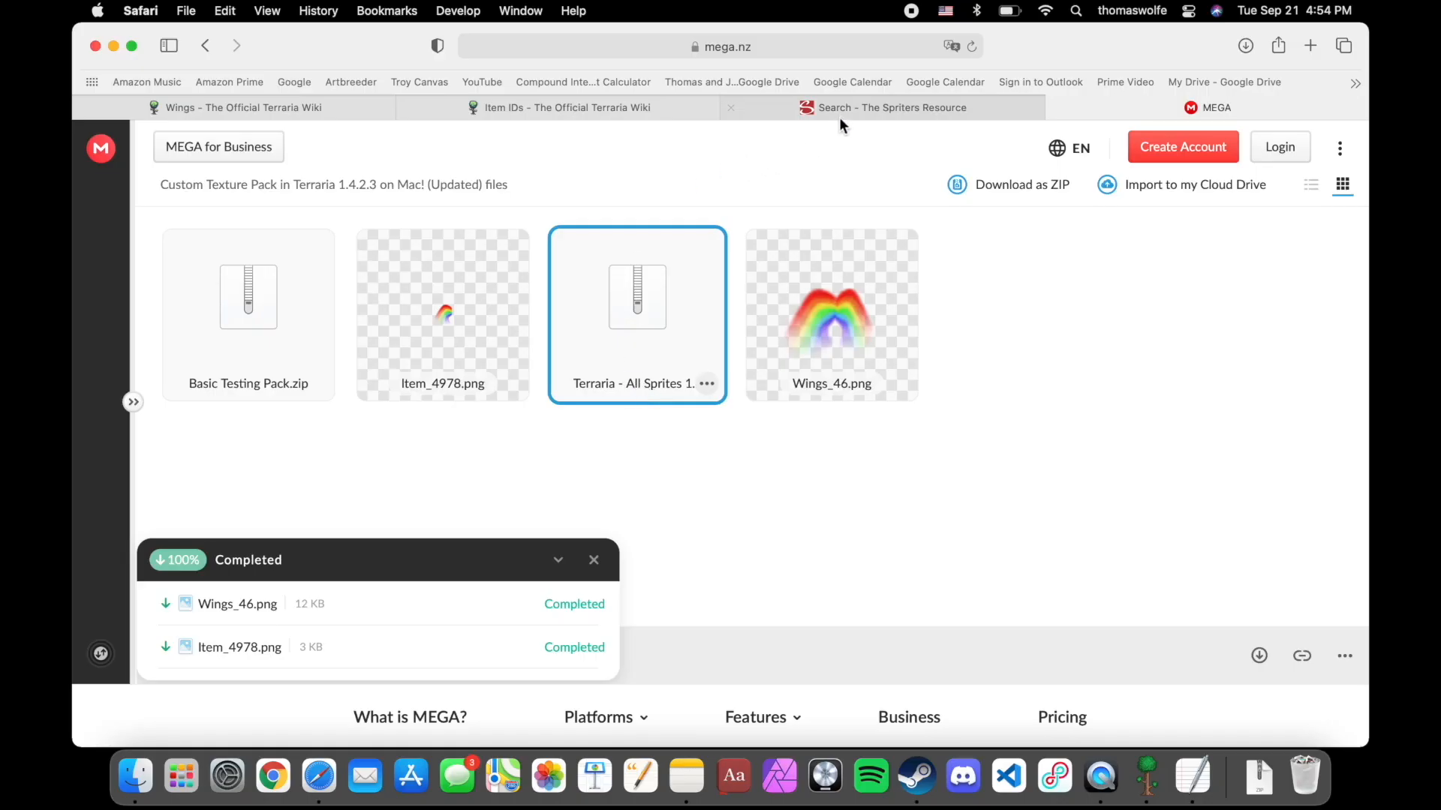
Step: Leave the Spriters Resource results and return to the Finder Images folder
{"action": "left_click", "coordinate": [888, 109]}
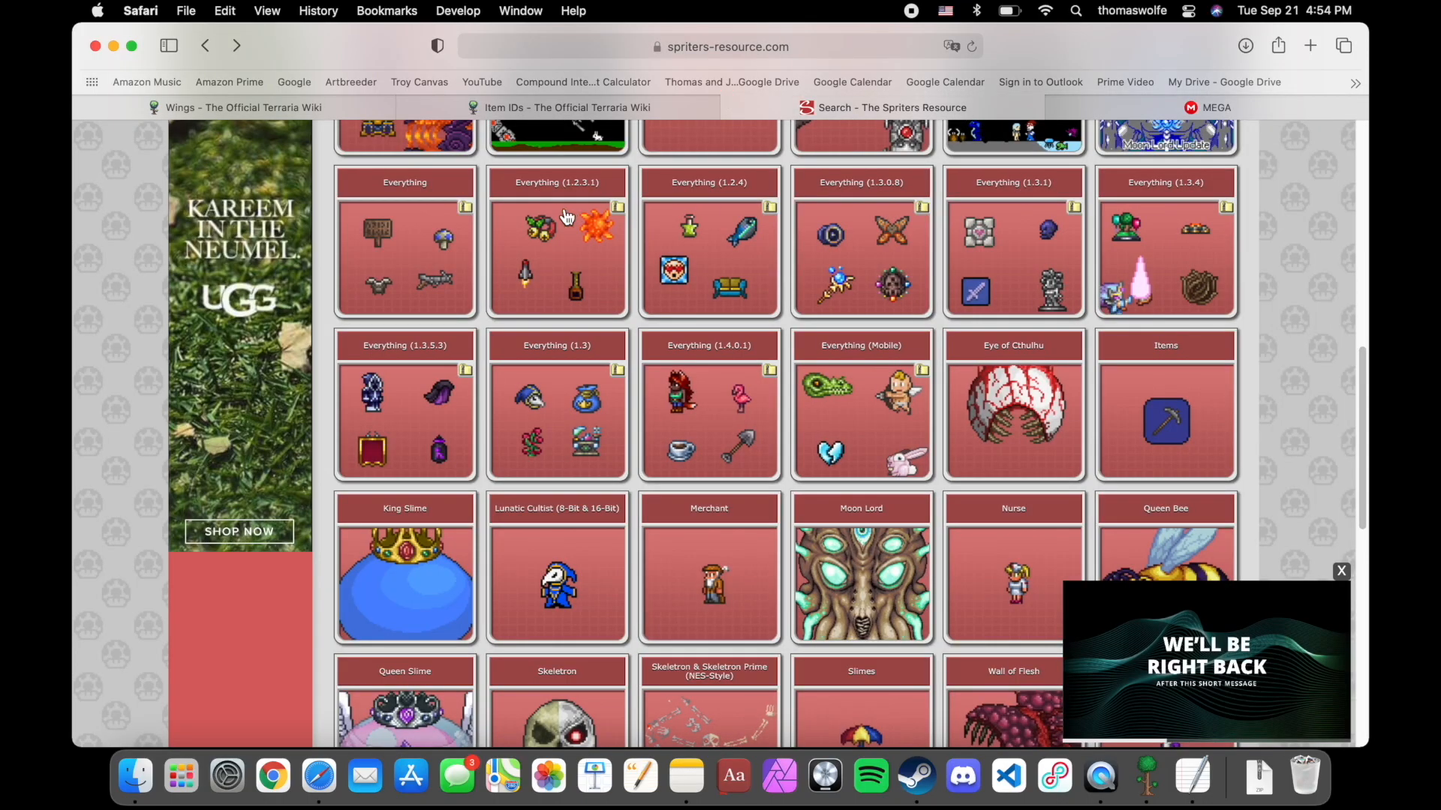
{"action": "scroll", "scroll_direction": "up", "scroll_amount": 3}
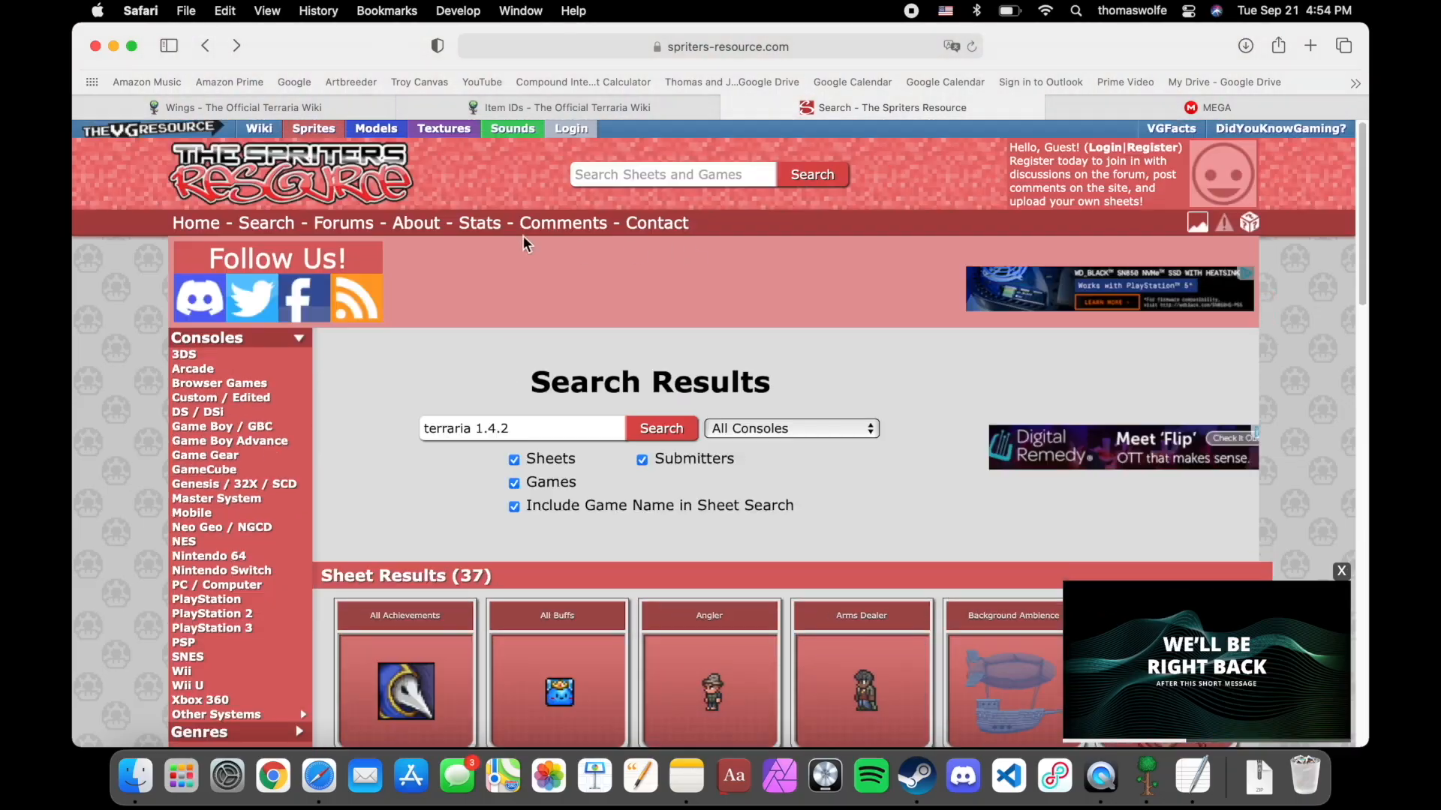
{"action": "left_click", "coordinate": [1210, 108]}
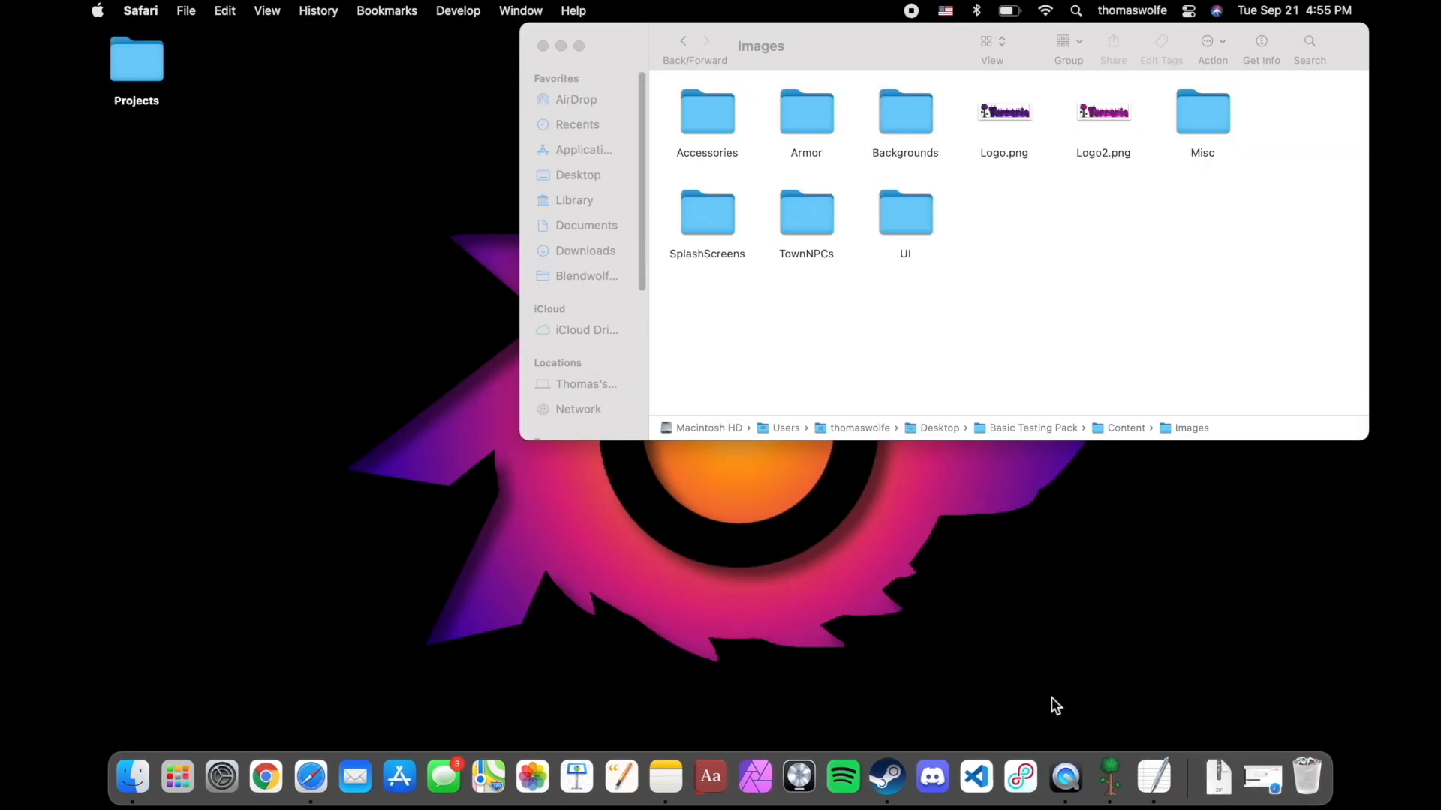
Step: Open the downloaded 'Terraria - All Sprites 1.4.2' folder and browse its contents
{"action": "left_click", "coordinate": [1260, 776]}
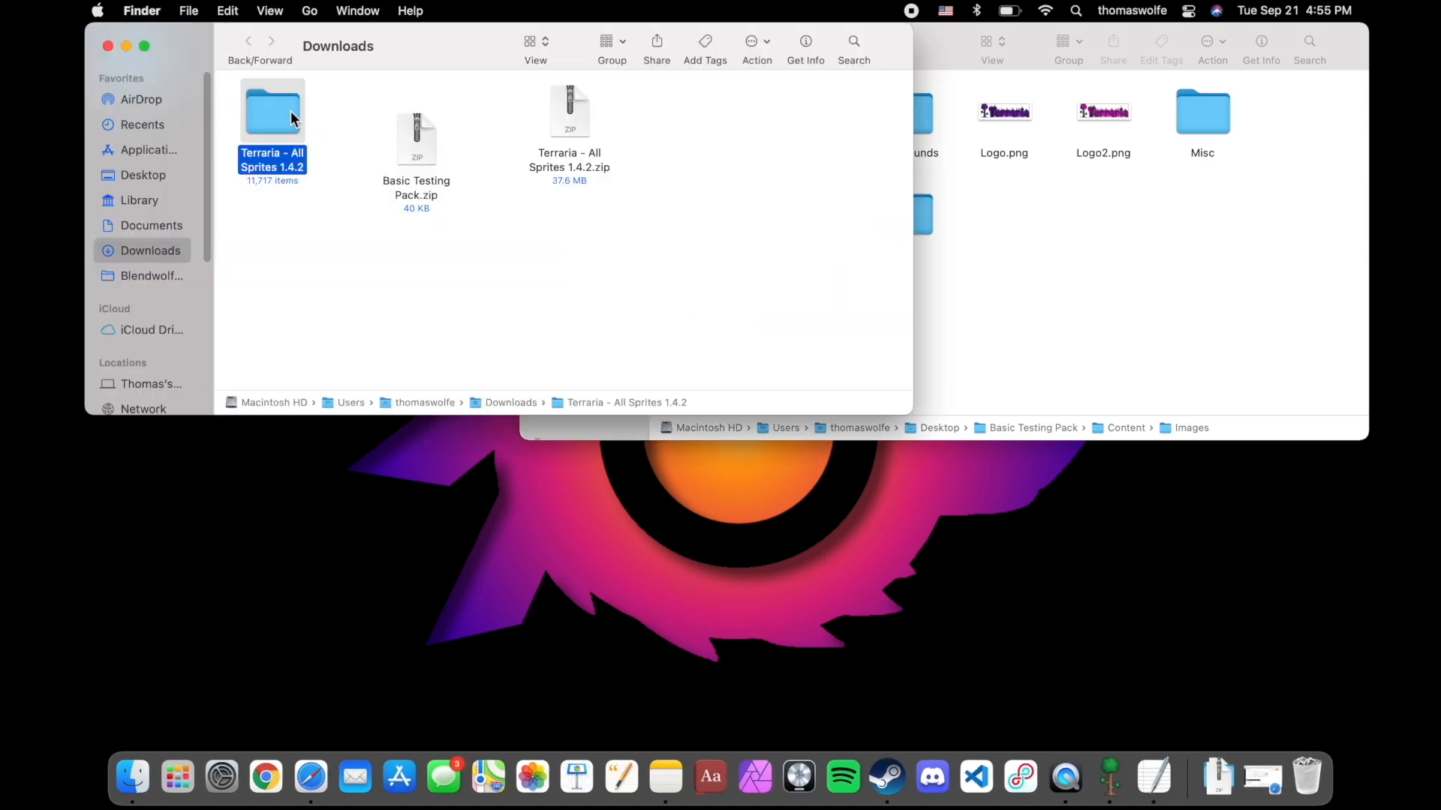
{"action": "double_click", "coordinate": [271, 109]}
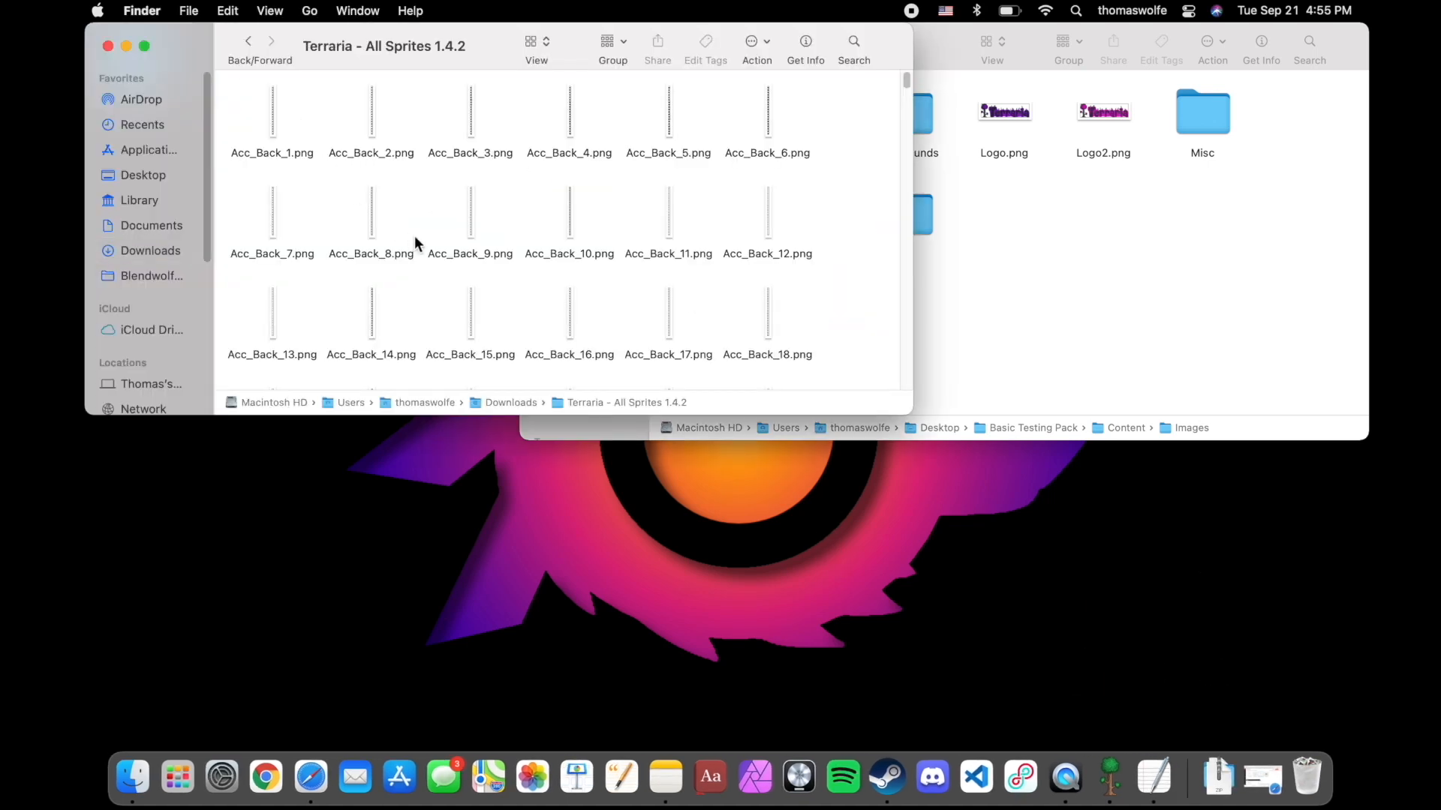
{"action": "scroll", "scroll_direction": "down", "scroll_amount": 3}
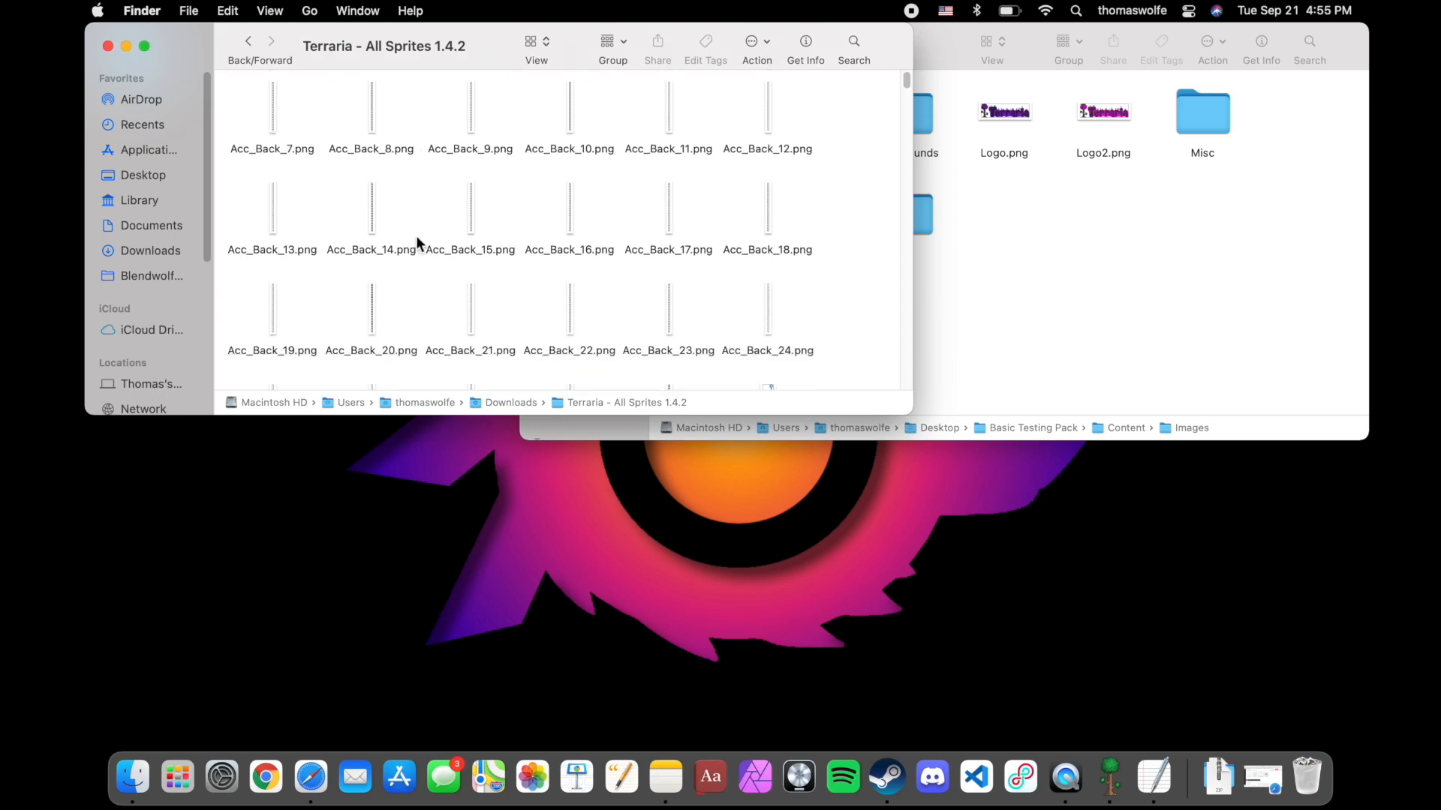
{"action": "scroll", "scroll_direction": "down", "scroll_amount": 3}
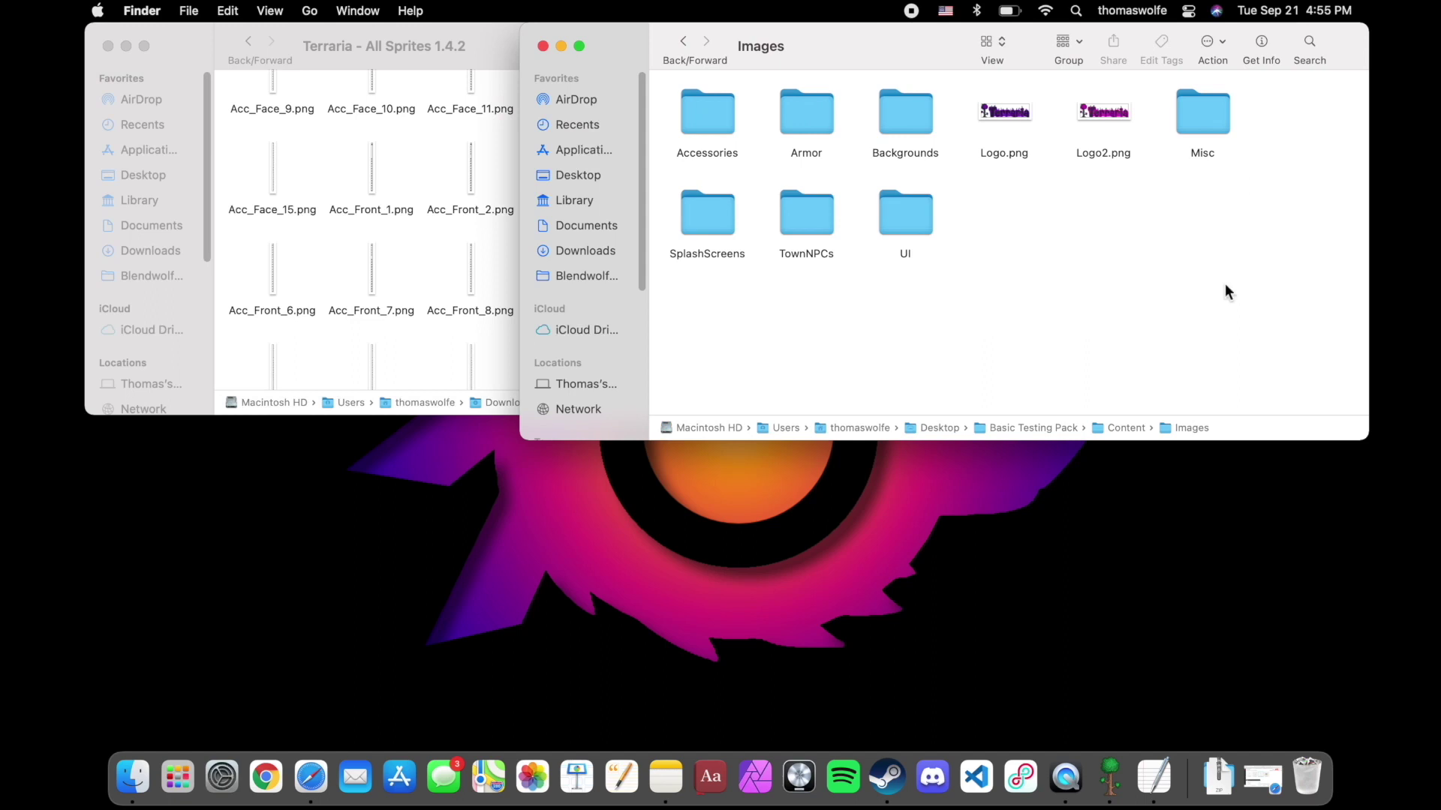
{"action": "mouse_move", "coordinate": [841, 199]}
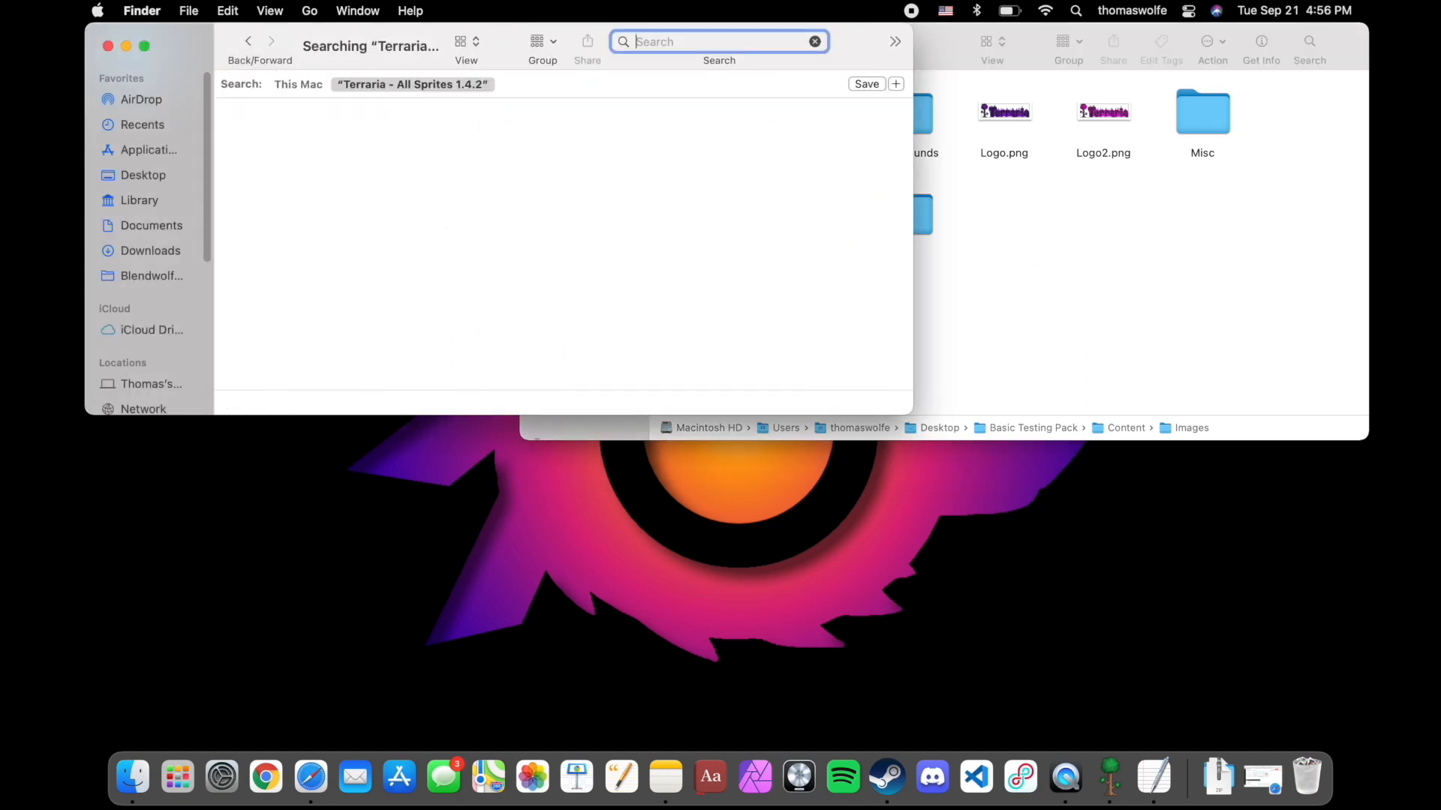
Step: Search the sprites folder for item_4978 and copy Item_4978.png for the Images folder
{"action": "type", "text": "item_"}
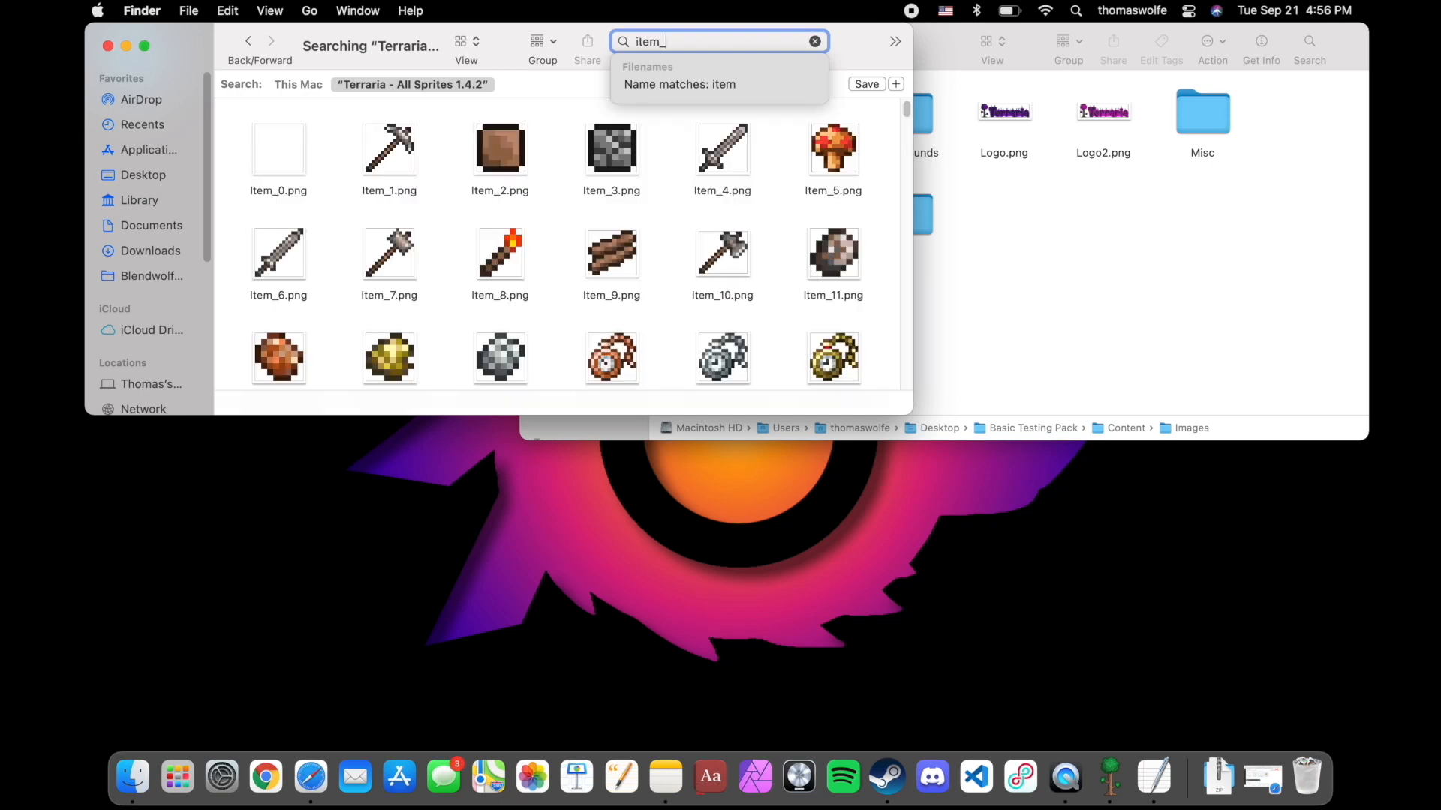
{"action": "type", "text": "9"}
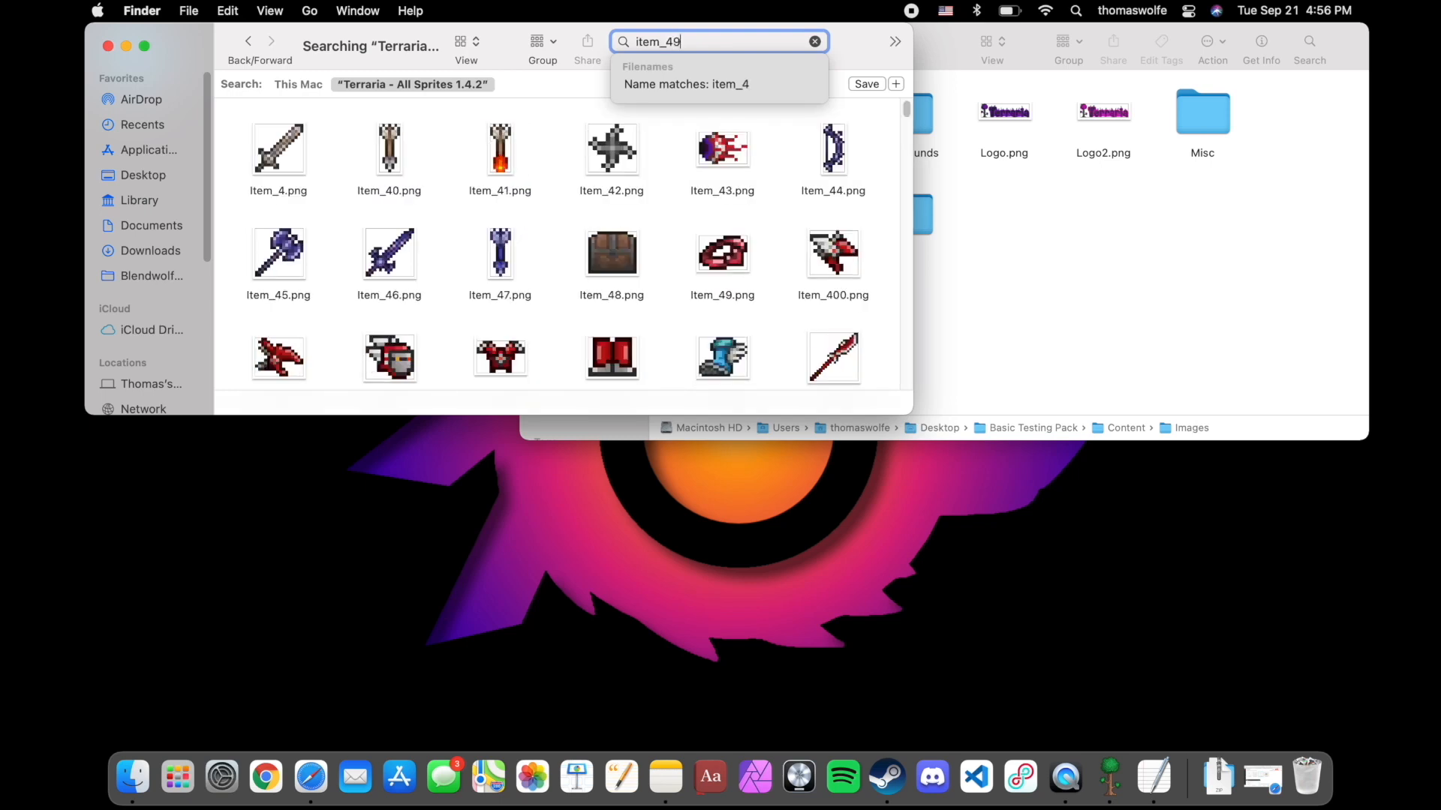
{"action": "type", "text": "78"}
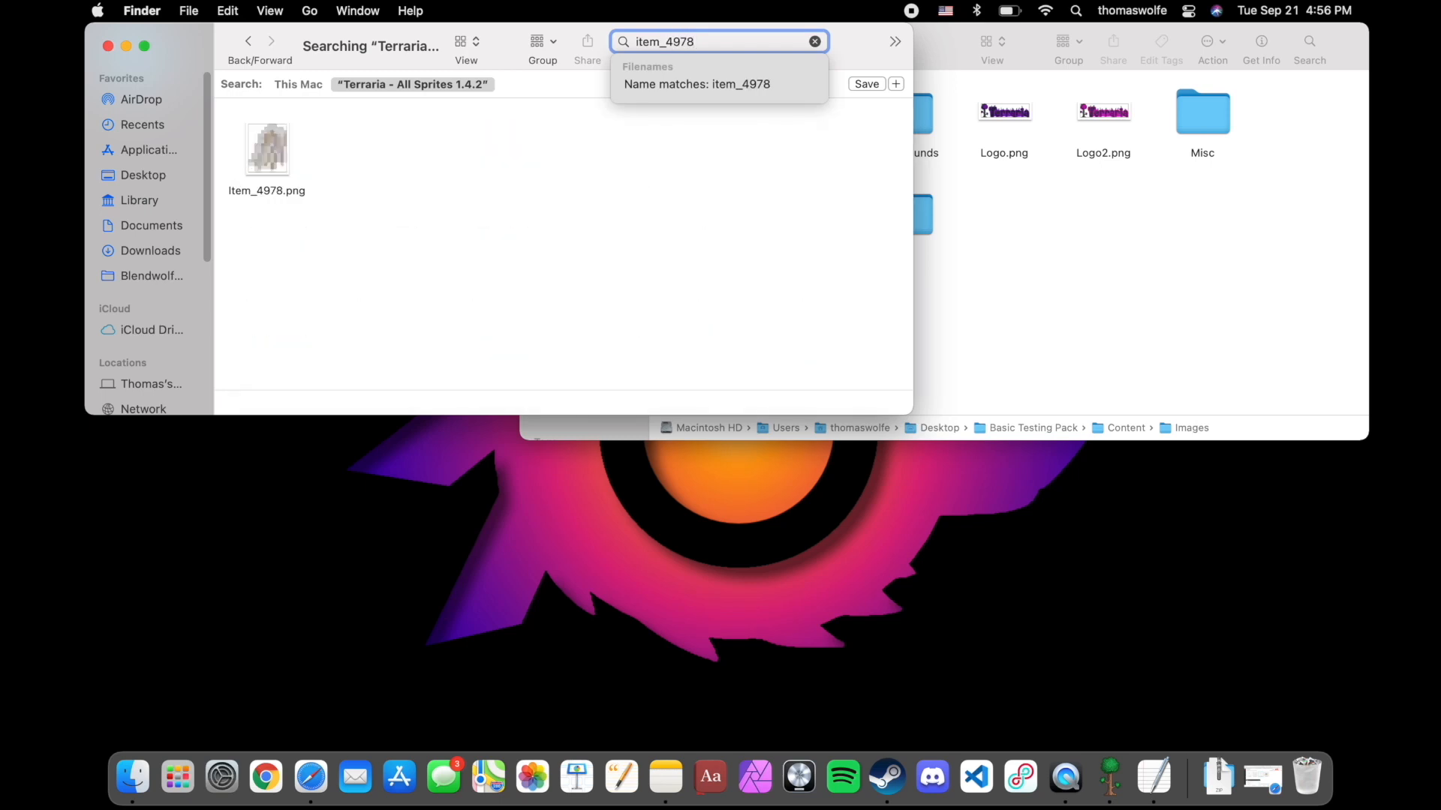
{"action": "right_click", "coordinate": [267, 149]}
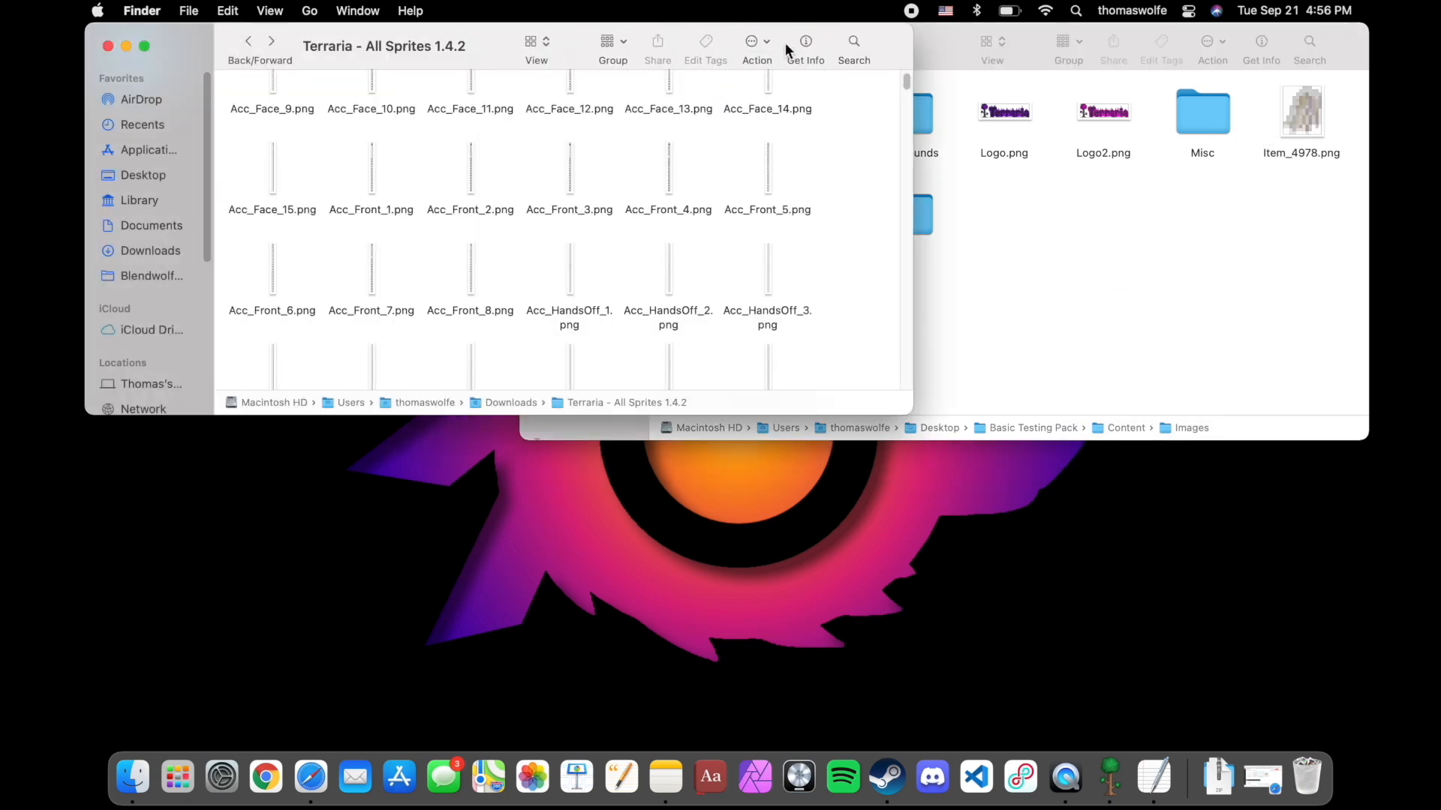
Step: Search the sprites folder for wings and copy Wings_46.png into the pack's Images folder
{"action": "type", "text": "wi"}
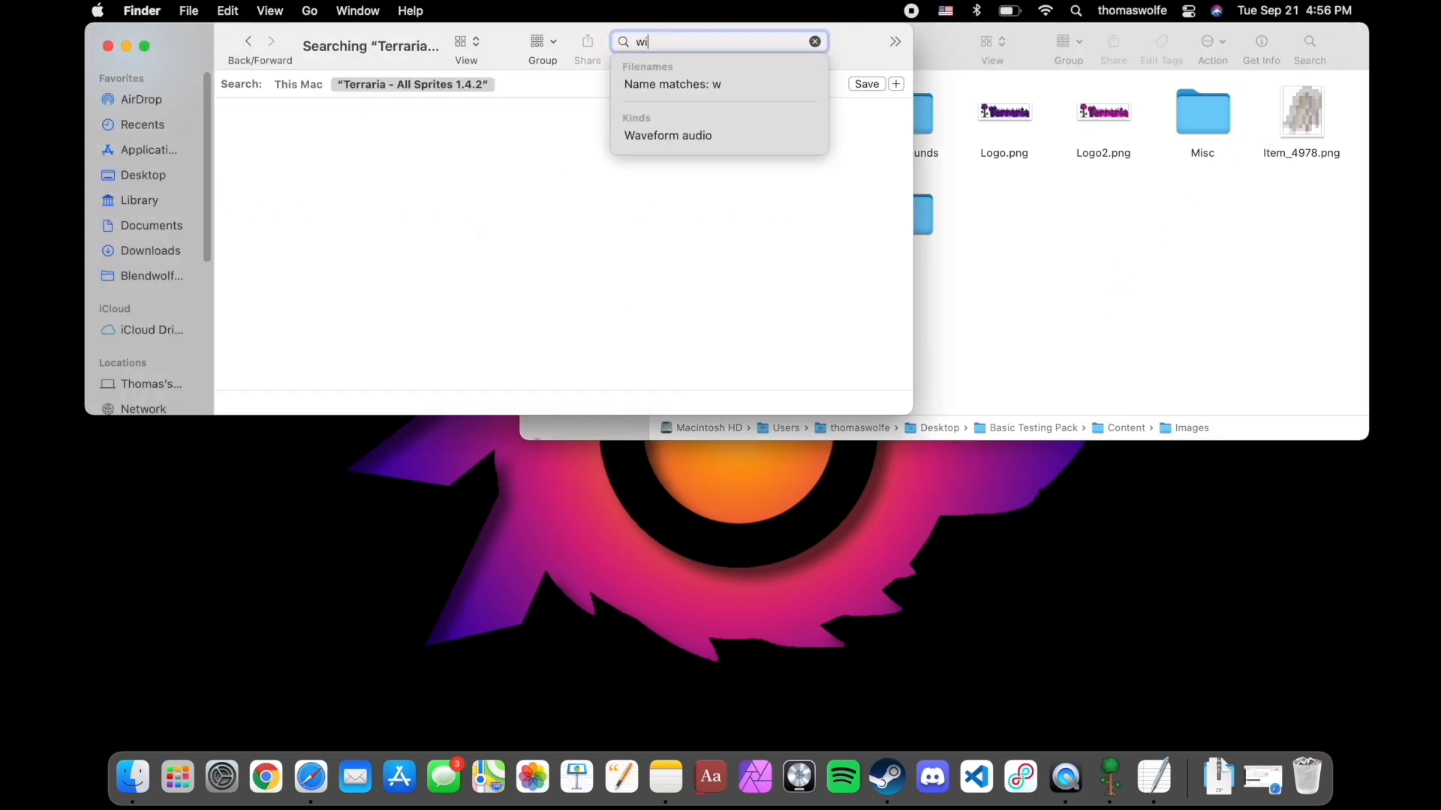
{"action": "type", "text": "ngs"}
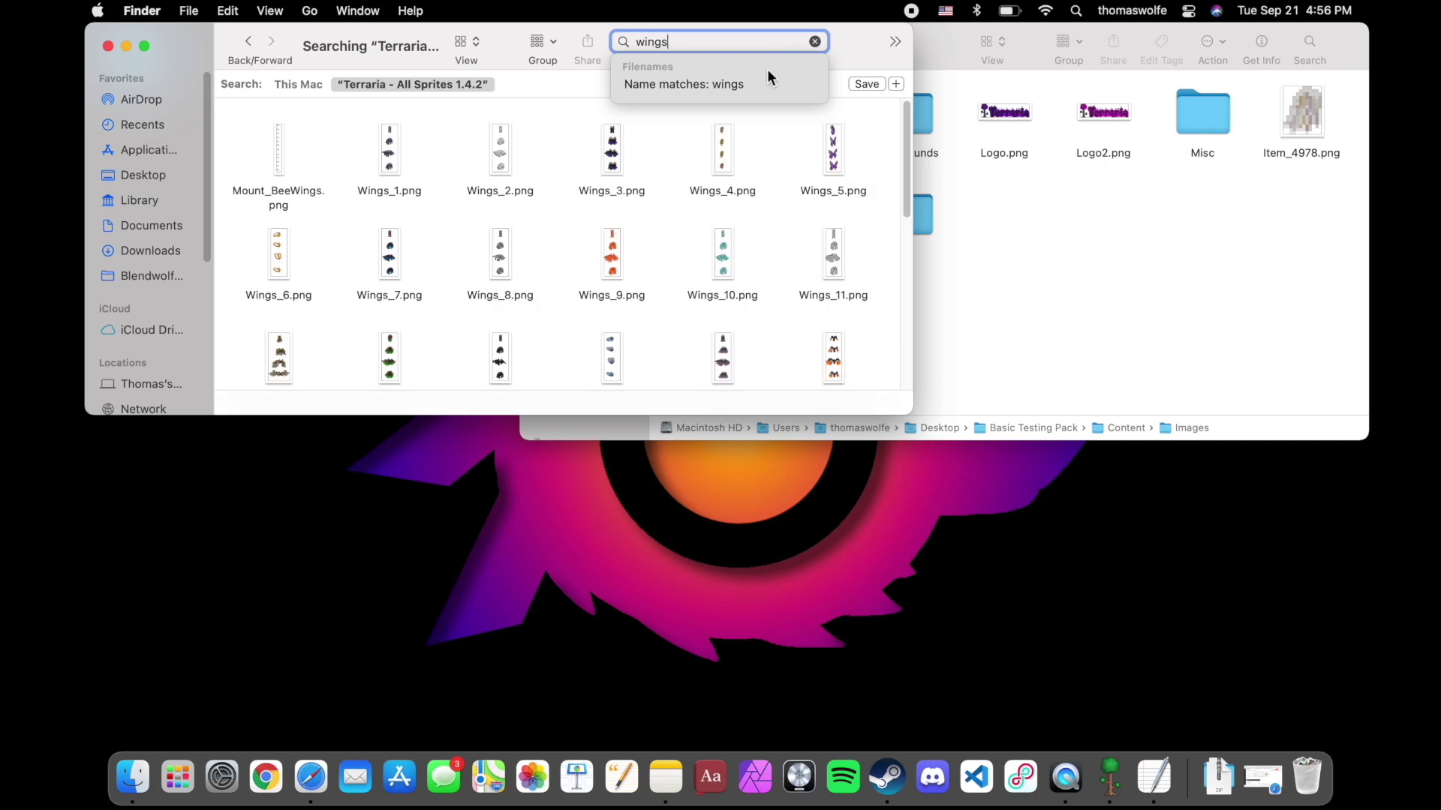
{"action": "mouse_move", "coordinate": [536, 144]}
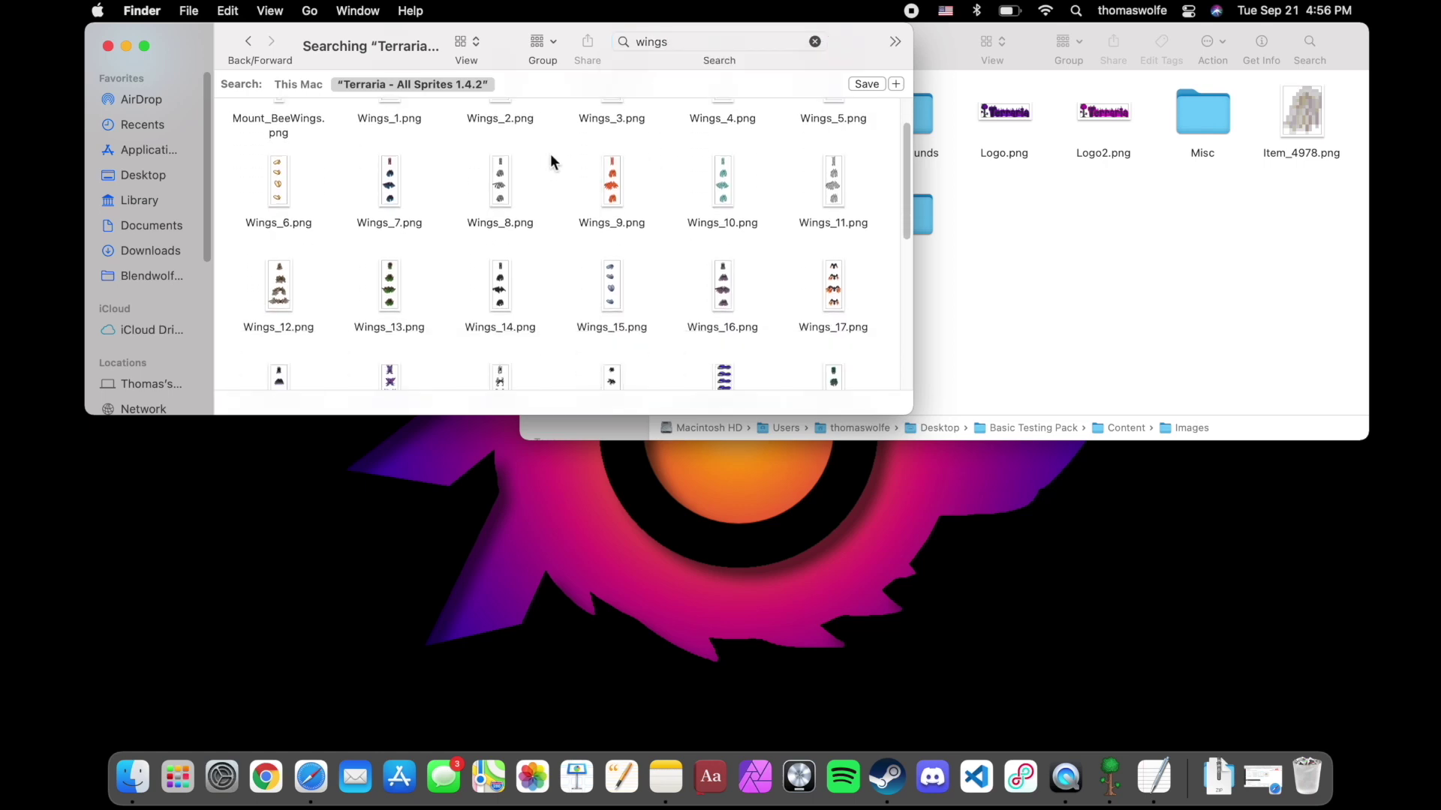
{"action": "scroll", "scroll_direction": "down", "scroll_amount": 3}
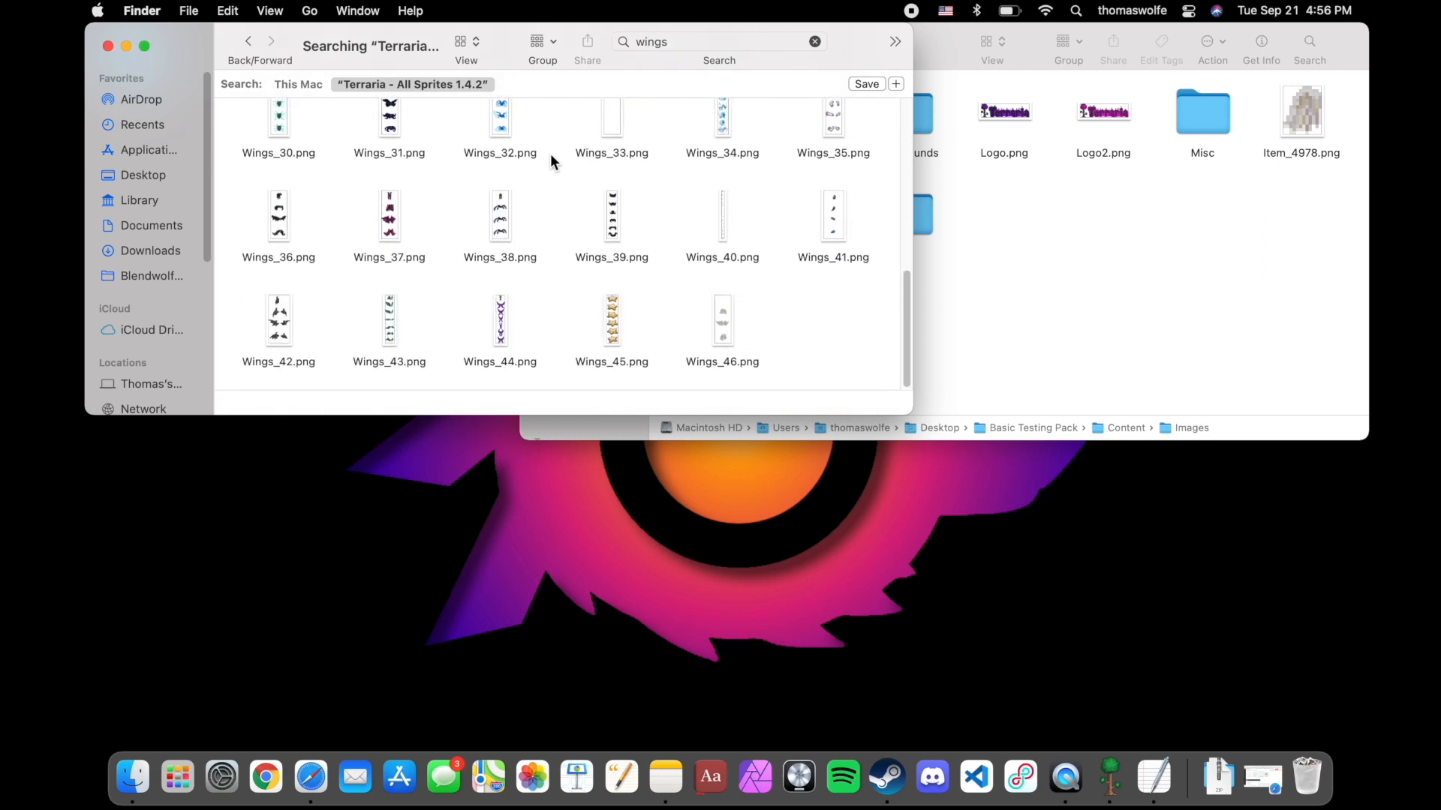
{"action": "left_click", "coordinate": [722, 319]}
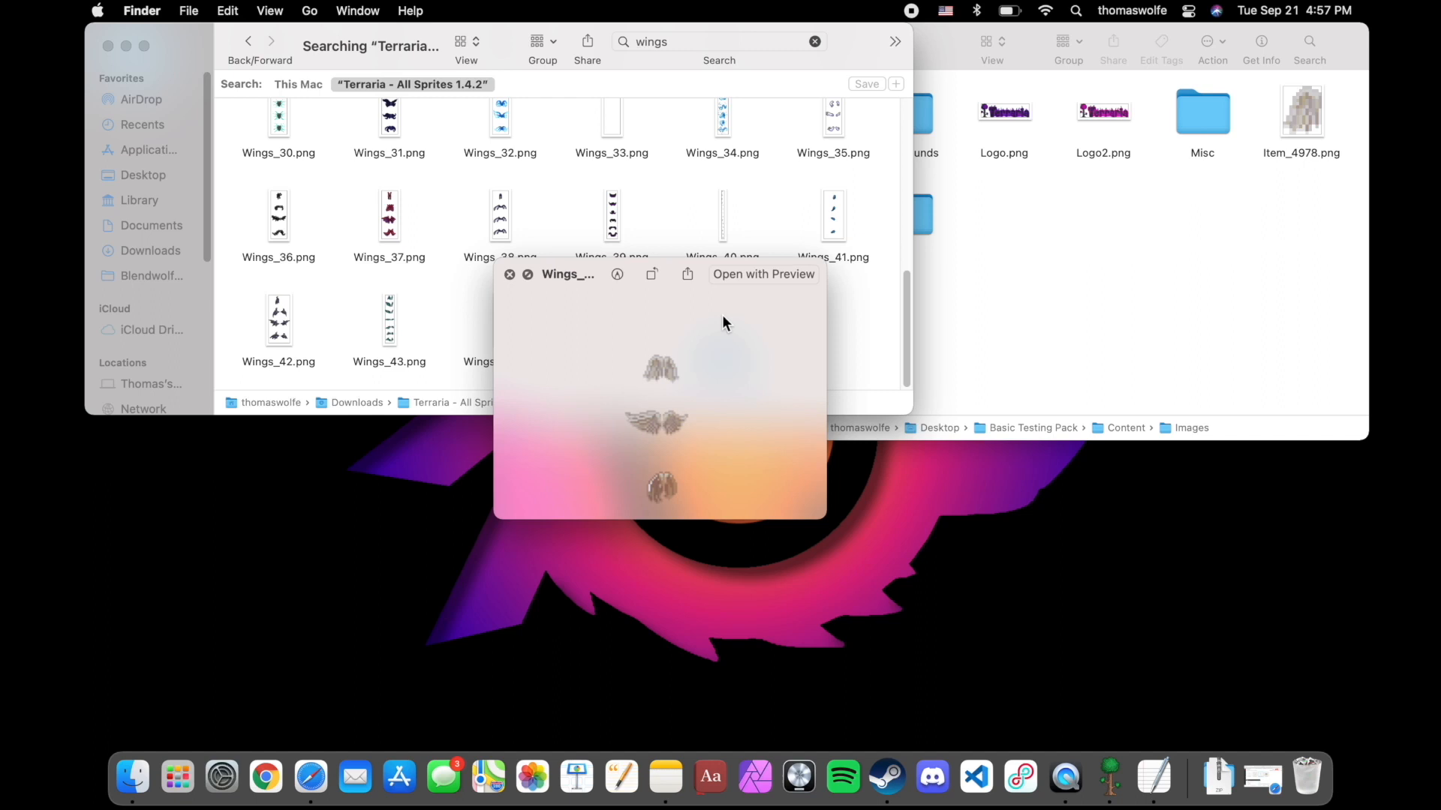
{"action": "left_click", "coordinate": [722, 321]}
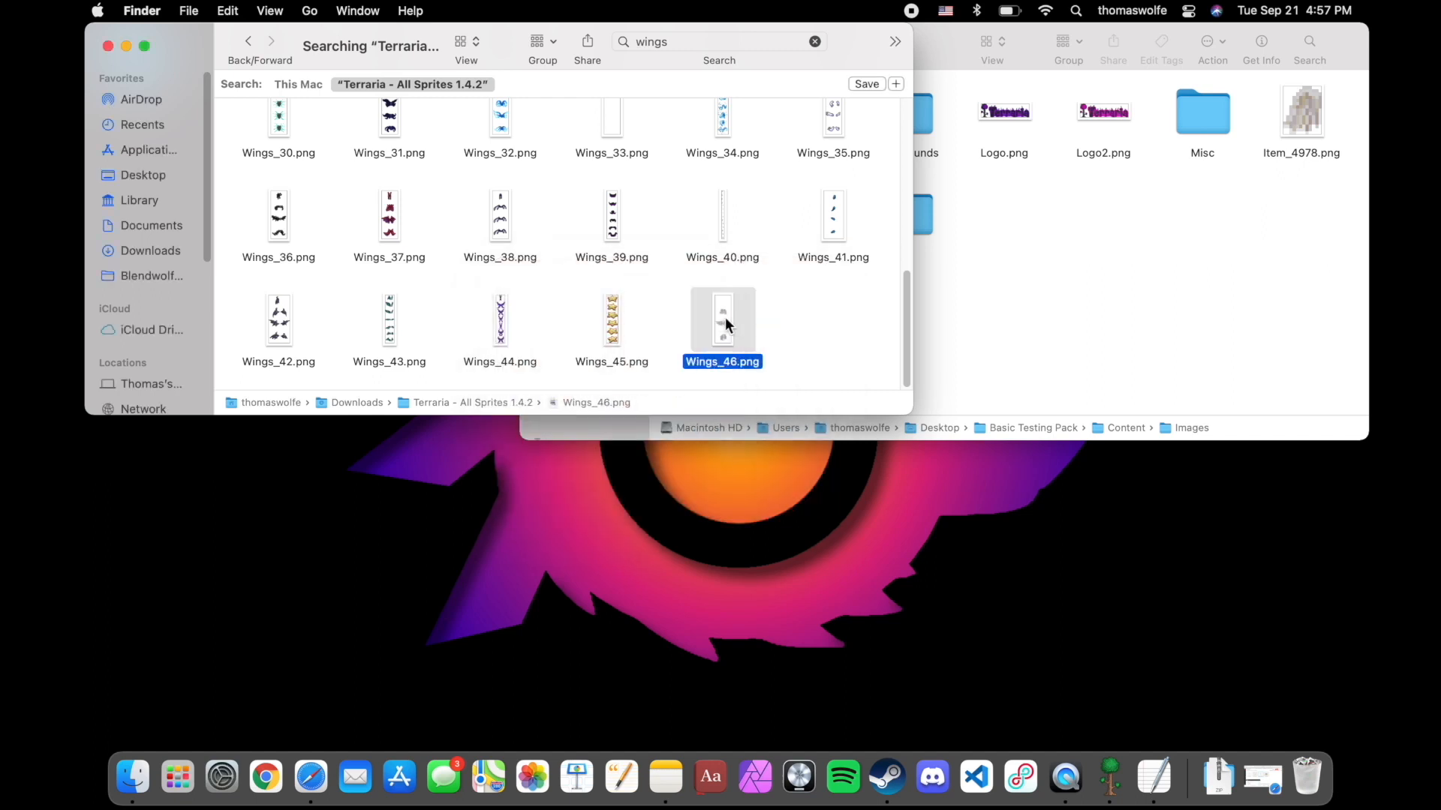
{"action": "right_click", "coordinate": [722, 321]}
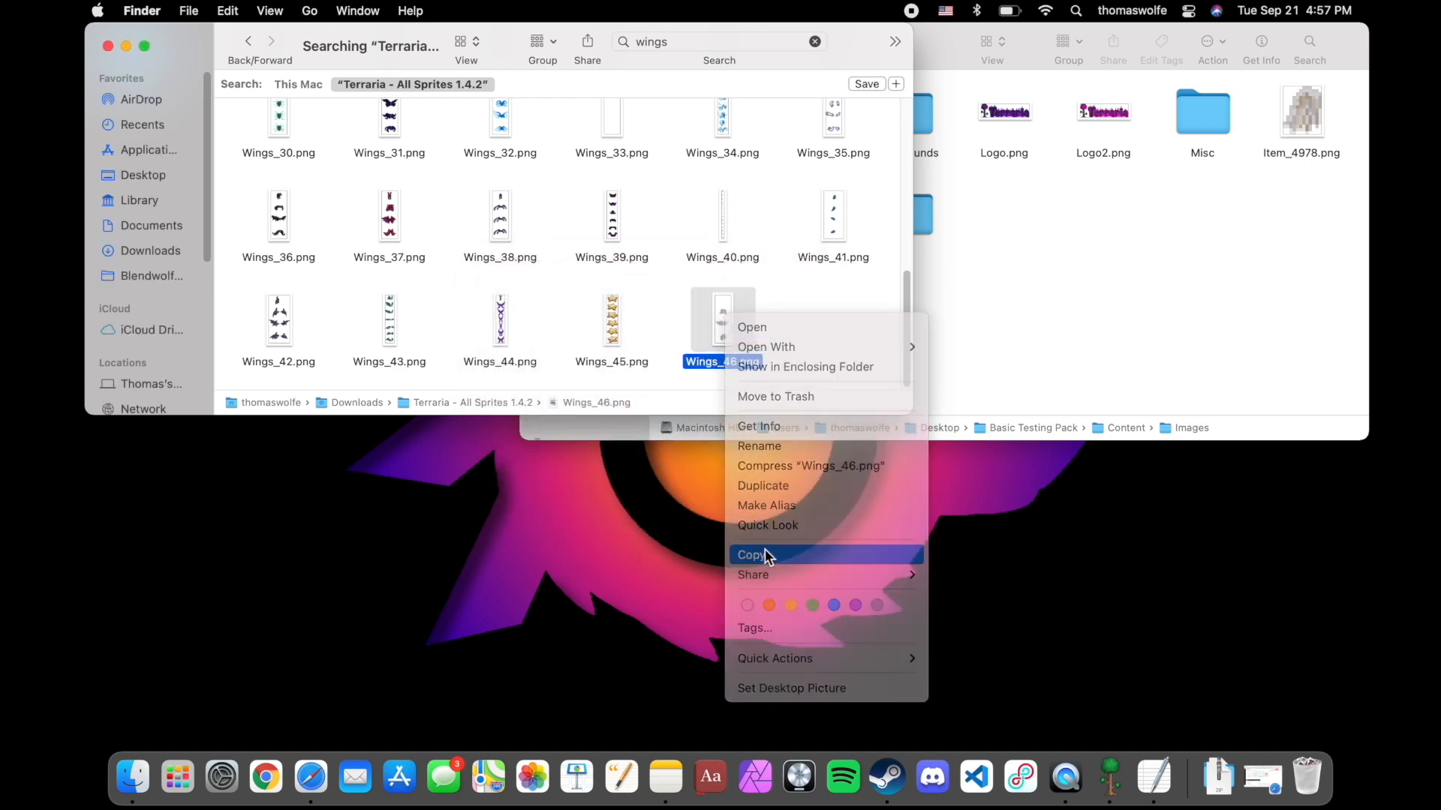
{"action": "left_click", "coordinate": [751, 555]}
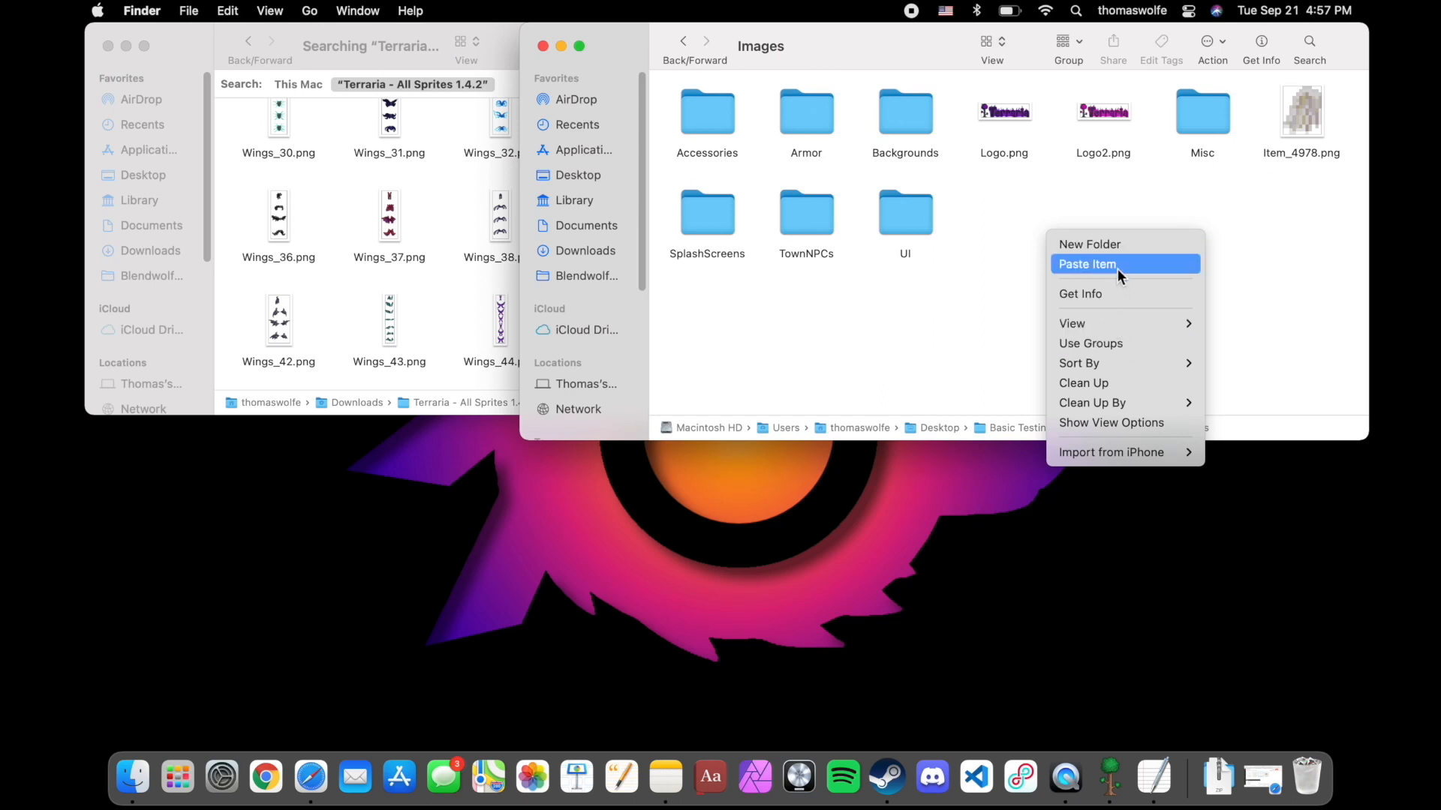
{"action": "left_click", "coordinate": [1087, 264]}
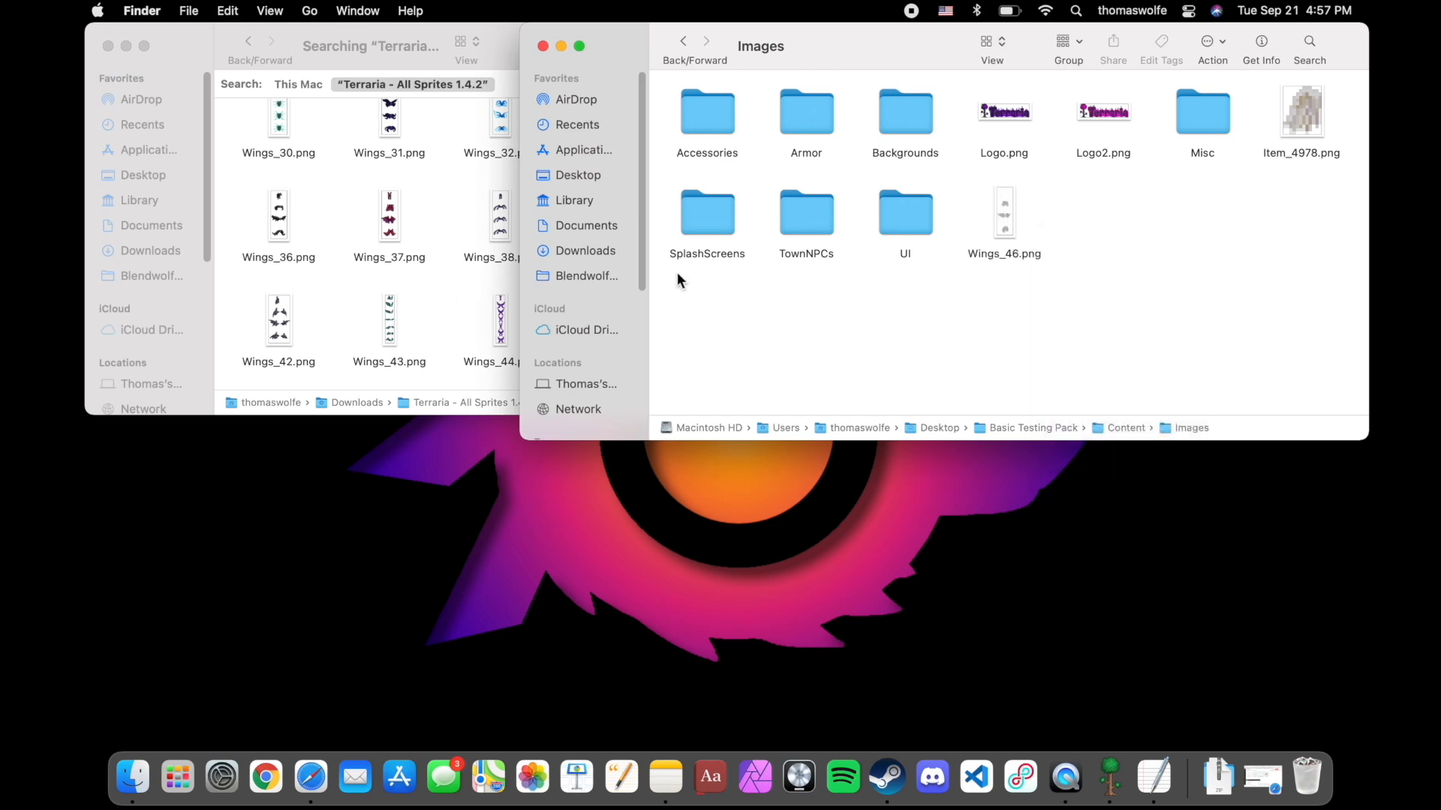
{"action": "mouse_move", "coordinate": [691, 120]}
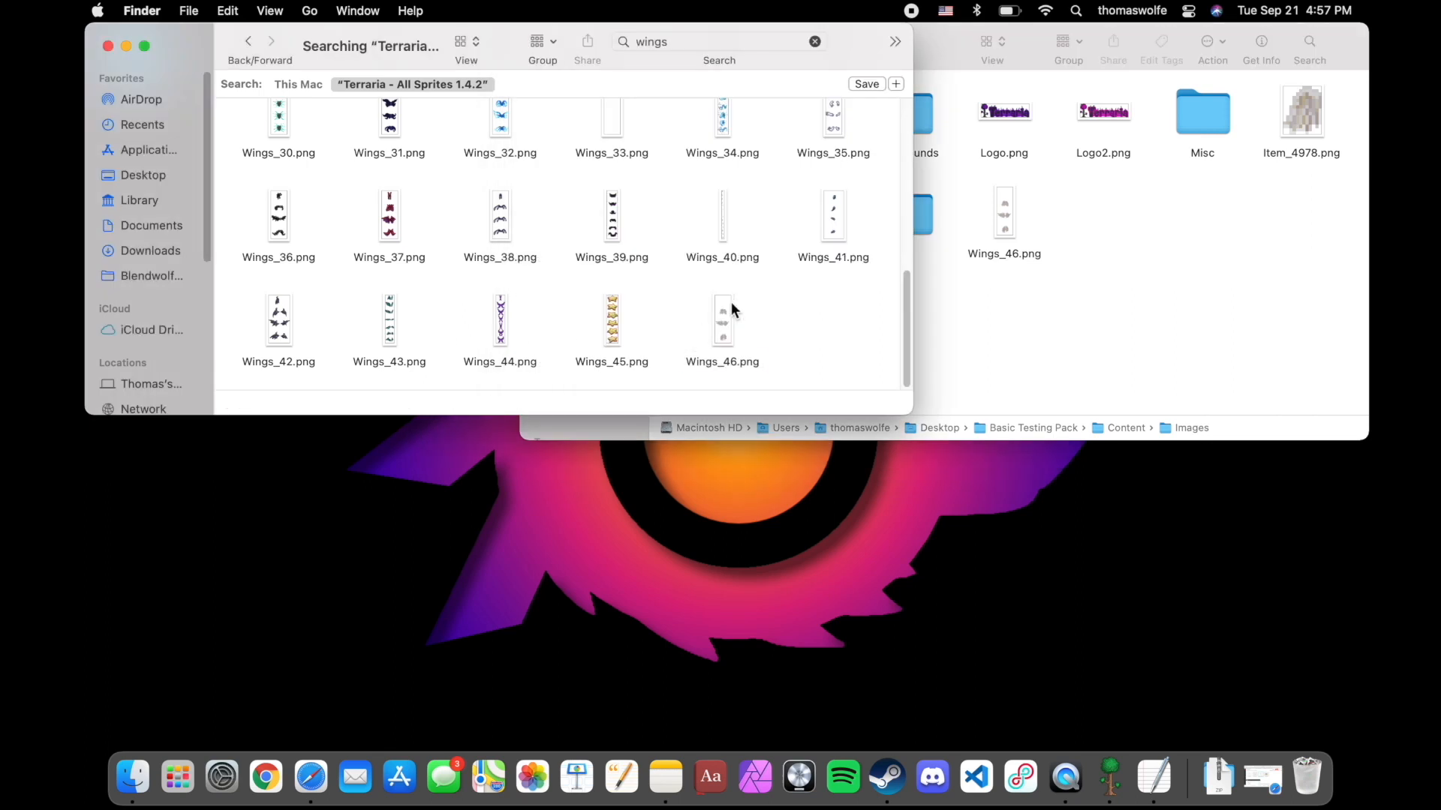
Step: Clear the wings search filter and close the sprites folder window
{"action": "left_click", "coordinate": [721, 322]}
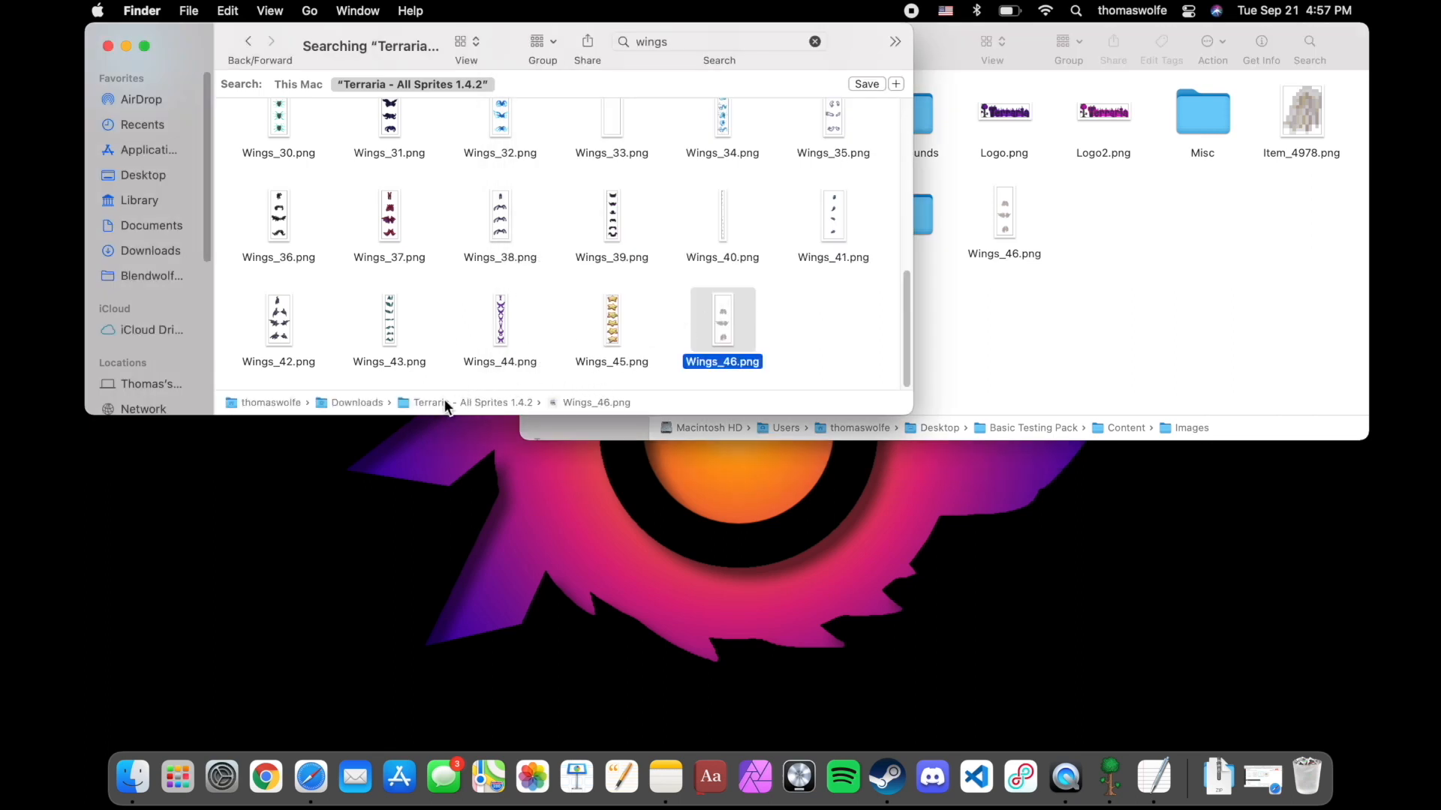
{"action": "mouse_move", "coordinate": [905, 305]}
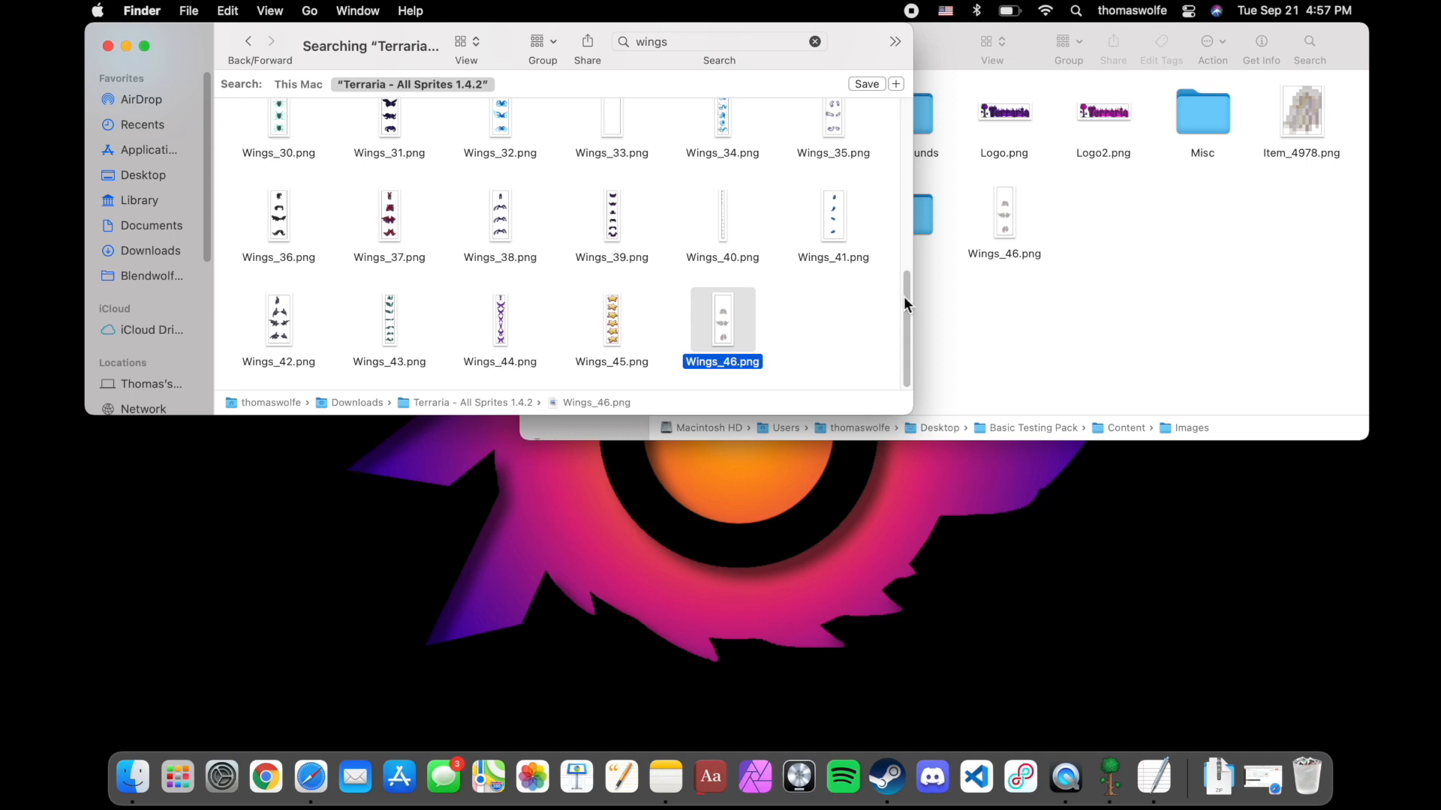
{"action": "scroll", "scroll_direction": "up", "scroll_amount": 3}
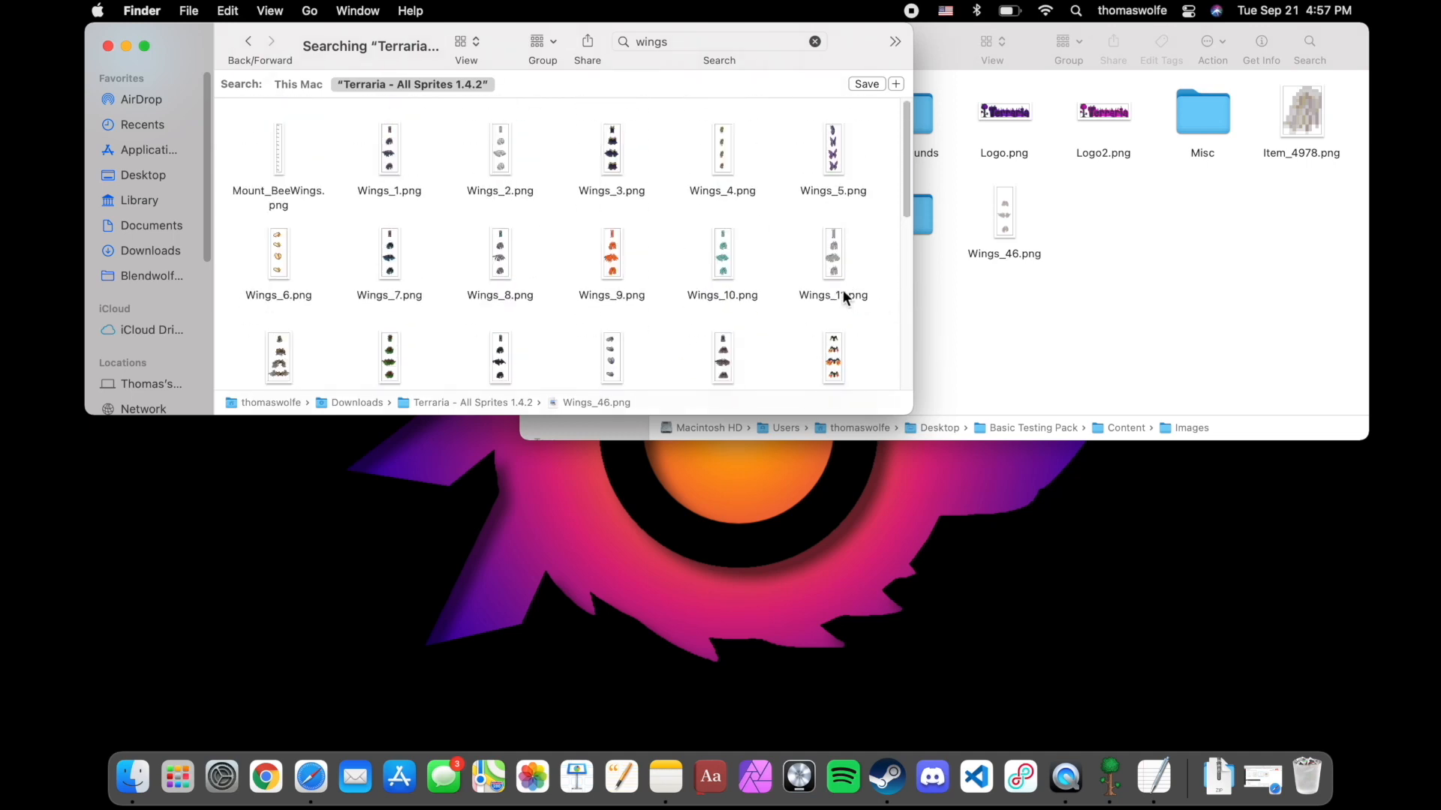
{"action": "scroll", "scroll_direction": "down", "scroll_amount": 3}
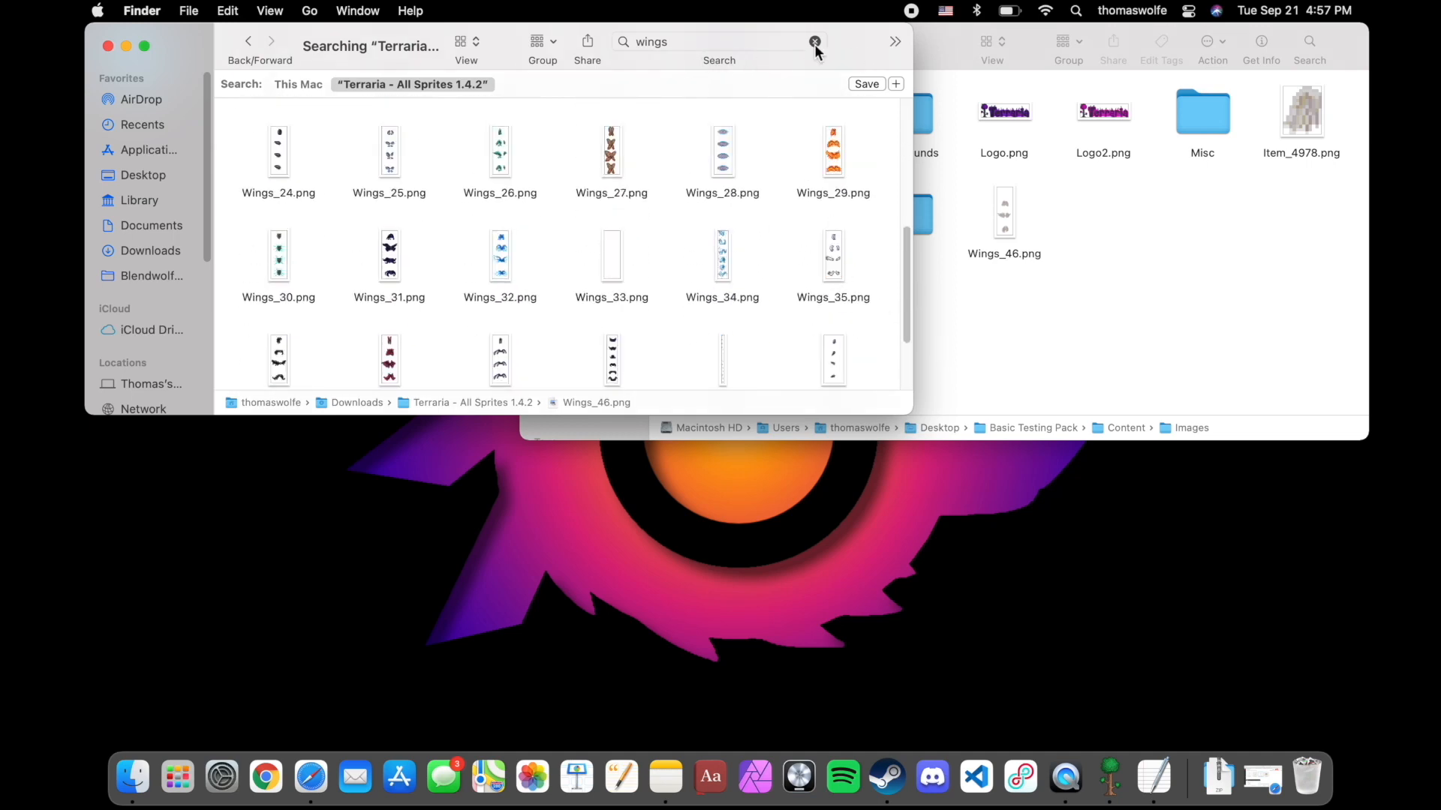
{"action": "left_click", "coordinate": [813, 42]}
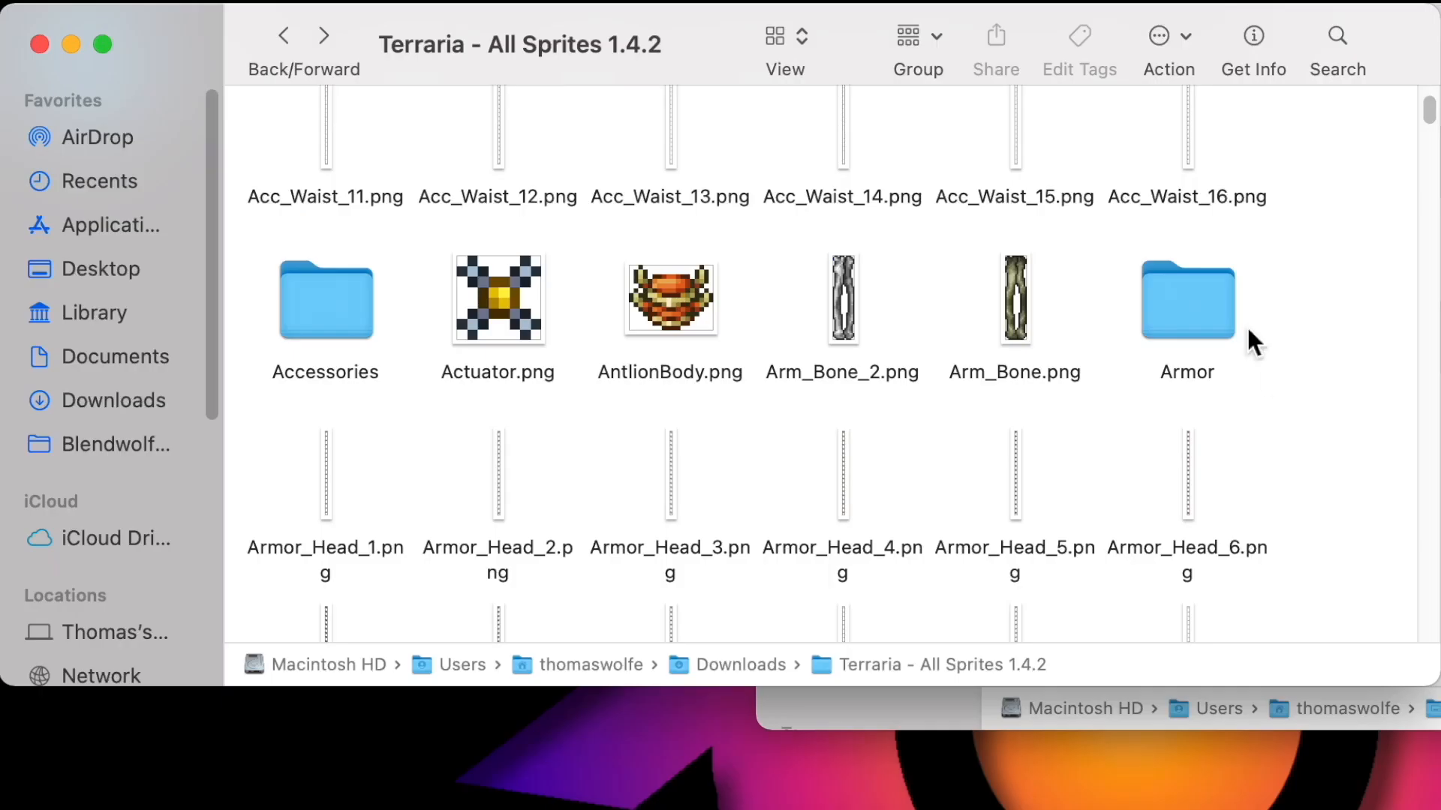
{"action": "left_click", "coordinate": [324, 298]}
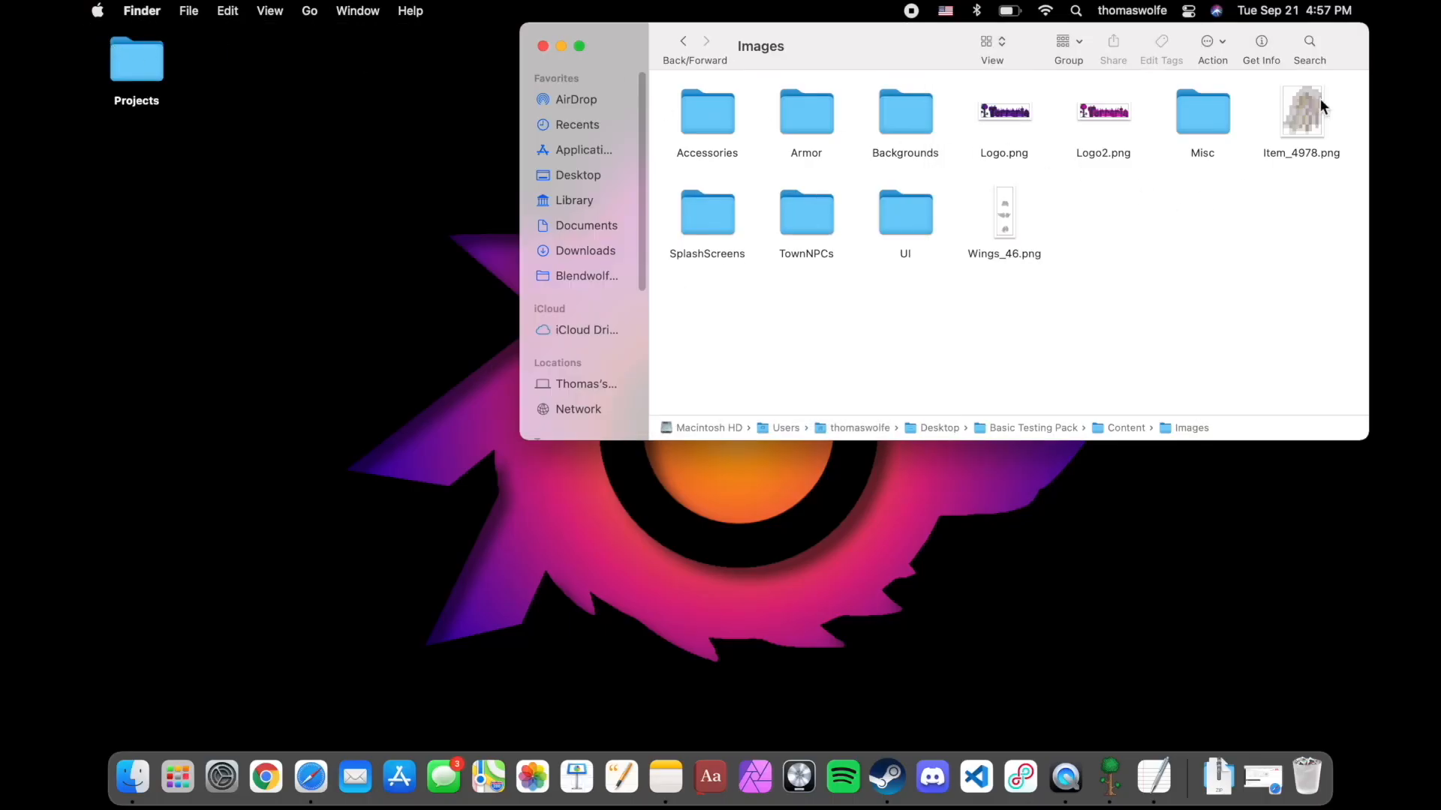
Step: Select Item_4978.png on the shared MEGA page for the rainbow sprite download
{"action": "left_click", "coordinate": [1301, 113]}
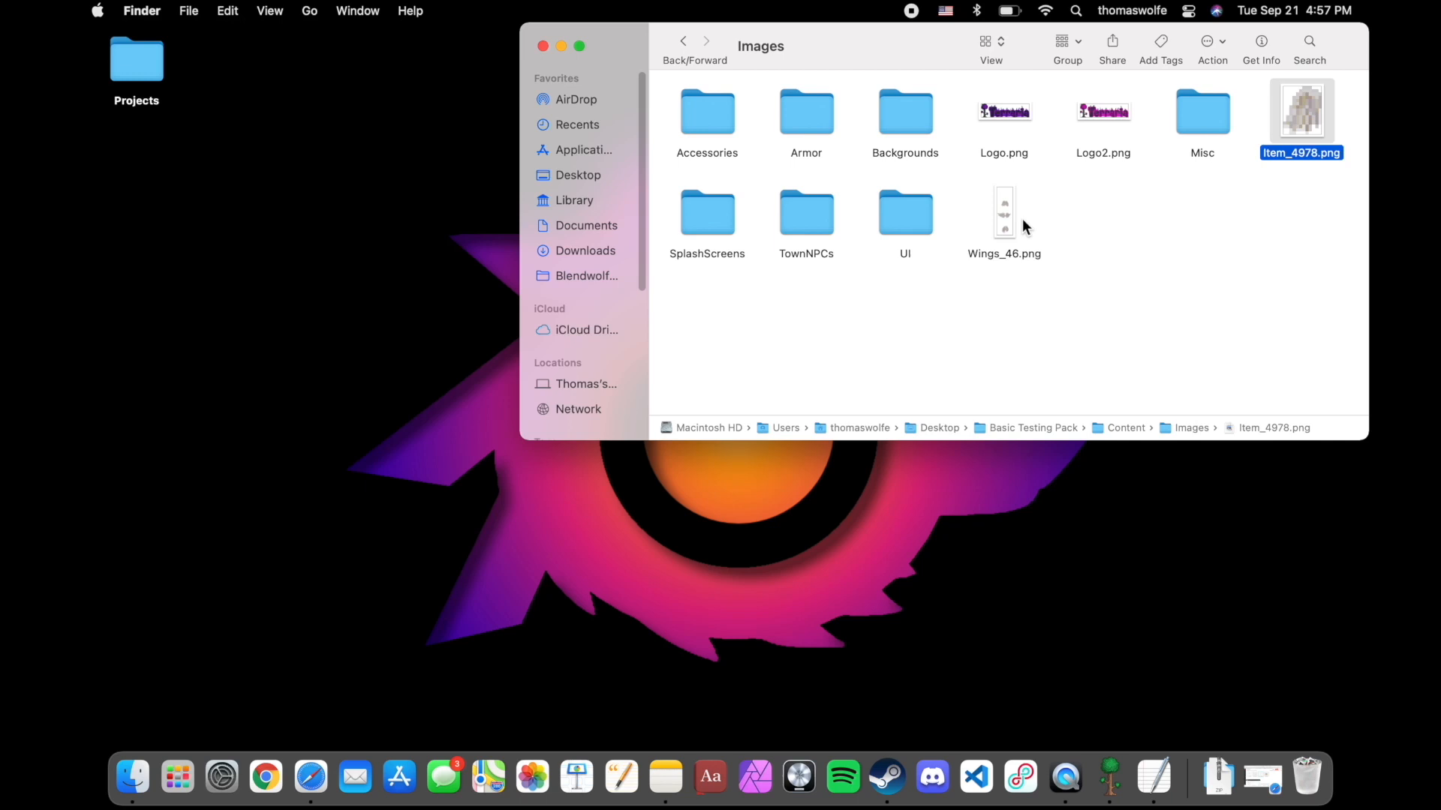
{"action": "mouse_move", "coordinate": [1098, 212]}
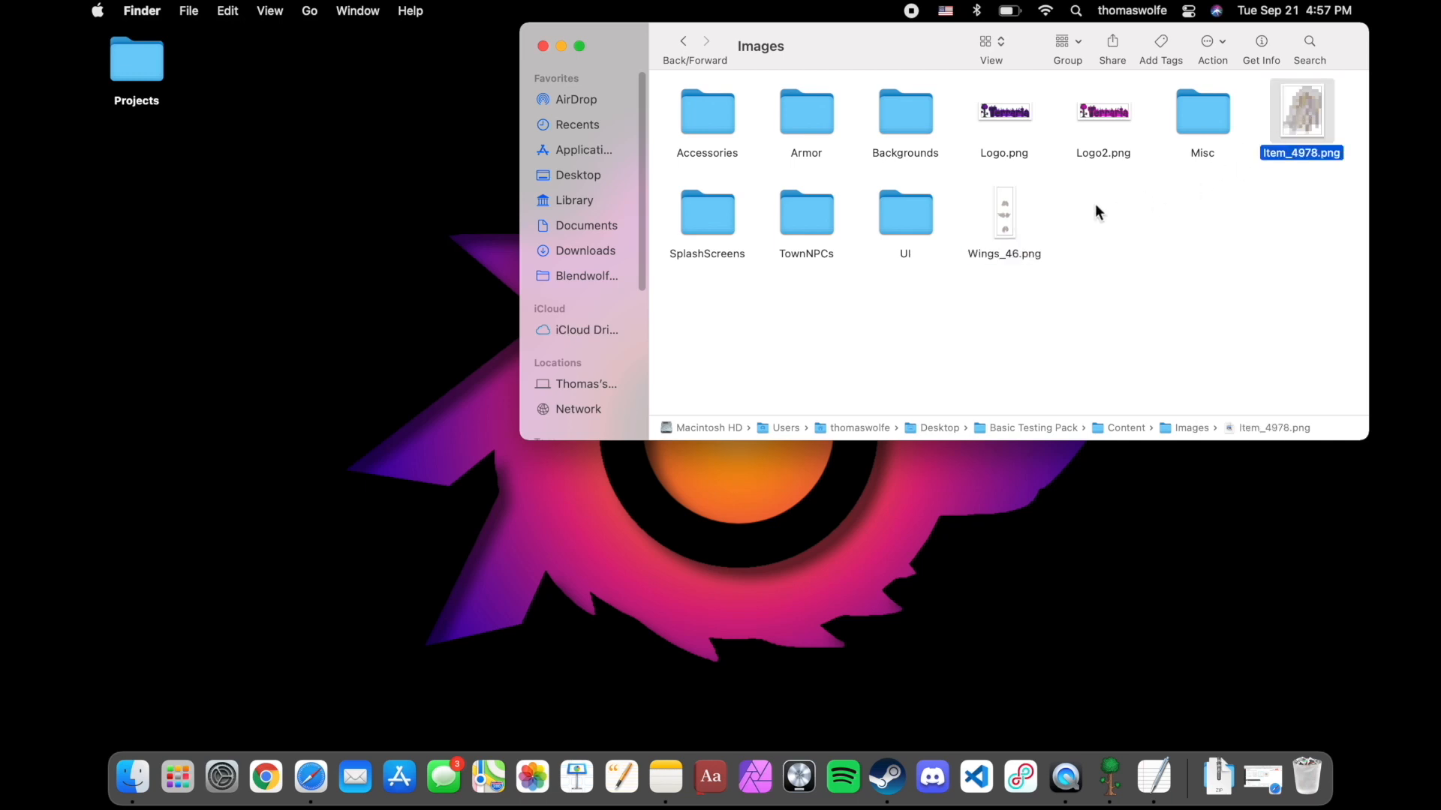
{"action": "left_click", "coordinate": [1172, 240]}
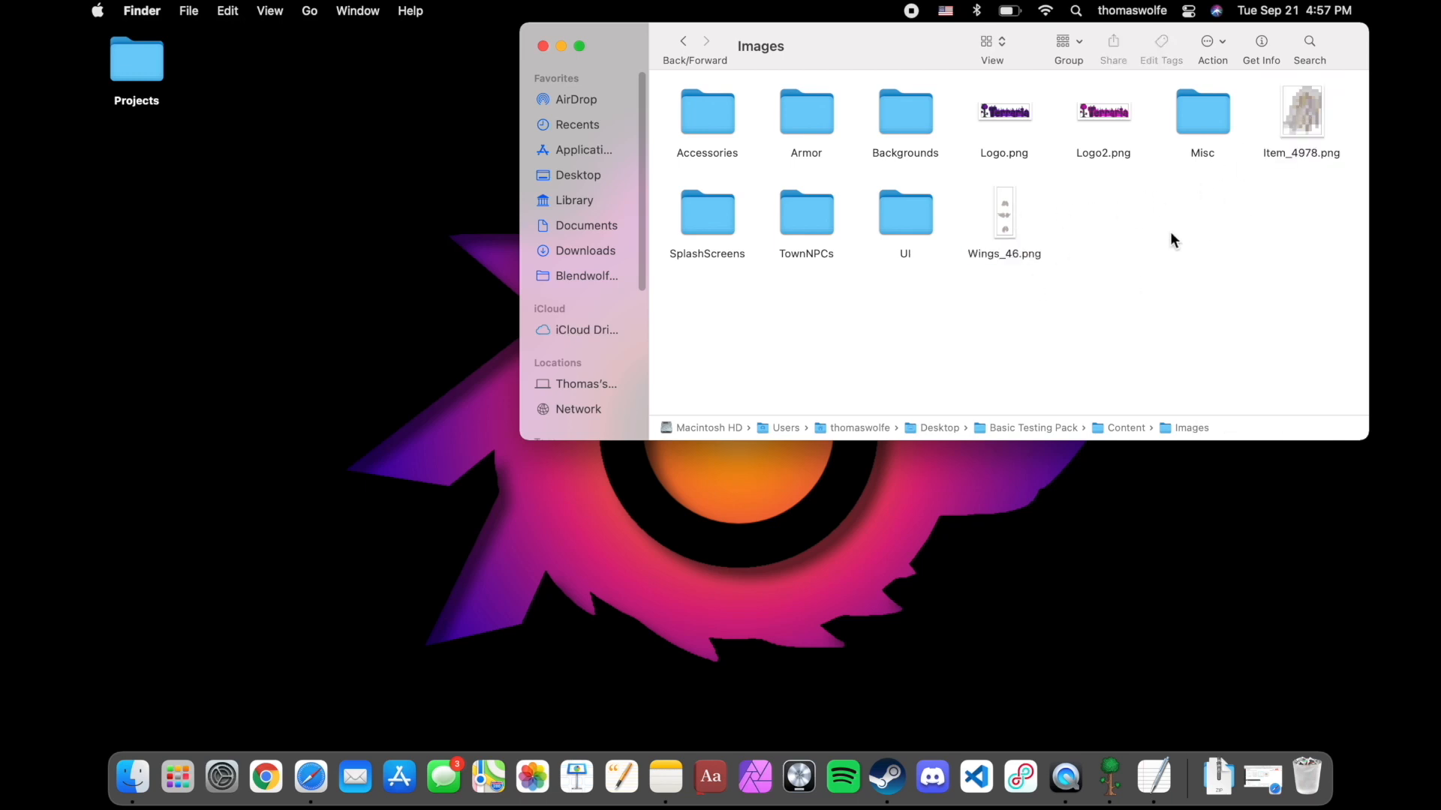
{"action": "mouse_move", "coordinate": [1136, 190]}
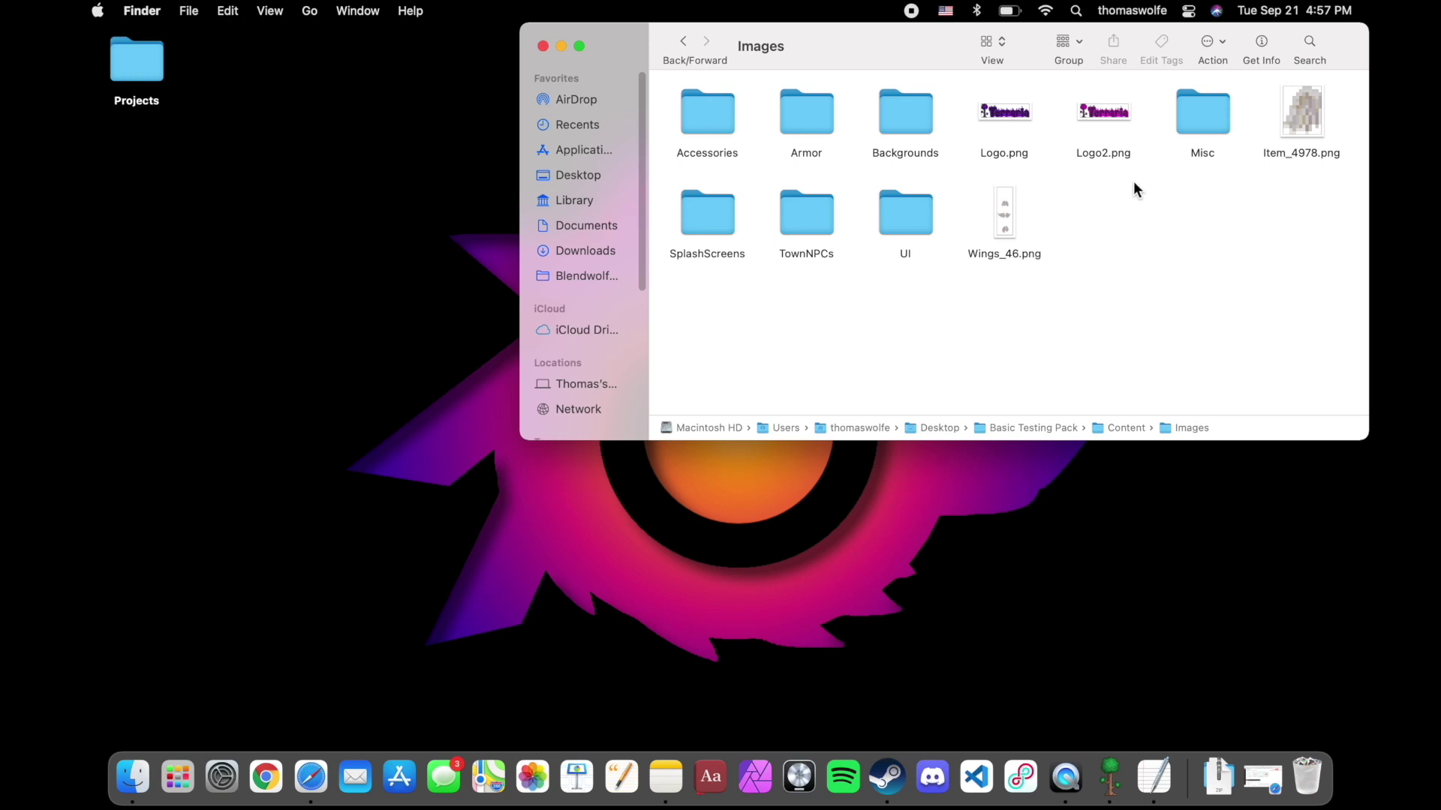
{"action": "mouse_move", "coordinate": [1108, 164]}
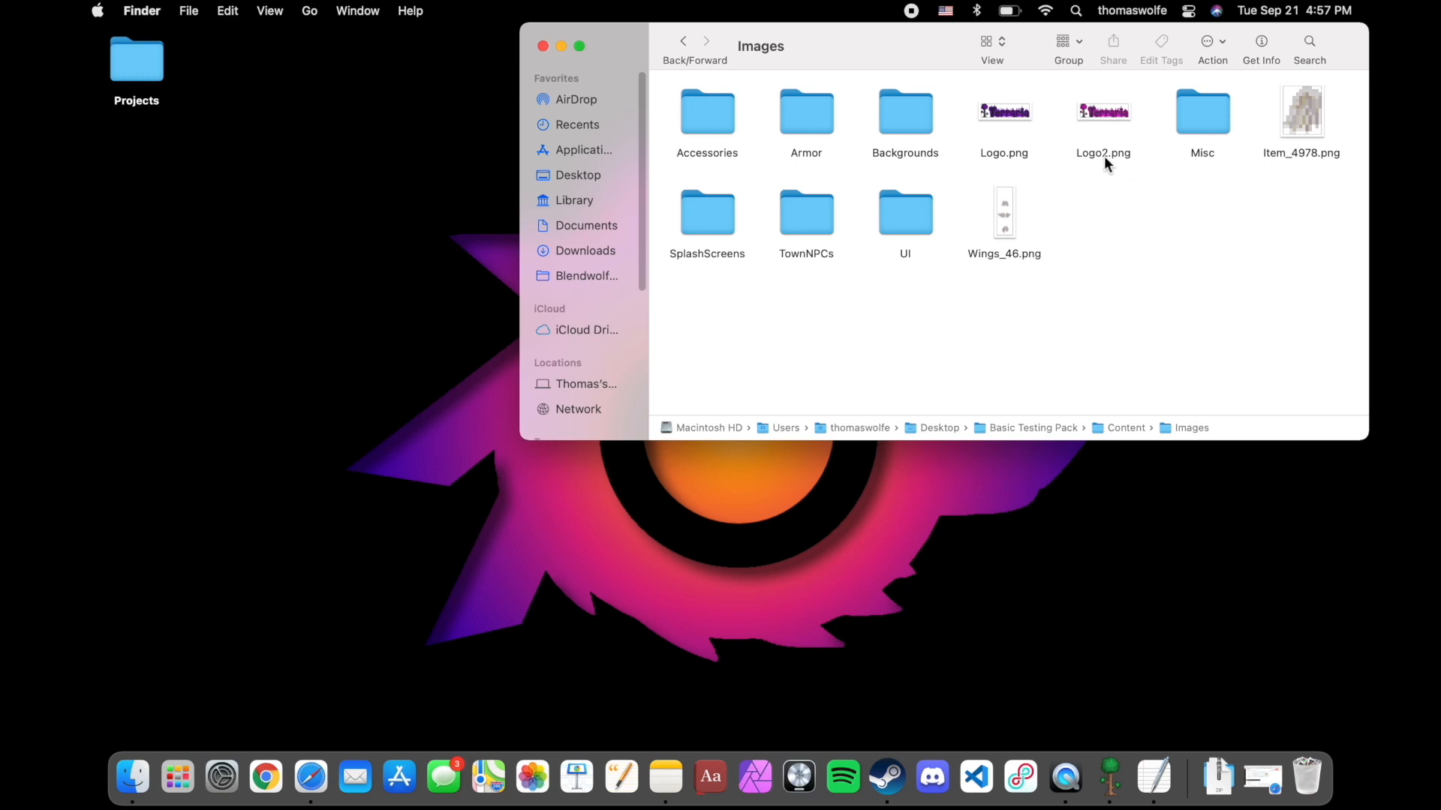
{"action": "mouse_move", "coordinate": [1213, 241]}
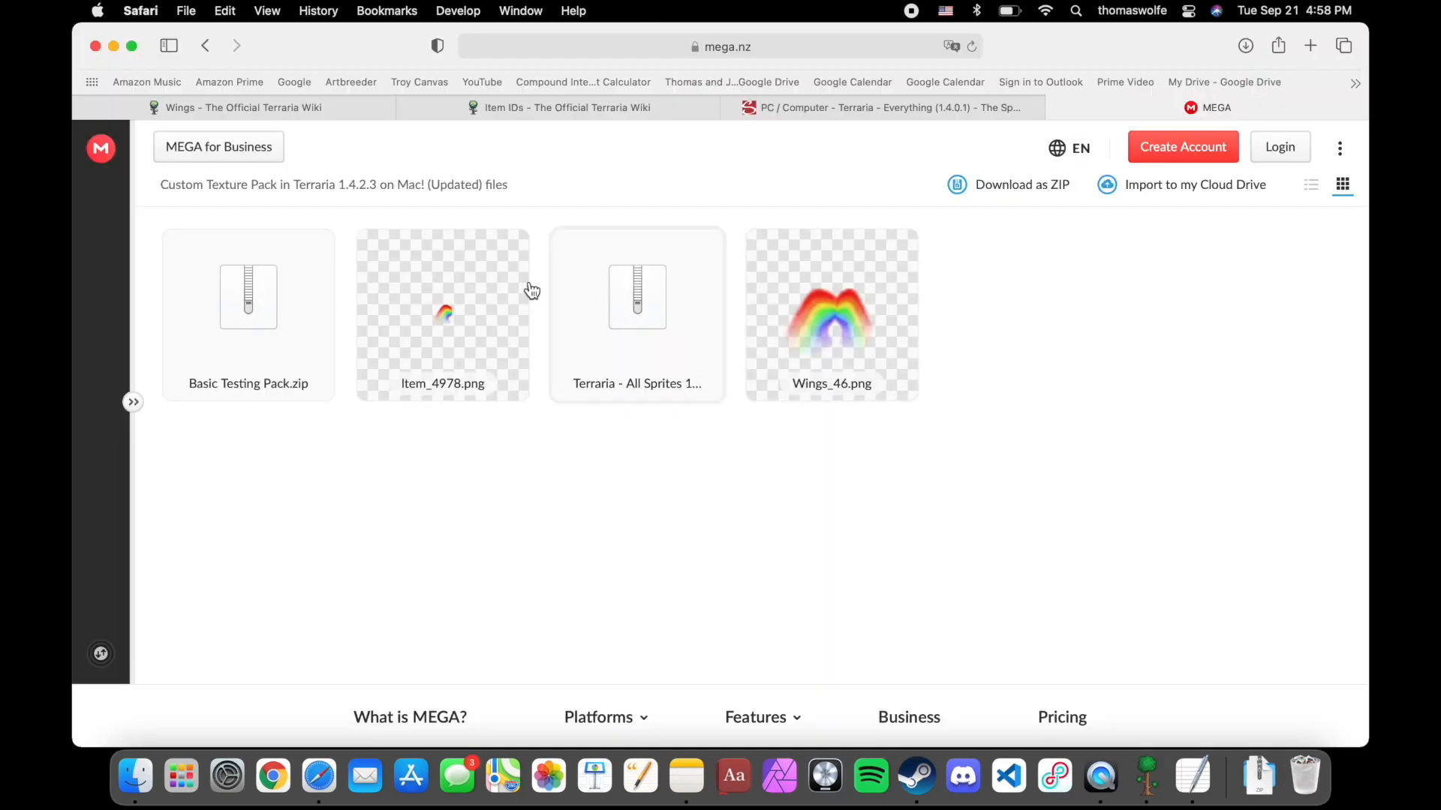
{"action": "left_click", "coordinate": [441, 312]}
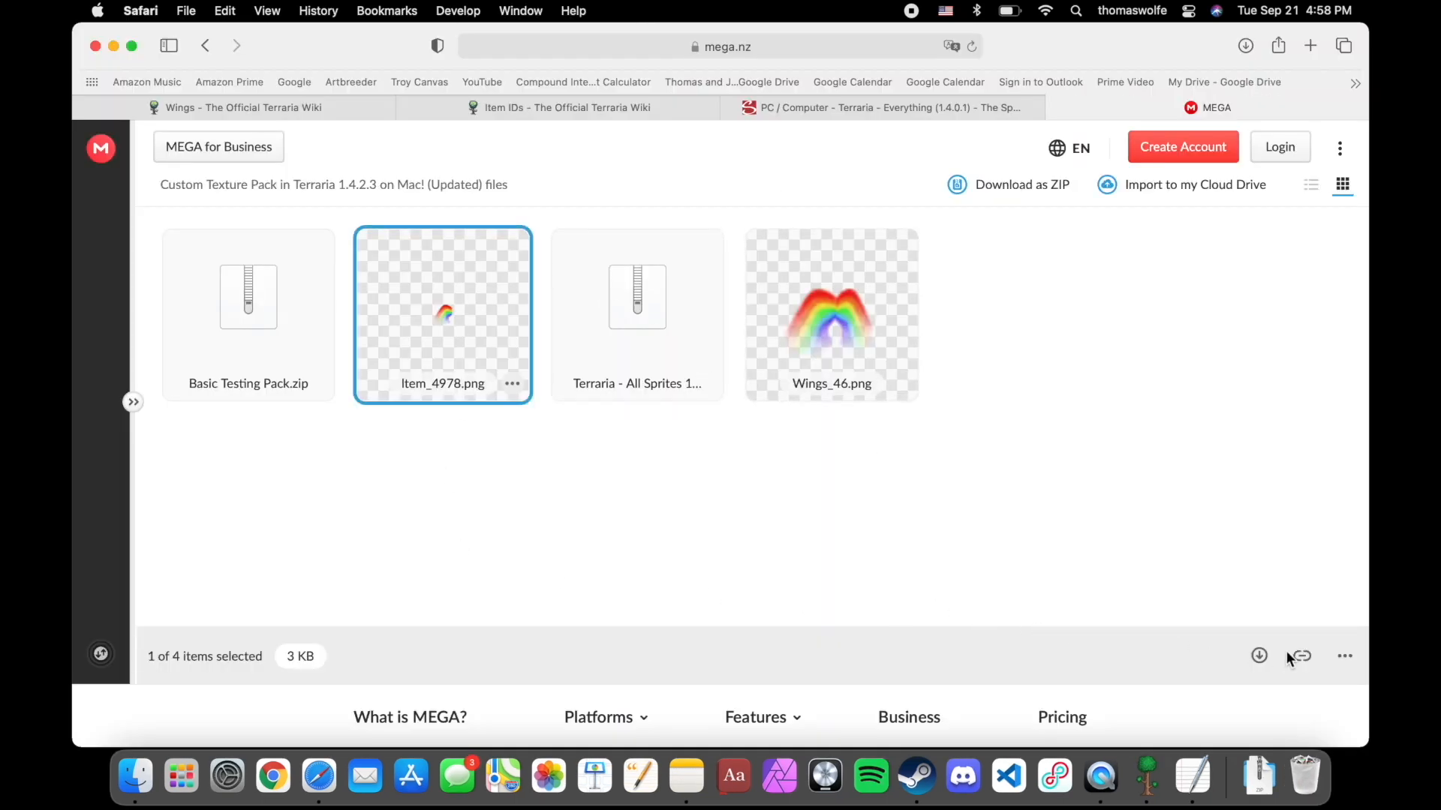
{"action": "mouse_move", "coordinate": [821, 316]}
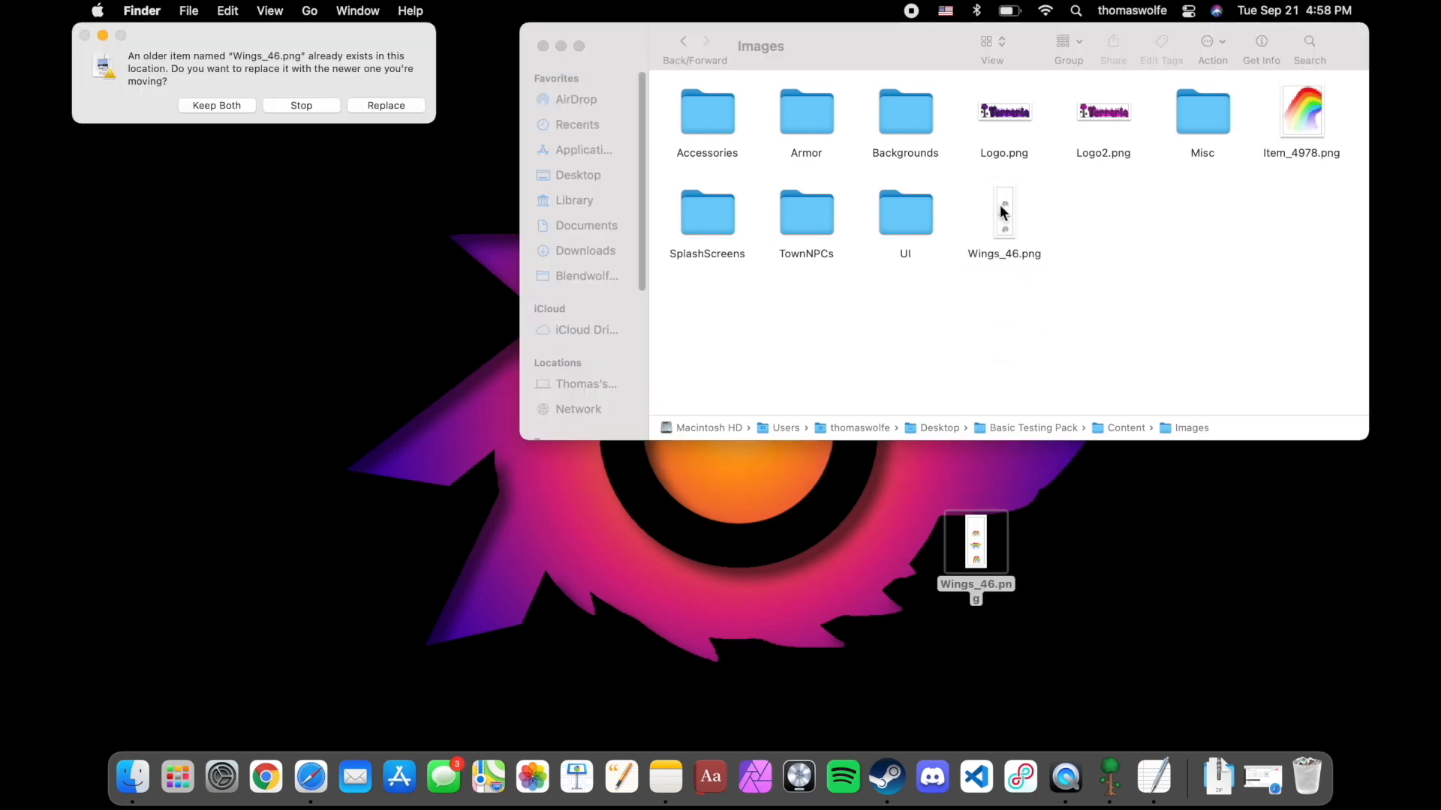
Step: Replace the old Wings_46.png, then reopen pack.json to review its name and description
{"action": "left_click", "coordinate": [385, 106]}
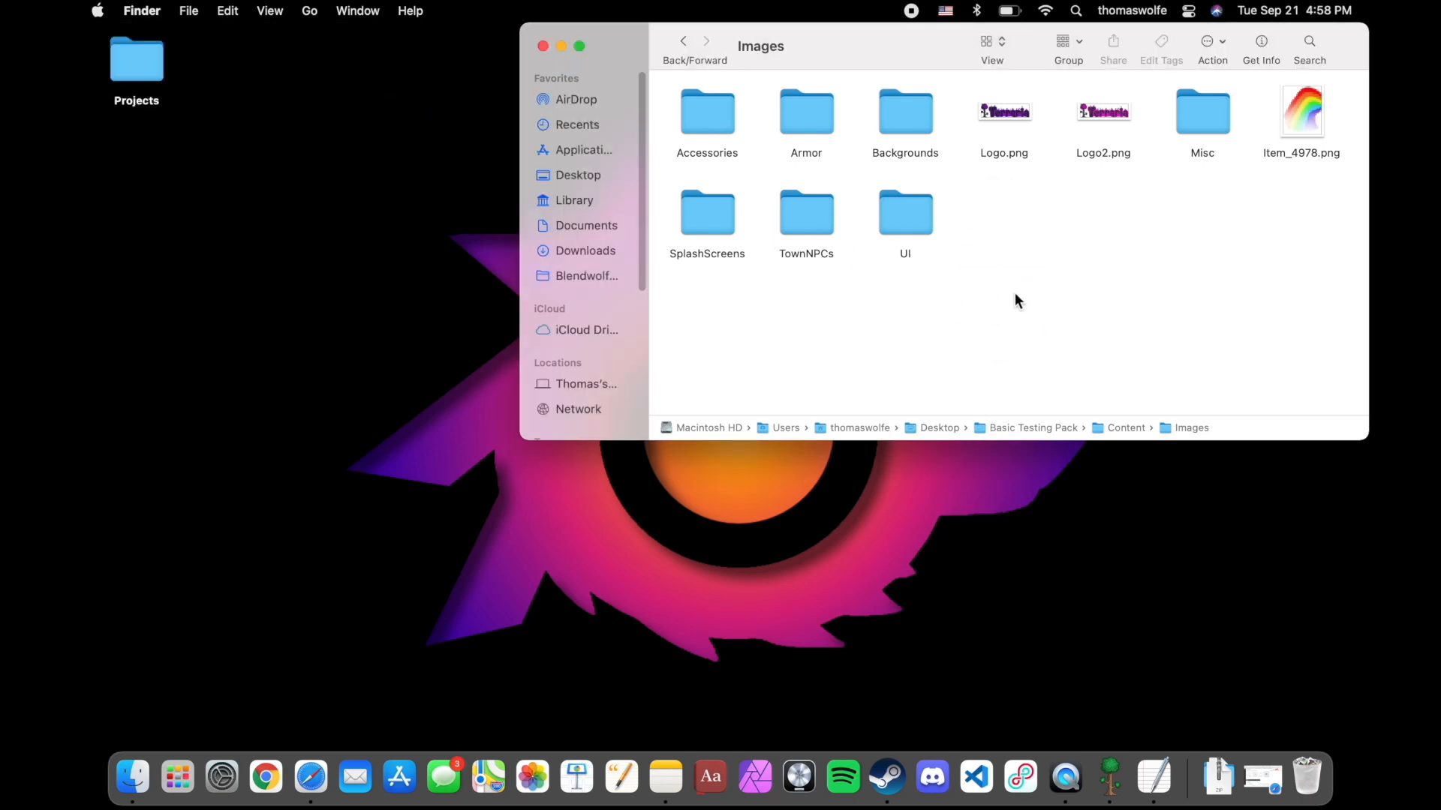
{"action": "right_click", "coordinate": [904, 110]}
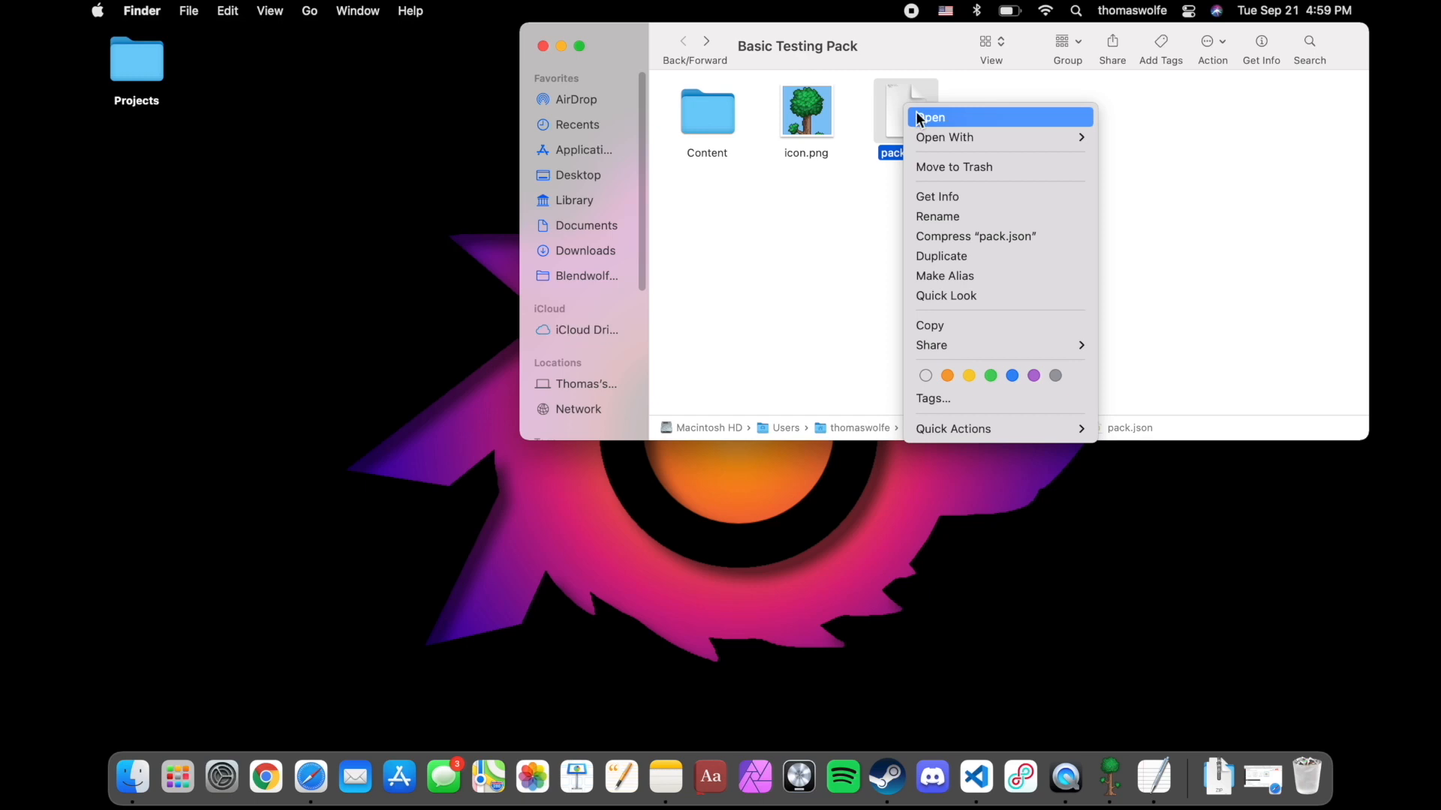
{"action": "left_click", "coordinate": [931, 117]}
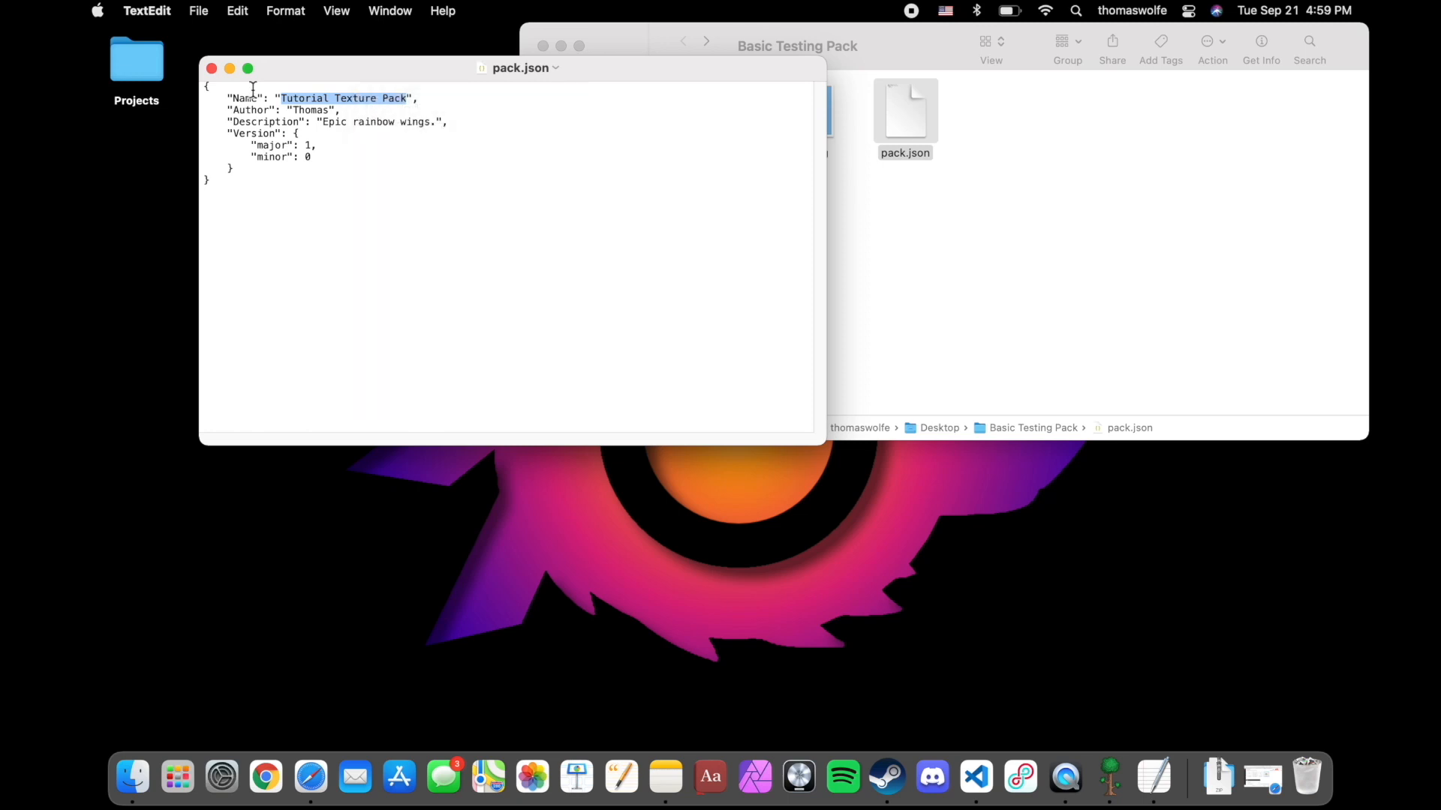
{"action": "right_click", "coordinate": [1288, 87]}
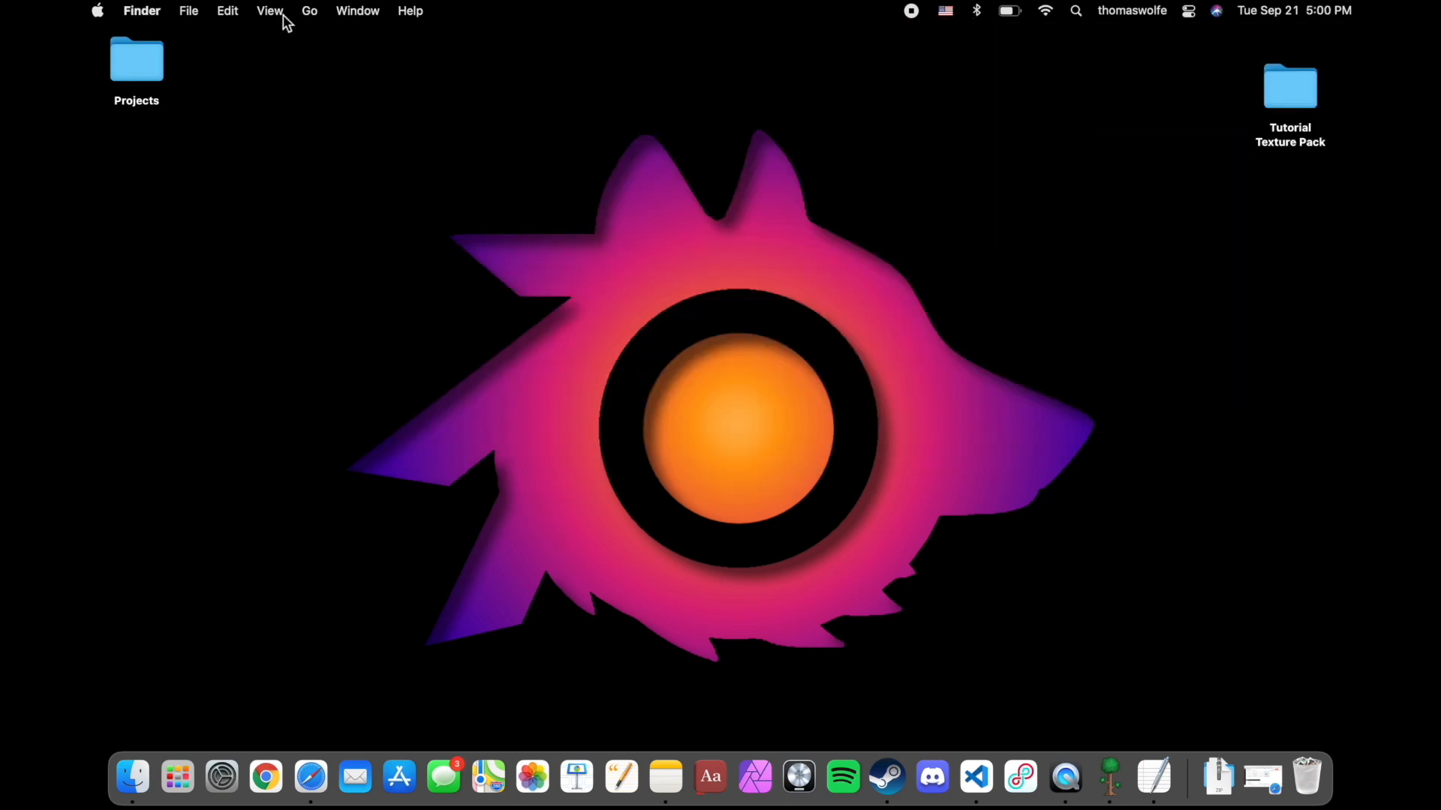
Step: Navigate Library > Application Support > Terraria > ResourcePacks to confirm the pack is inside, then close the window
{"action": "left_click", "coordinate": [310, 10]}
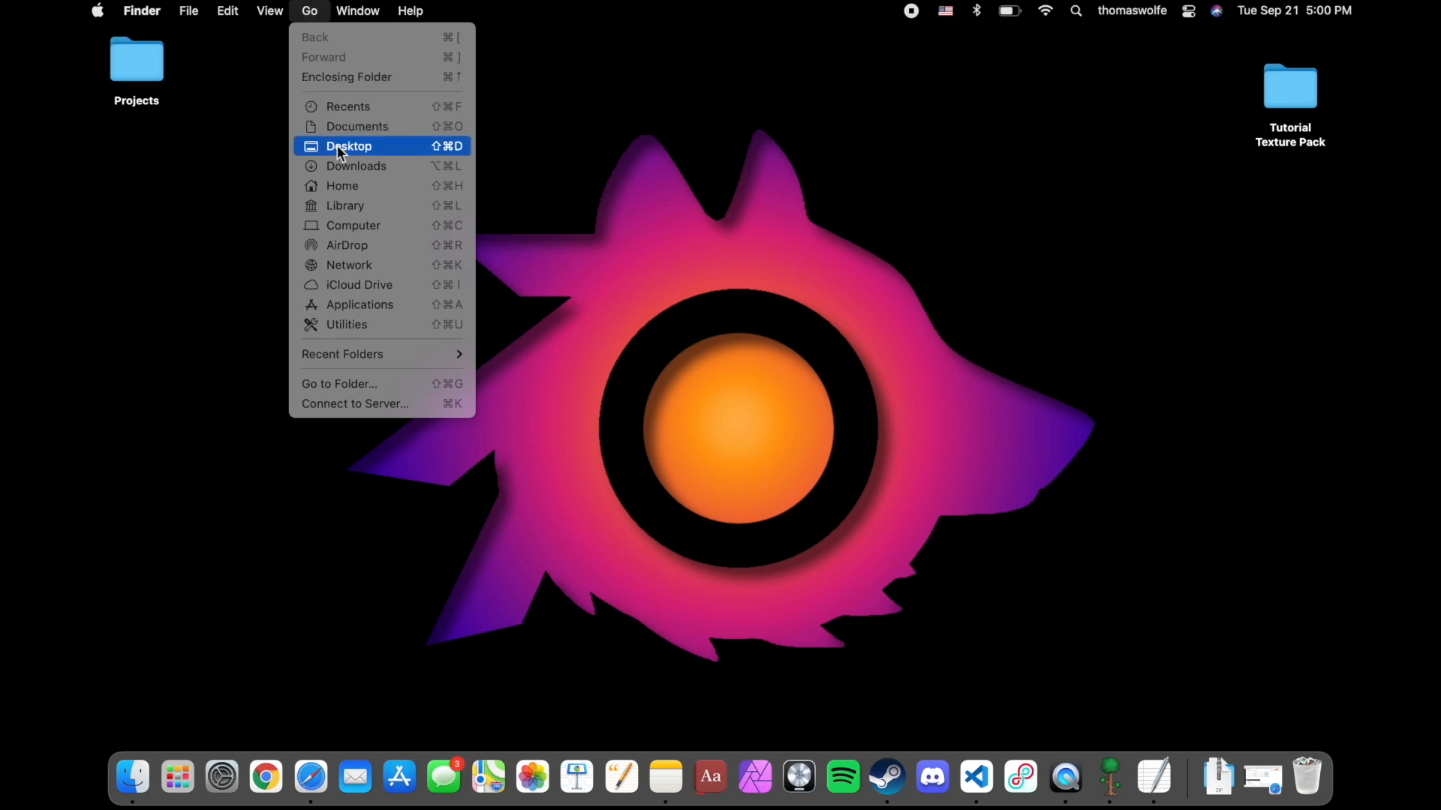
{"action": "mouse_move", "coordinate": [357, 206]}
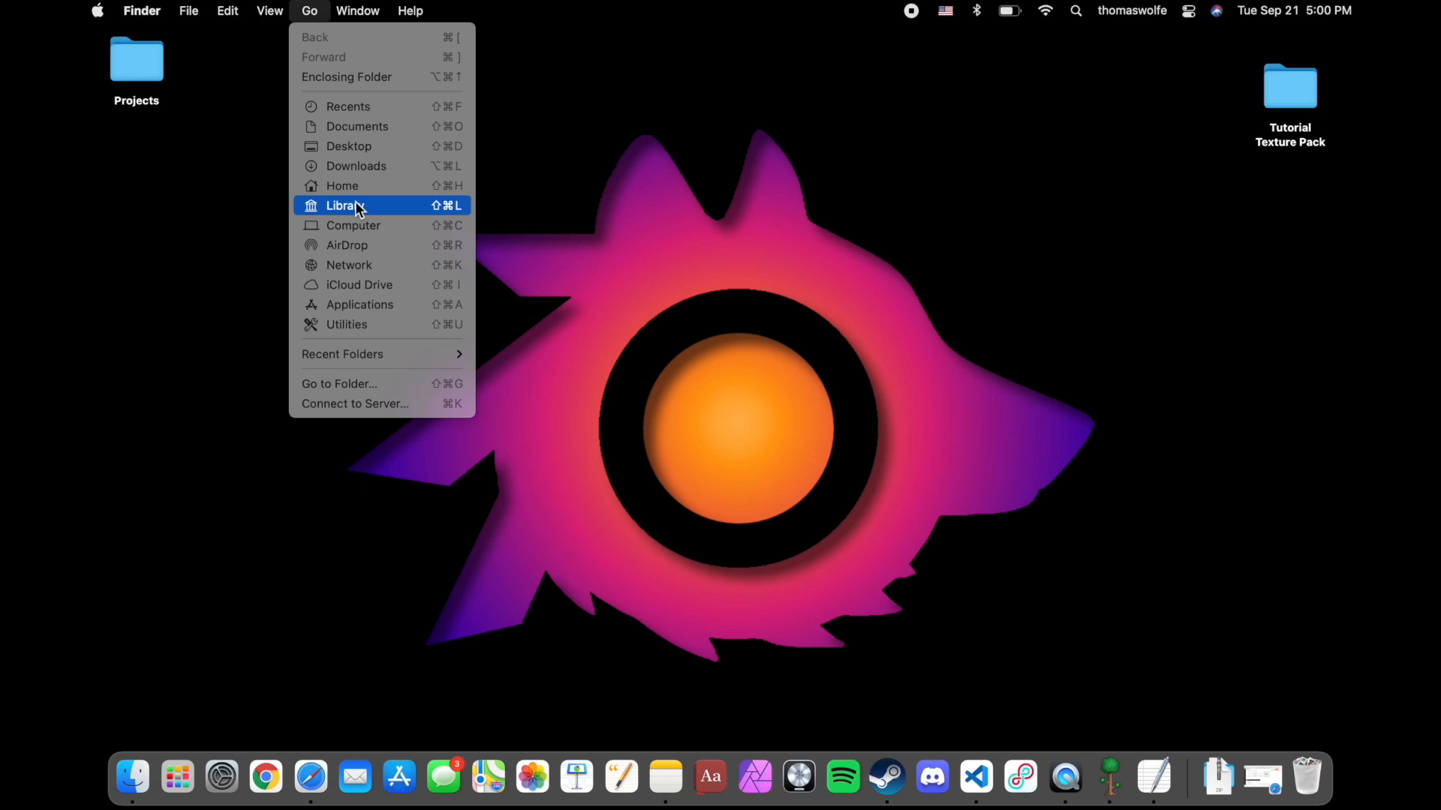
{"action": "left_click", "coordinate": [346, 206]}
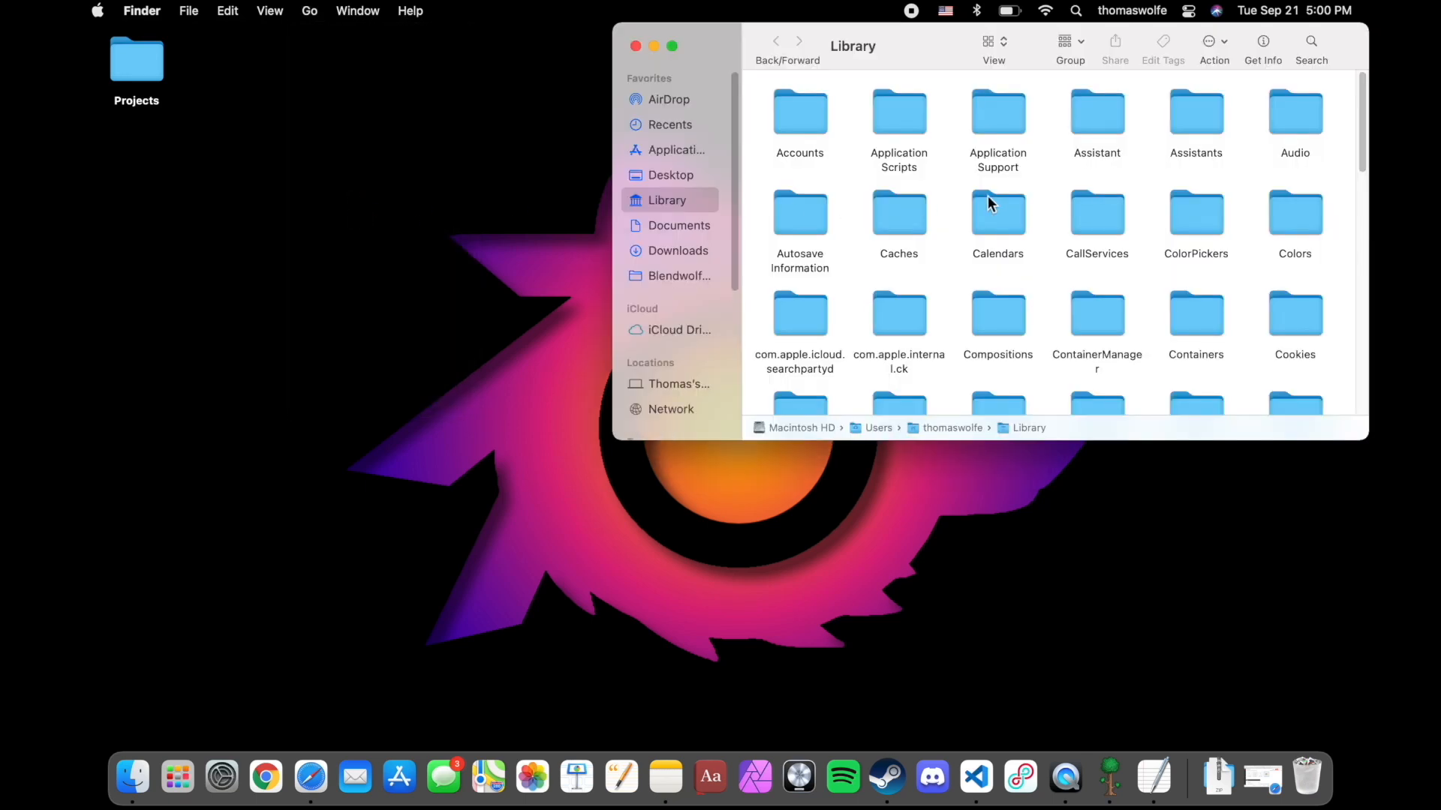
{"action": "double_click", "coordinate": [998, 125]}
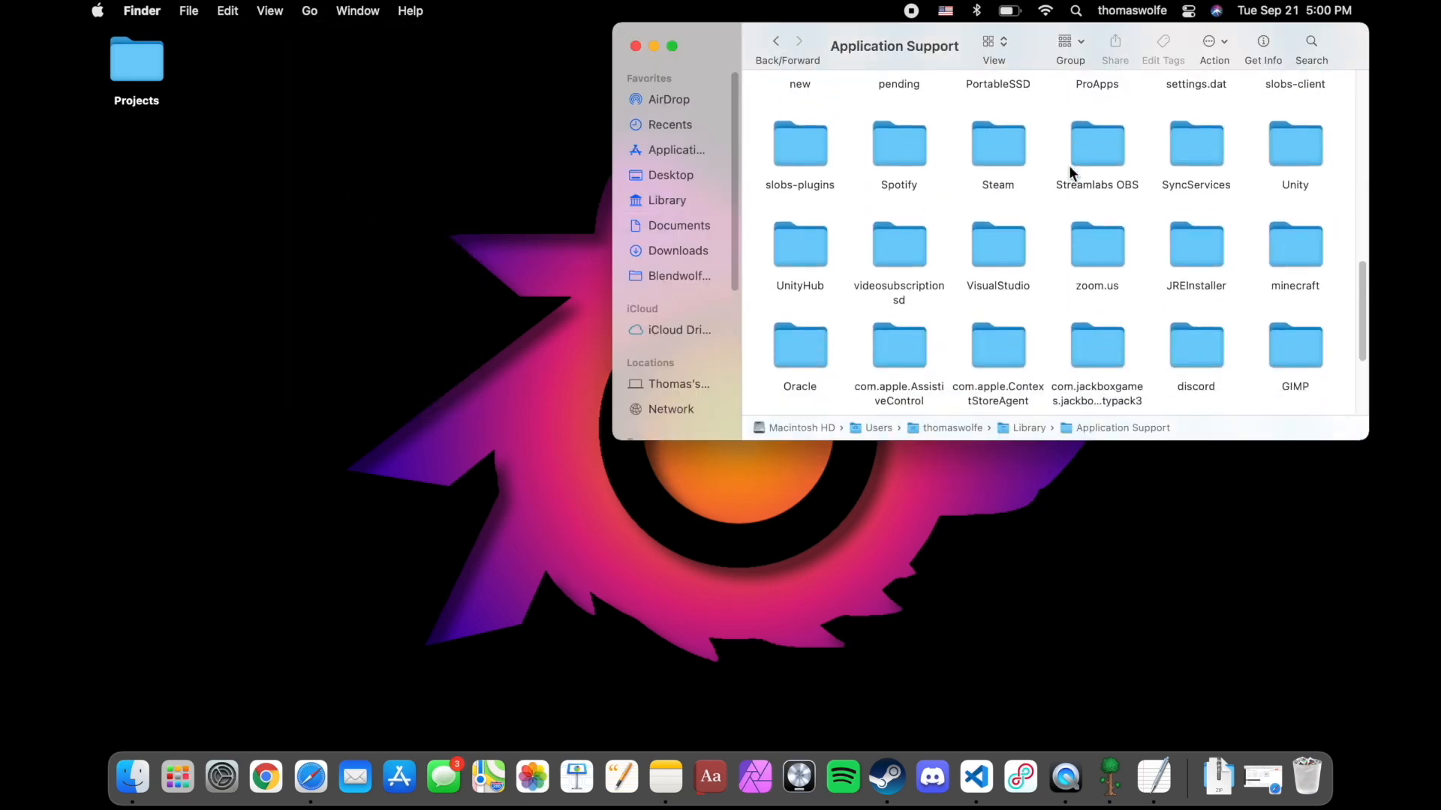
{"action": "left_click", "coordinate": [1096, 237]}
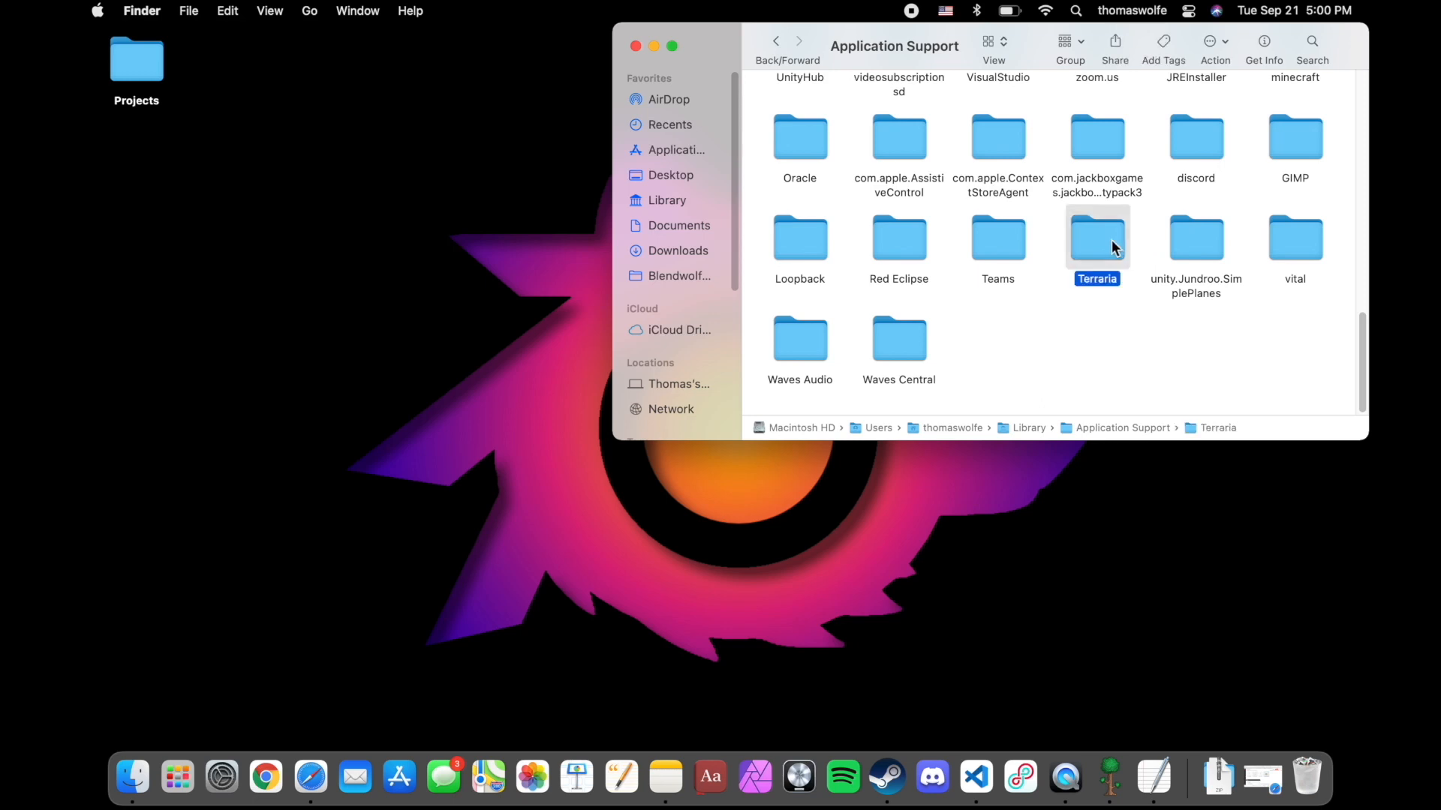
{"action": "double_click", "coordinate": [1095, 237]}
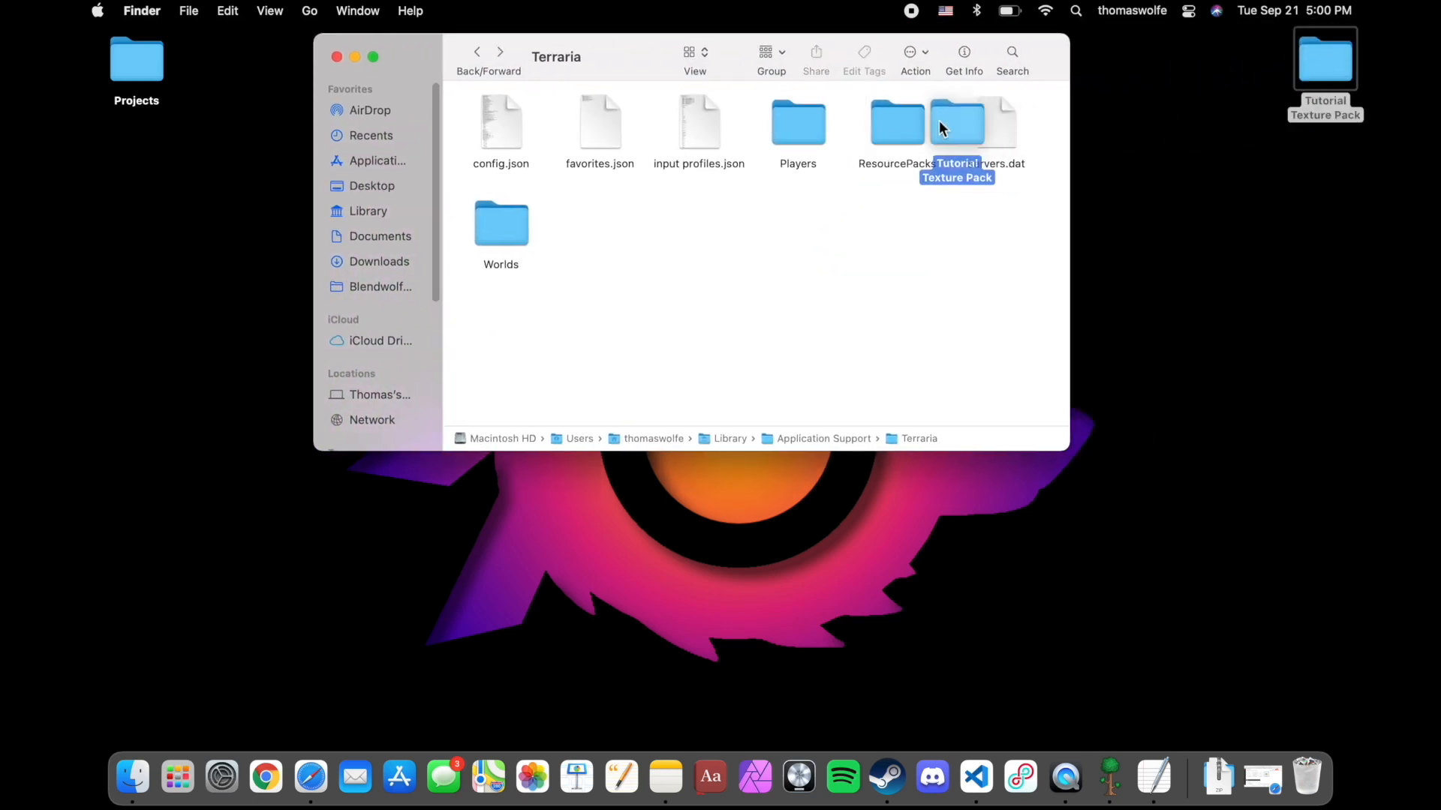
{"action": "double_click", "coordinate": [896, 121]}
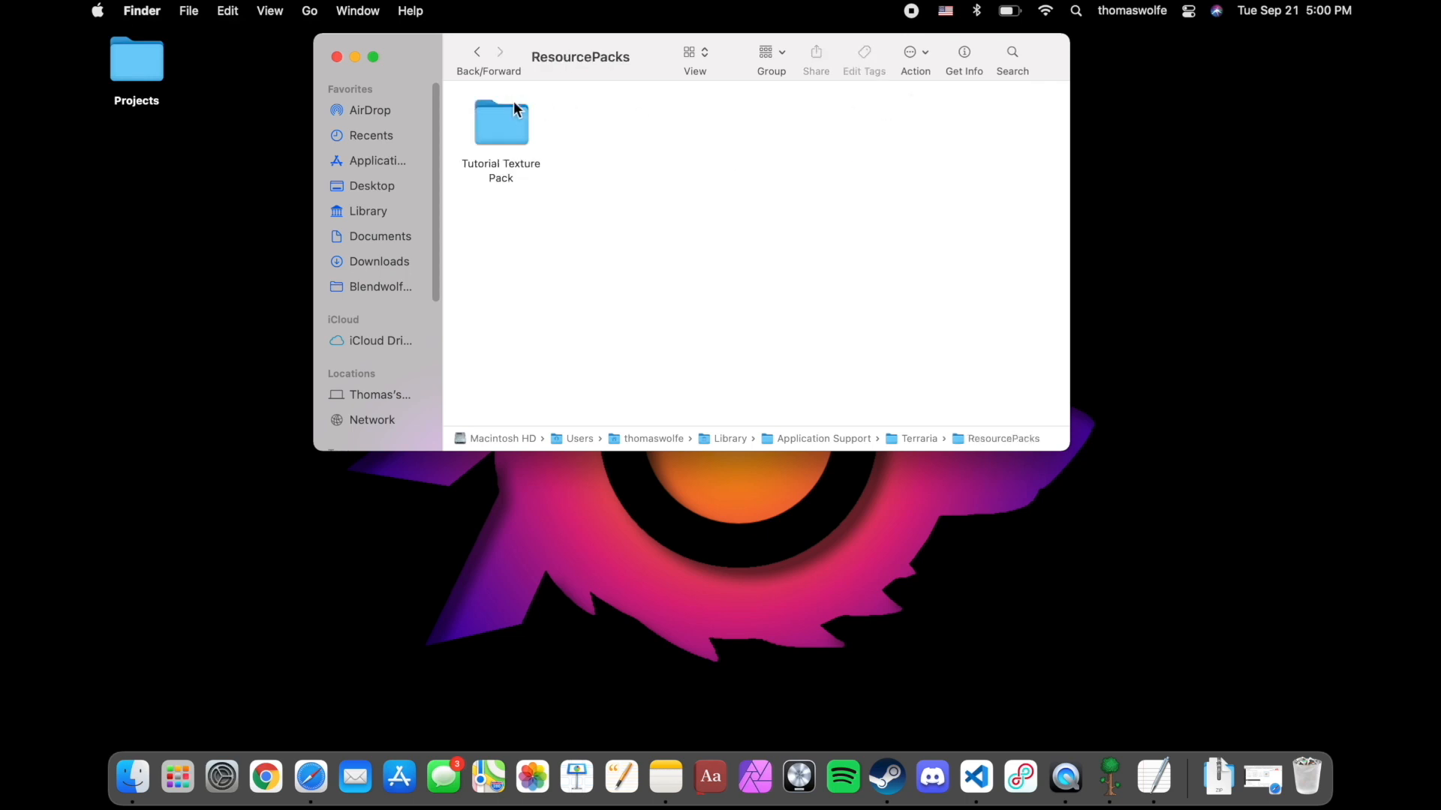
{"action": "mouse_move", "coordinate": [338, 57]}
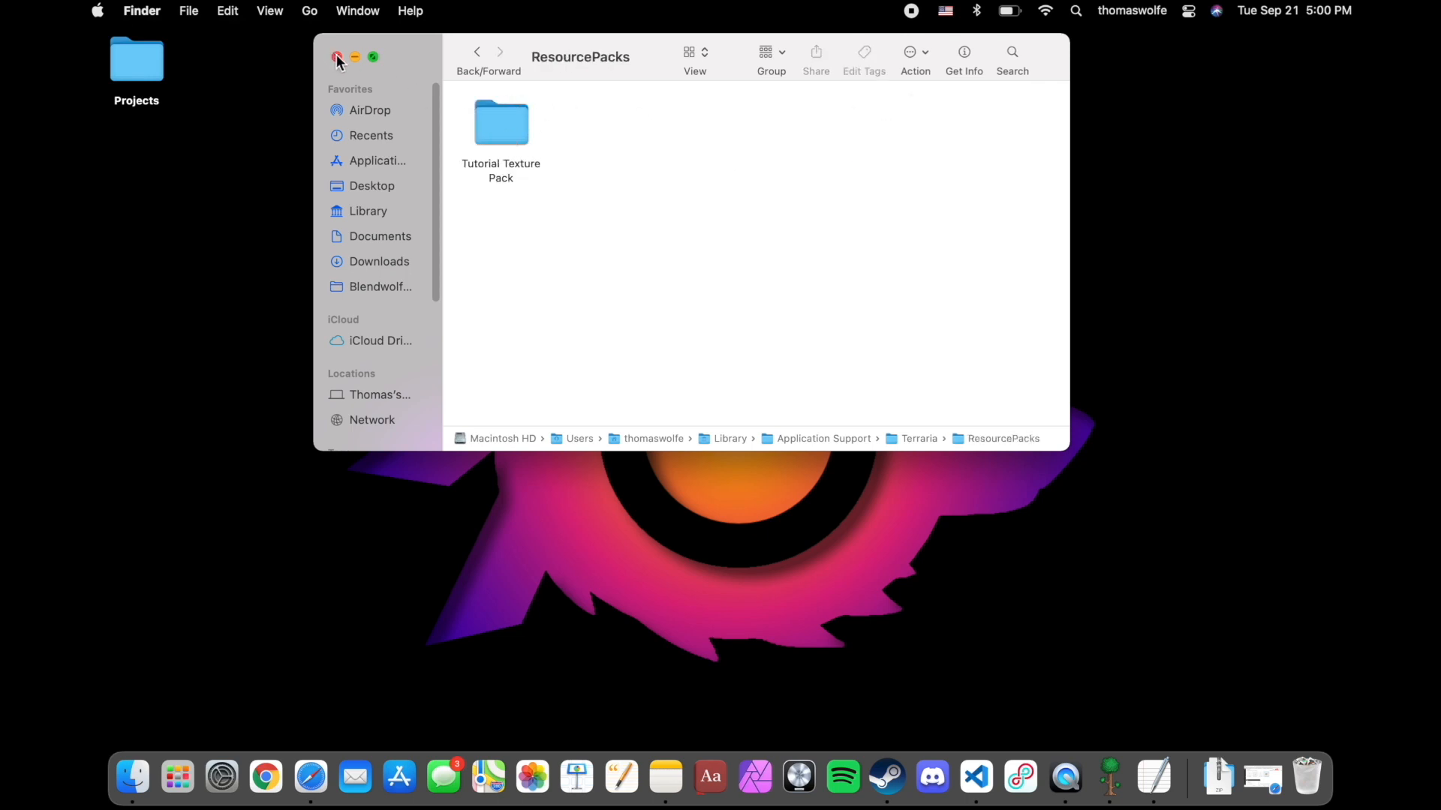
{"action": "left_click", "coordinate": [338, 57]}
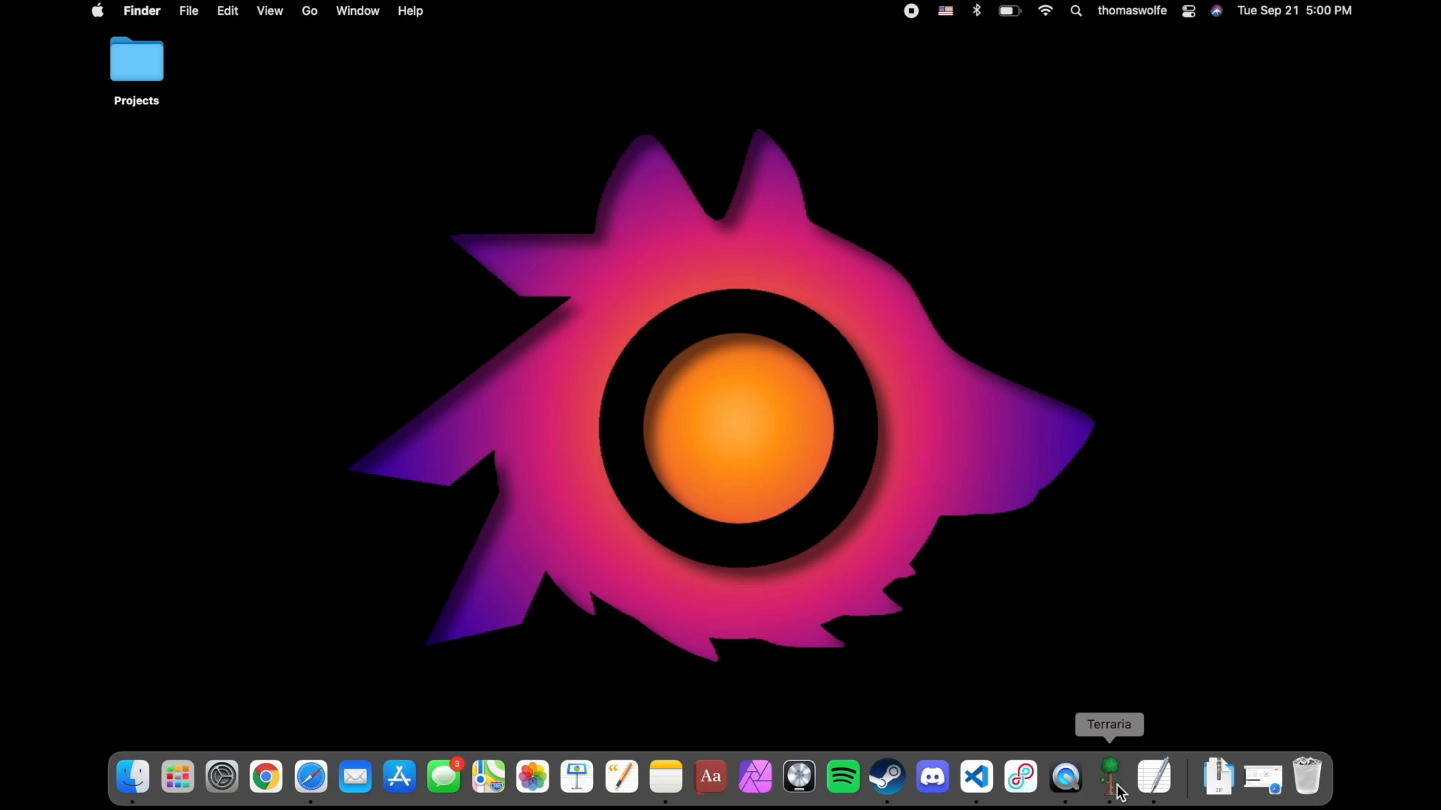
Step: Launch Terraria and enable Tutorial Texture Pack under Workshop > Use Resource Packs
{"action": "left_click", "coordinate": [1107, 776]}
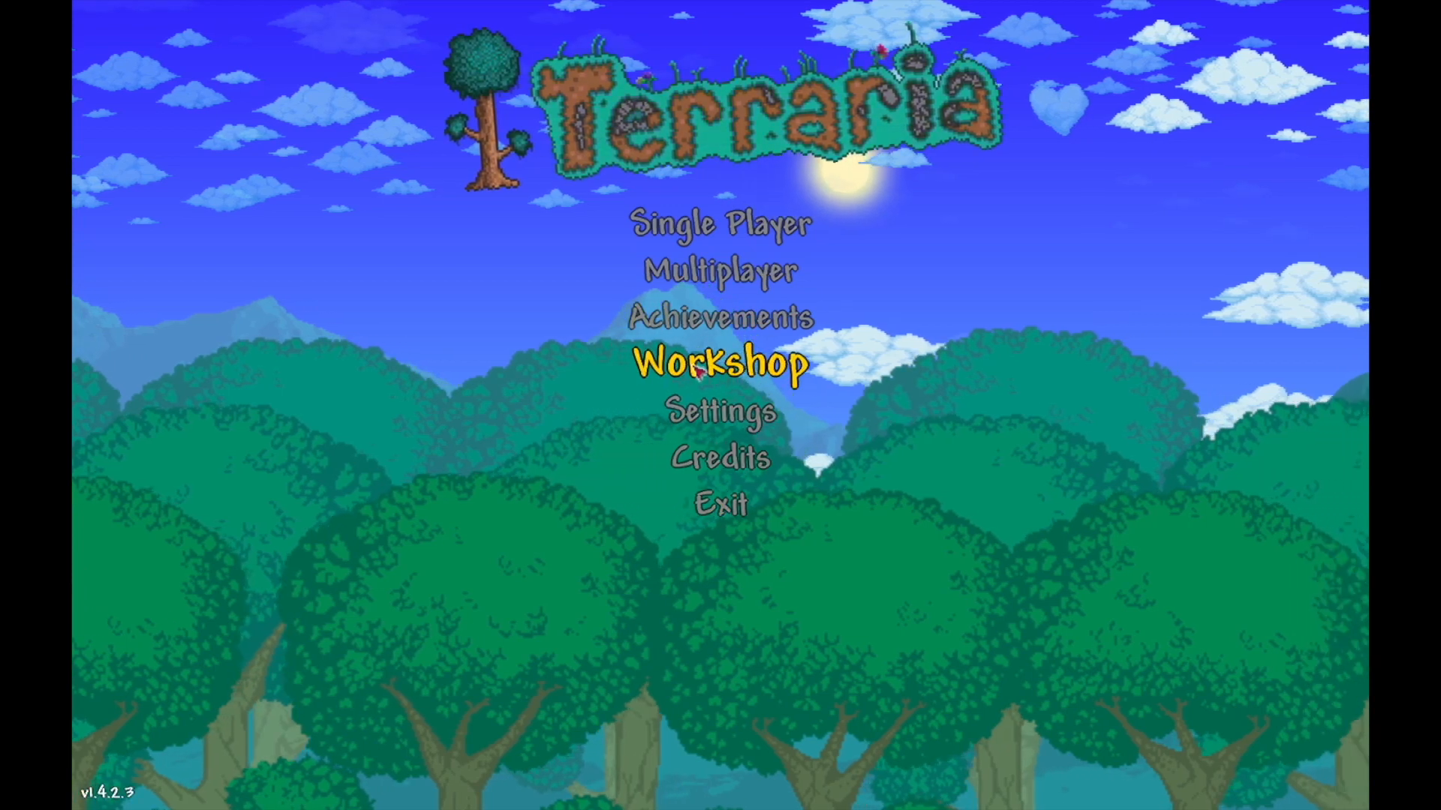
{"action": "left_click", "coordinate": [725, 363]}
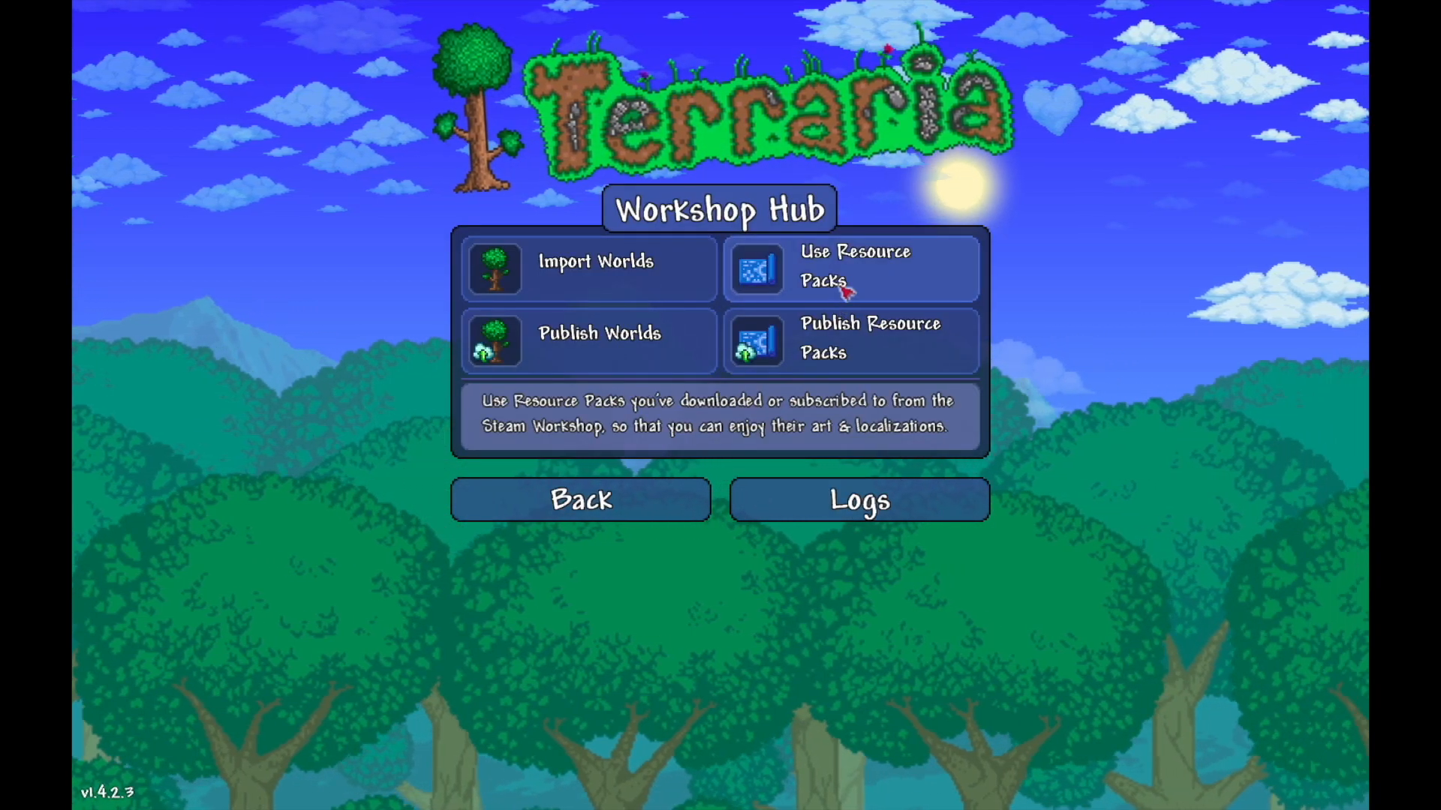
{"action": "left_click", "coordinate": [853, 269]}
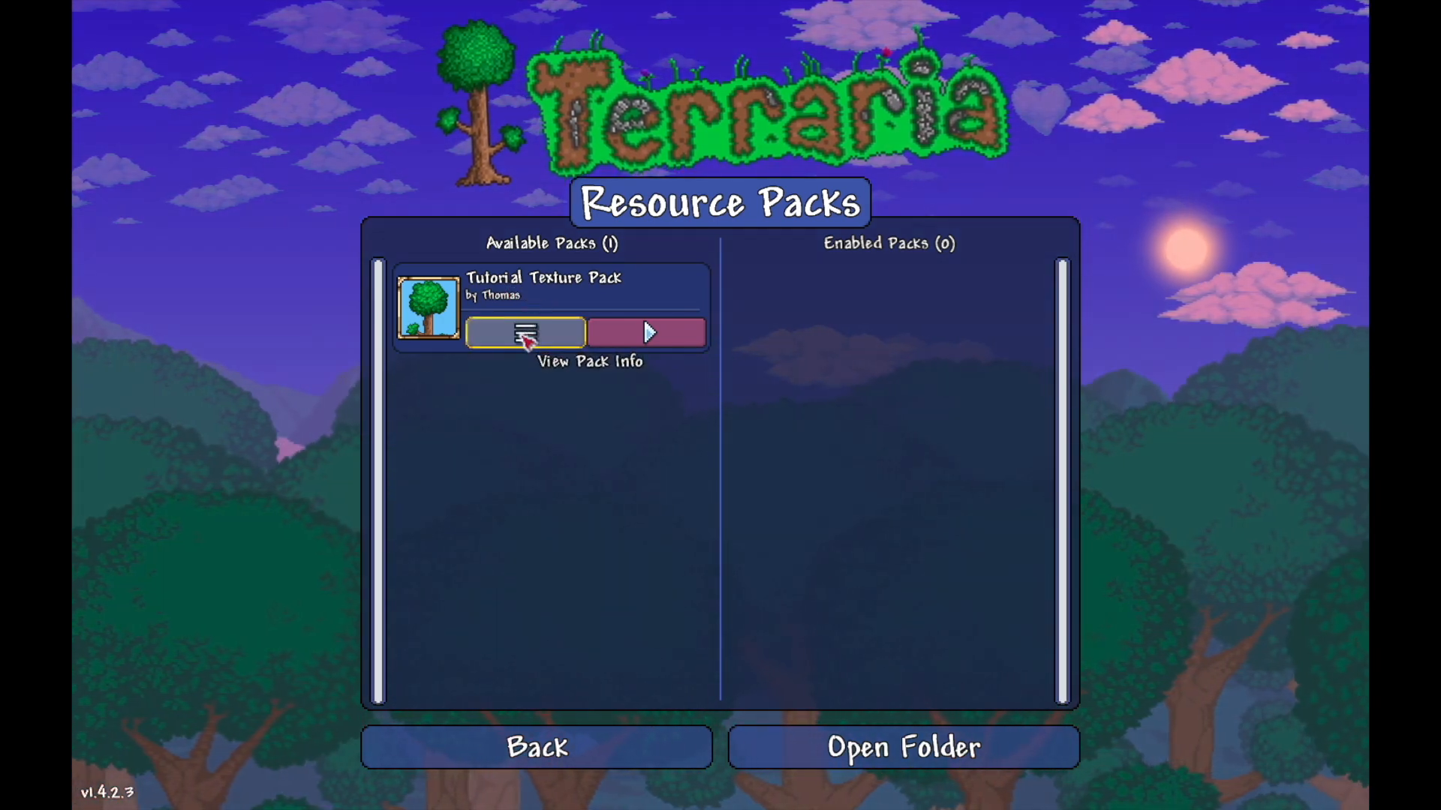
{"action": "left_click", "coordinate": [526, 333]}
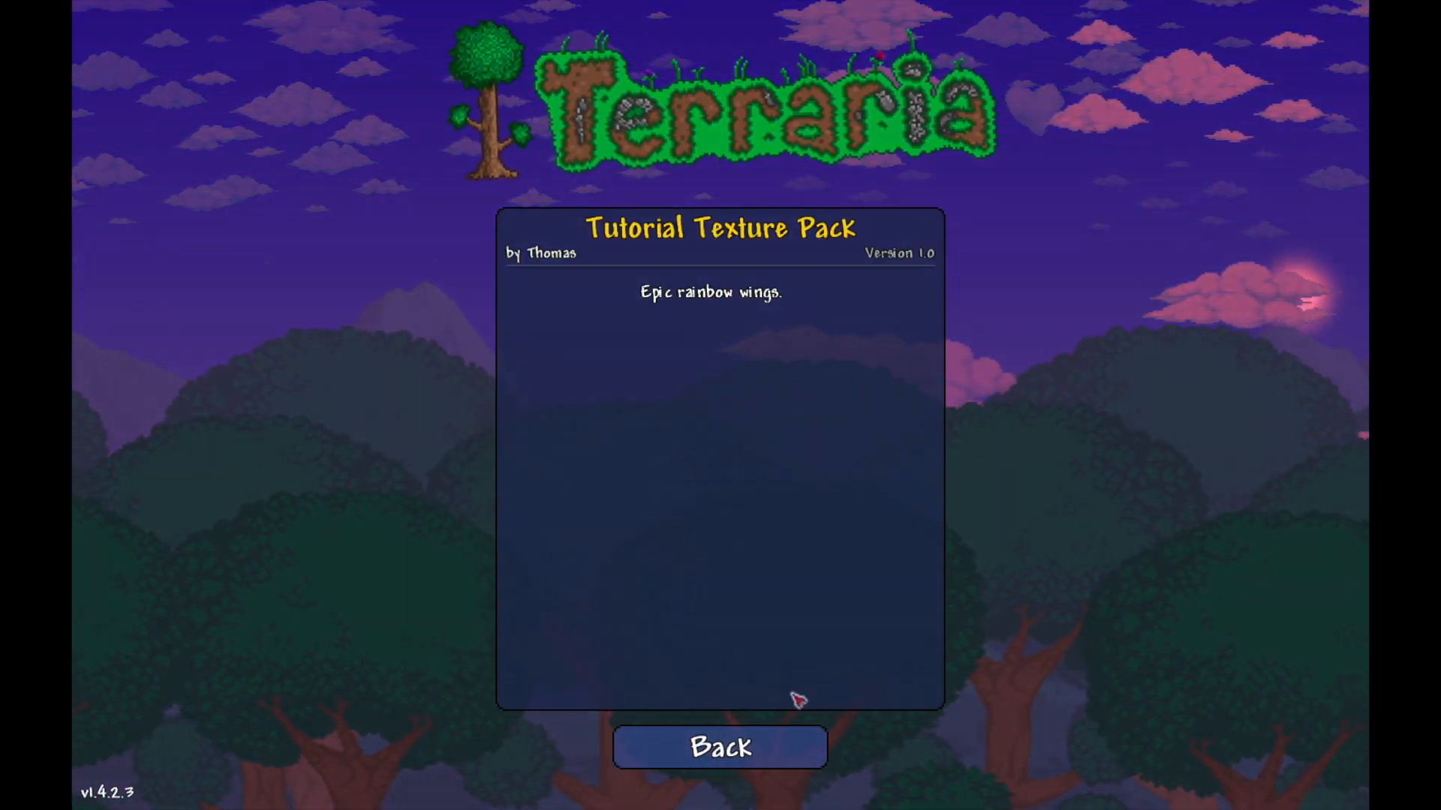
{"action": "left_click", "coordinate": [719, 747]}
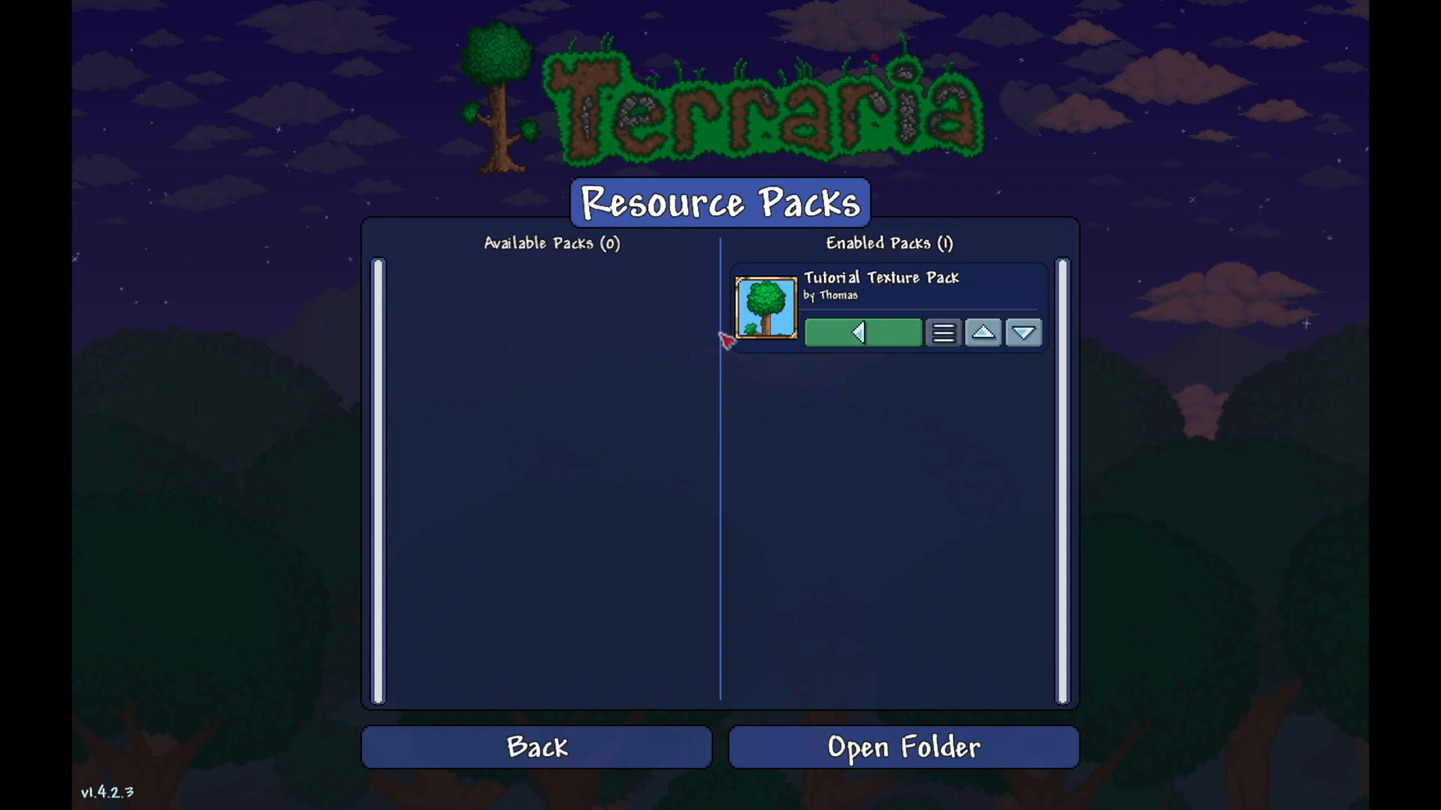
{"action": "mouse_move", "coordinate": [698, 717]}
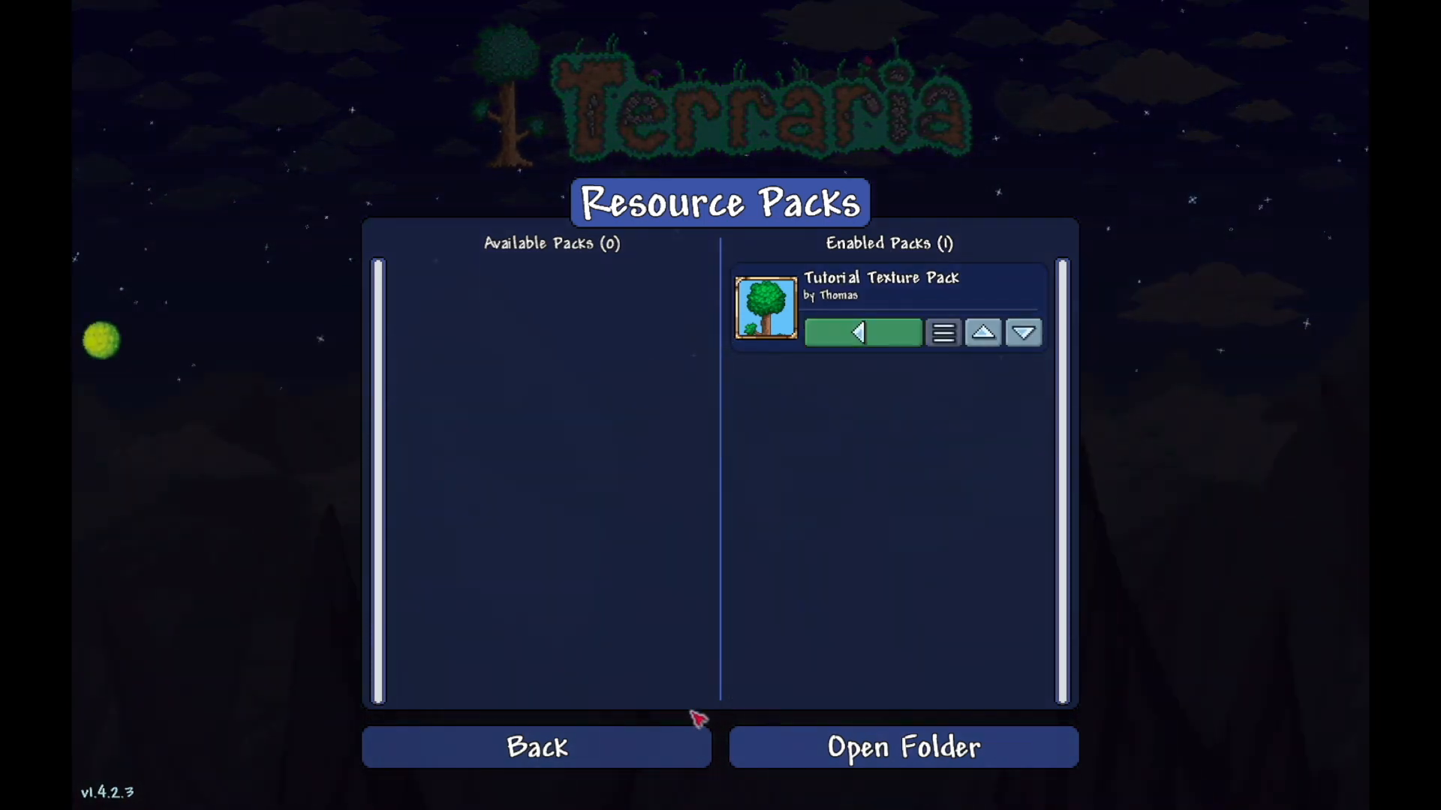
Step: Leave the resource packs screen and start playing the selected world
{"action": "left_click", "coordinate": [536, 746]}
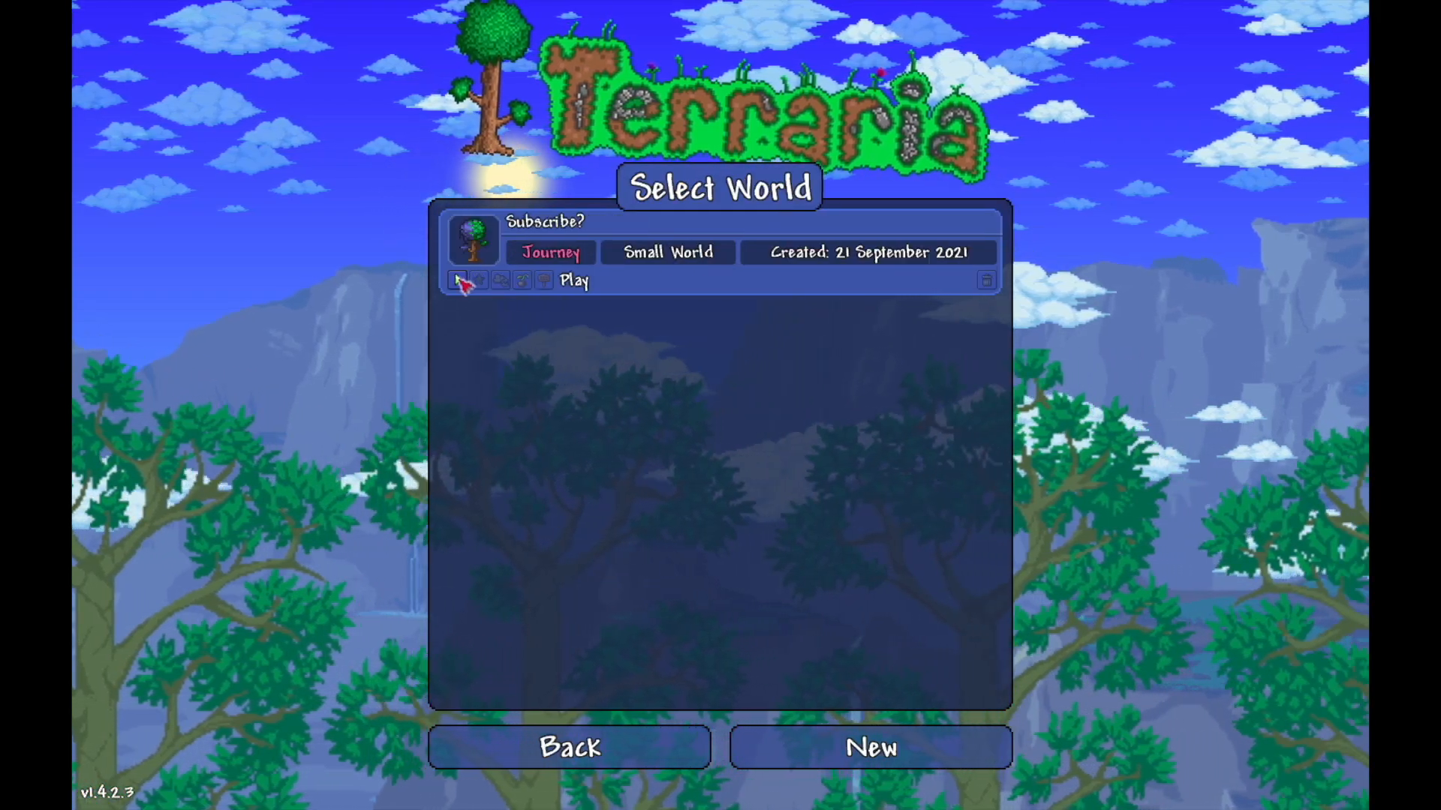
{"action": "left_click", "coordinate": [573, 280]}
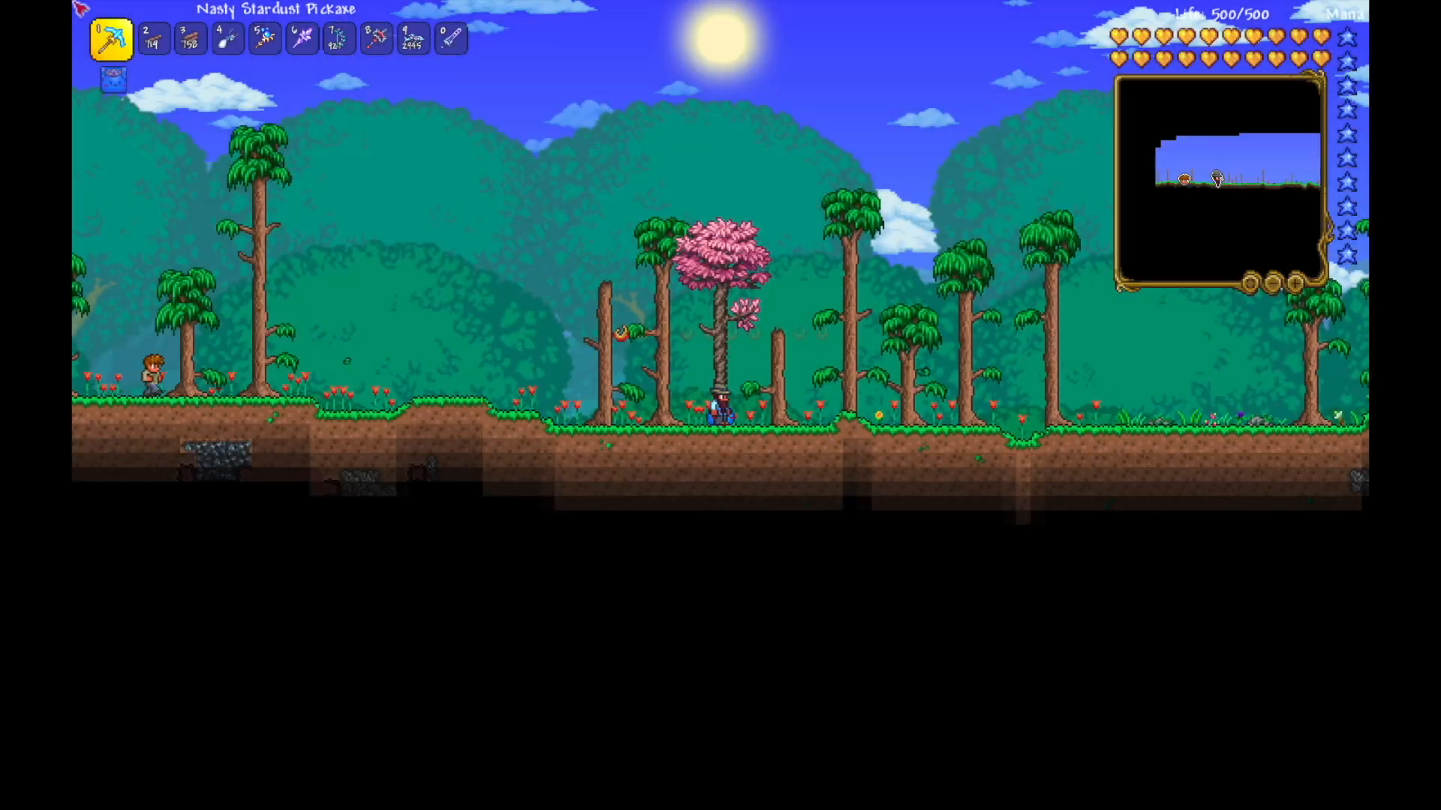